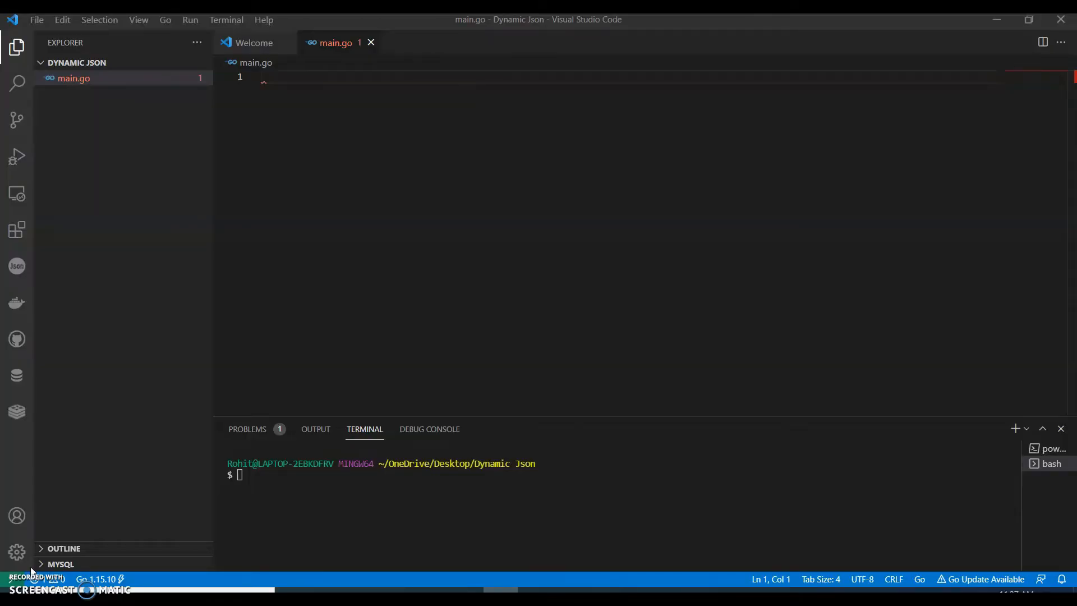
# - Add the package main declaration at the top of main.go
pyautogui.press('enter')
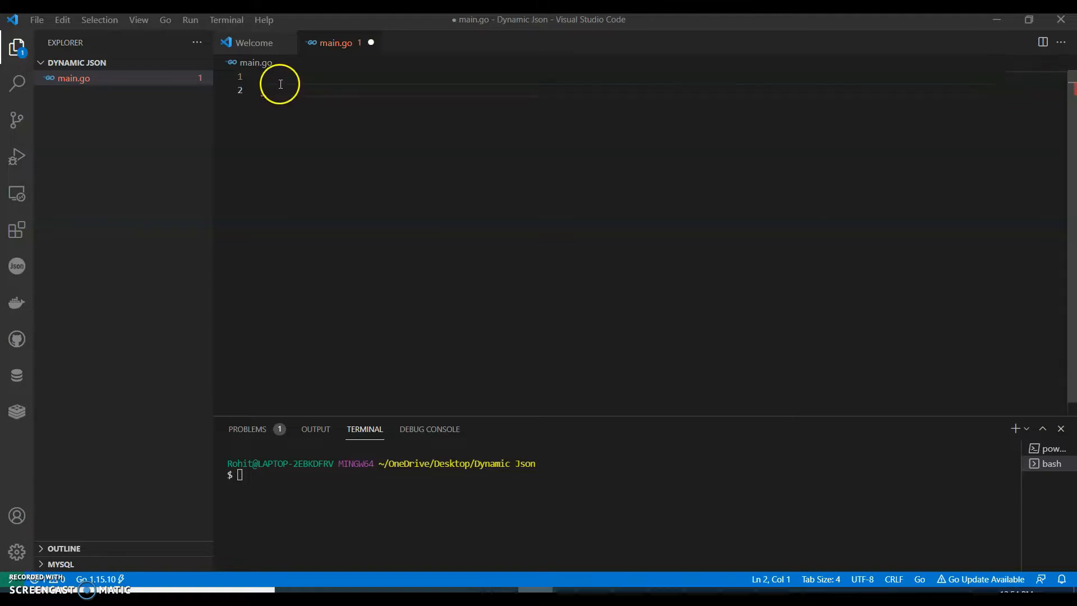
pyautogui.write('package main')
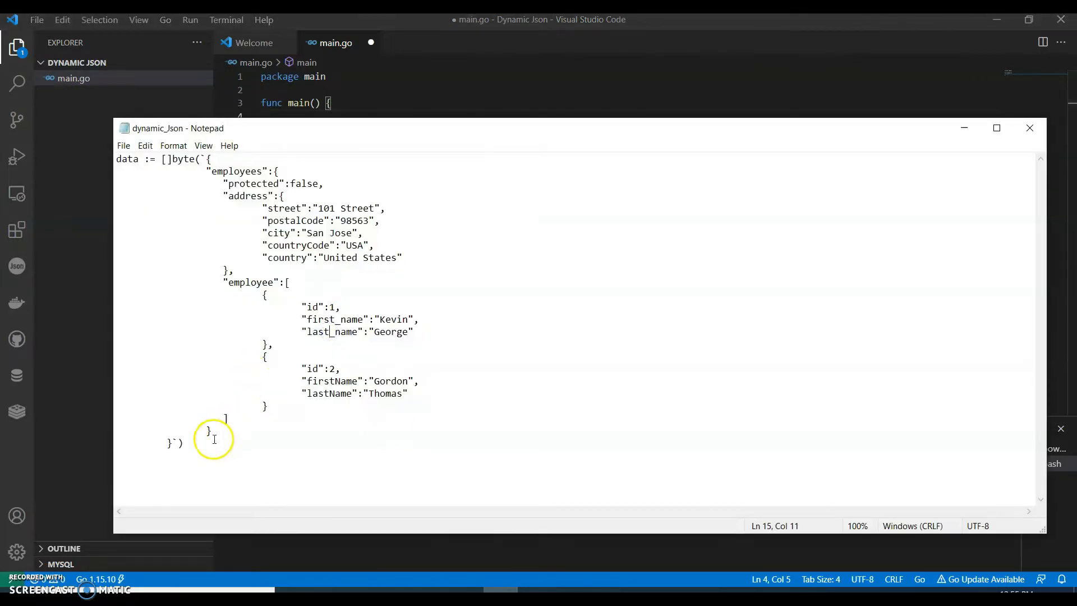
# - Paste the data := []byte employees JSON block into main.go
pyautogui.press('ctrl+a')
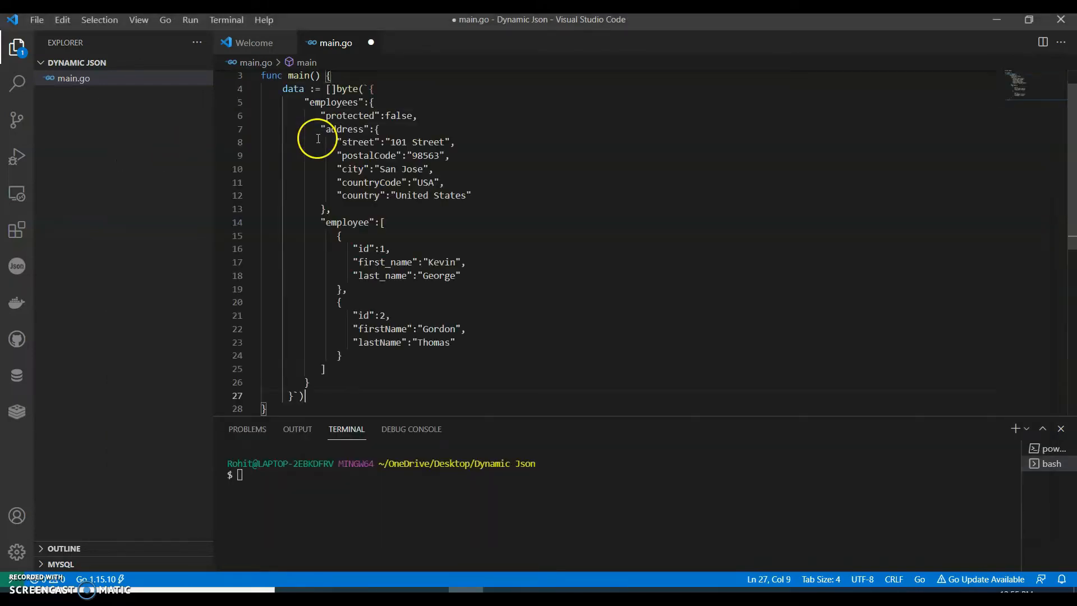
pyautogui.scroll(3)
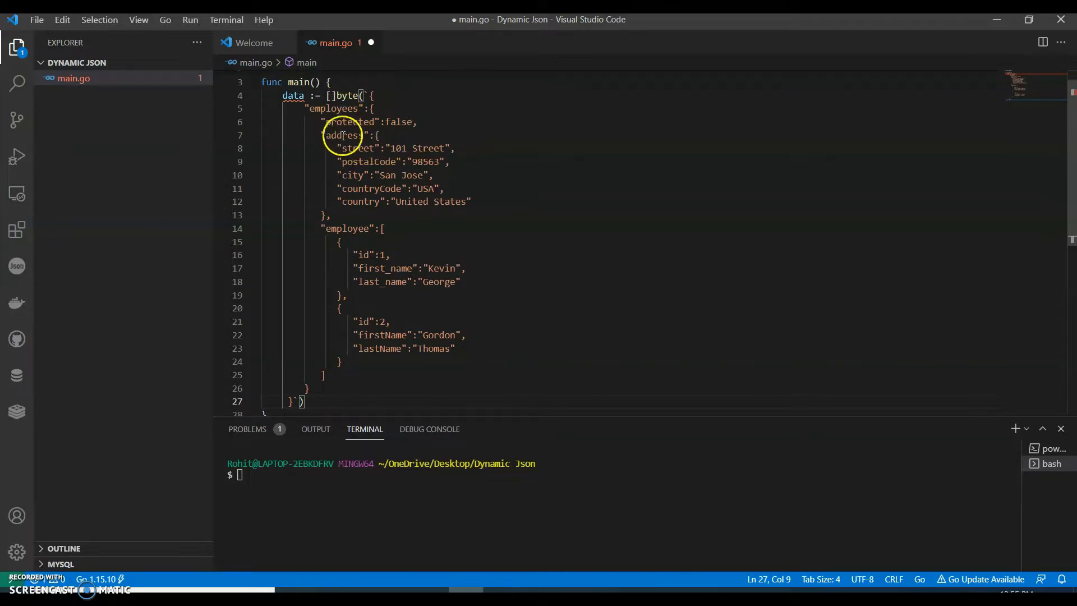
pyautogui.moveTo(371, 259)
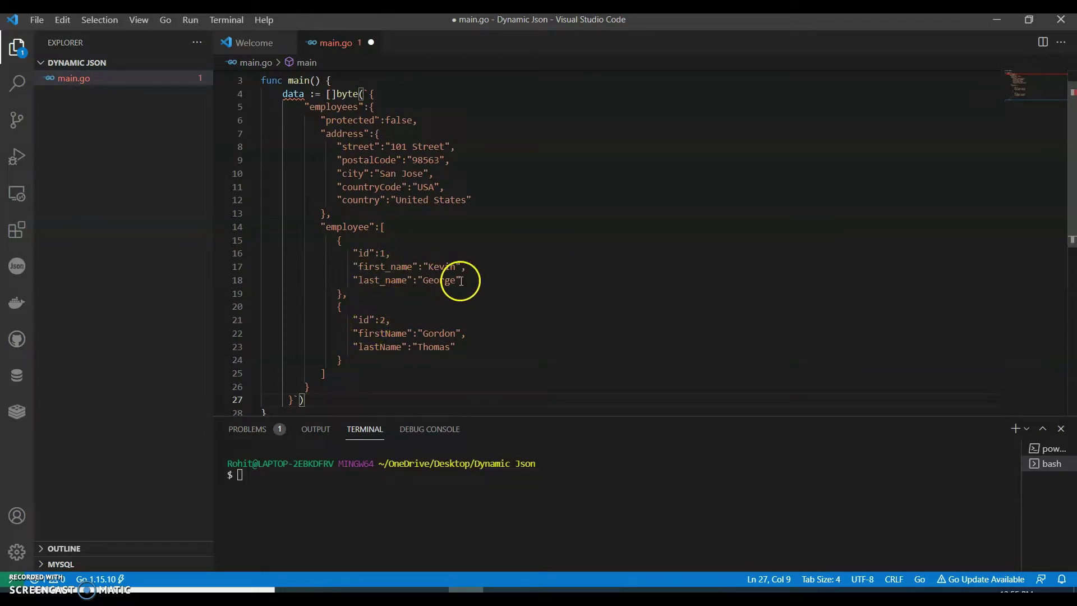
pyautogui.moveTo(425, 352)
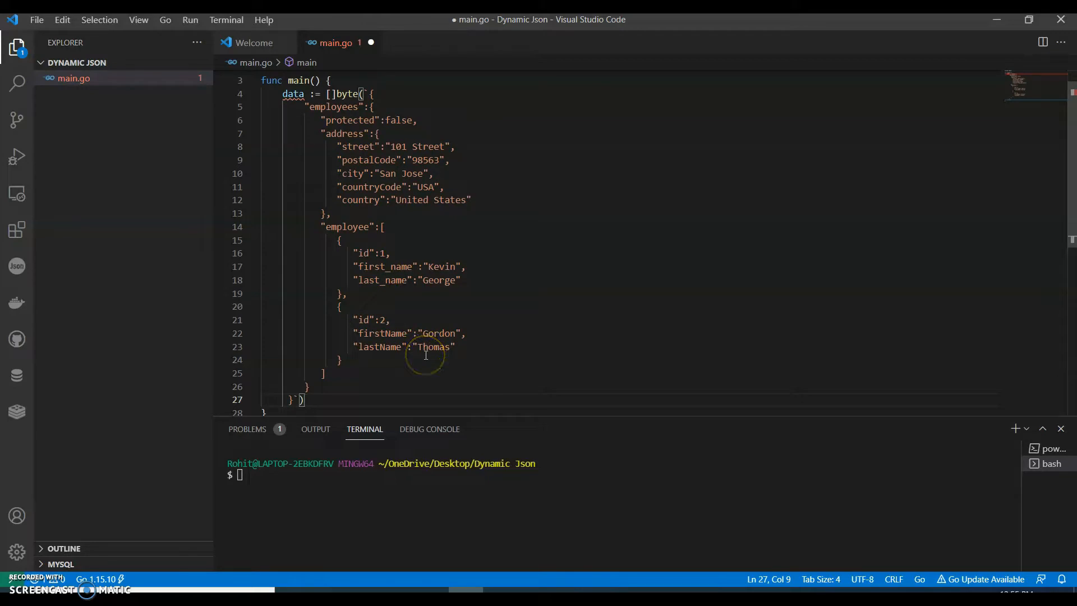
pyautogui.moveTo(424, 350)
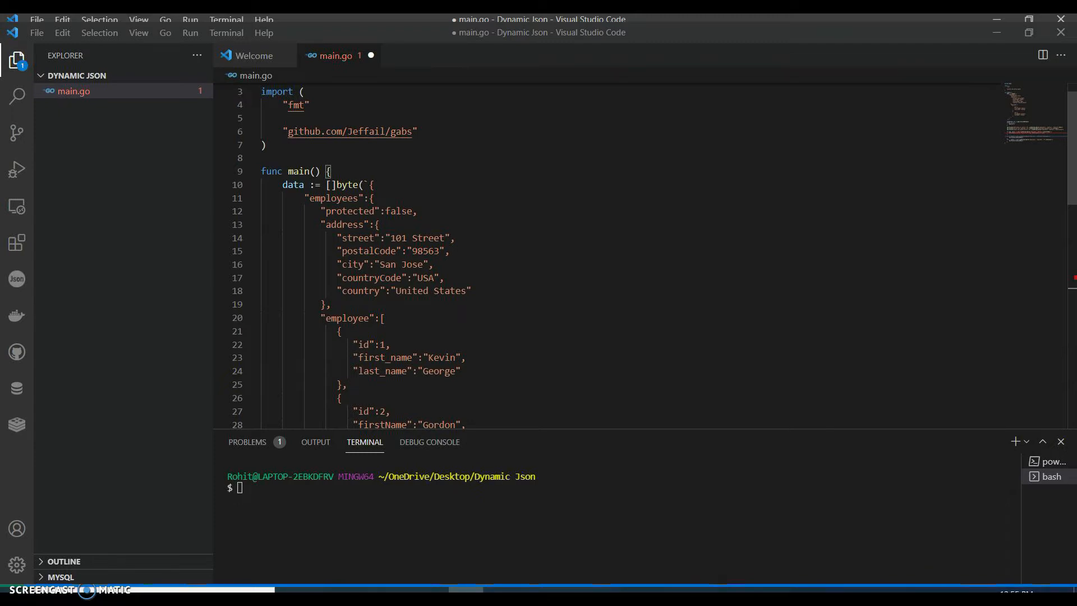
# - Assign jsonParsed, err := gabs.ParseJSON(data)
pyautogui.scroll(-3)
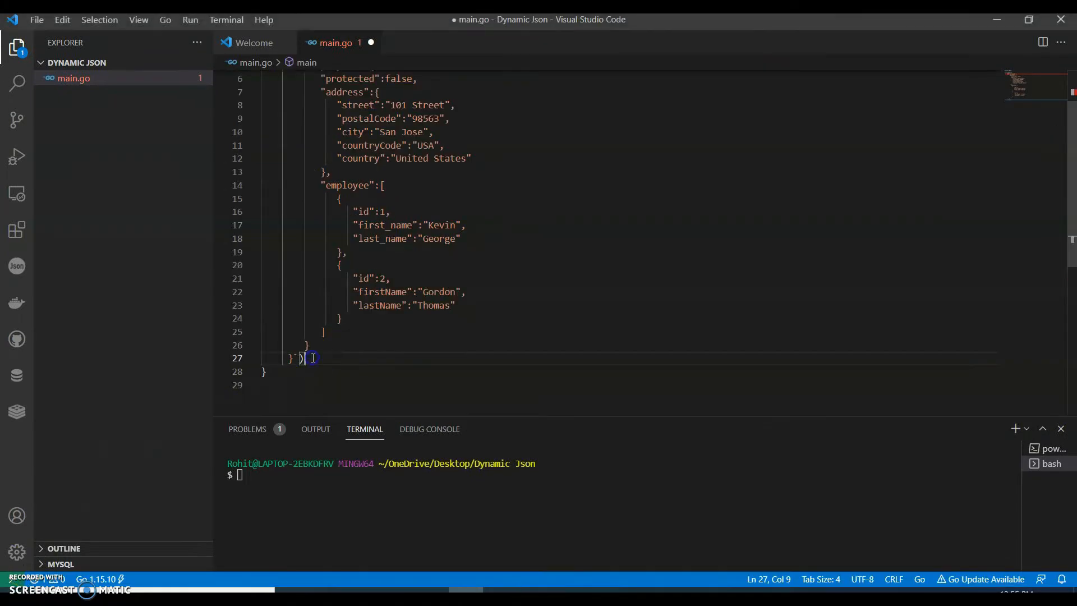
pyautogui.write('json')
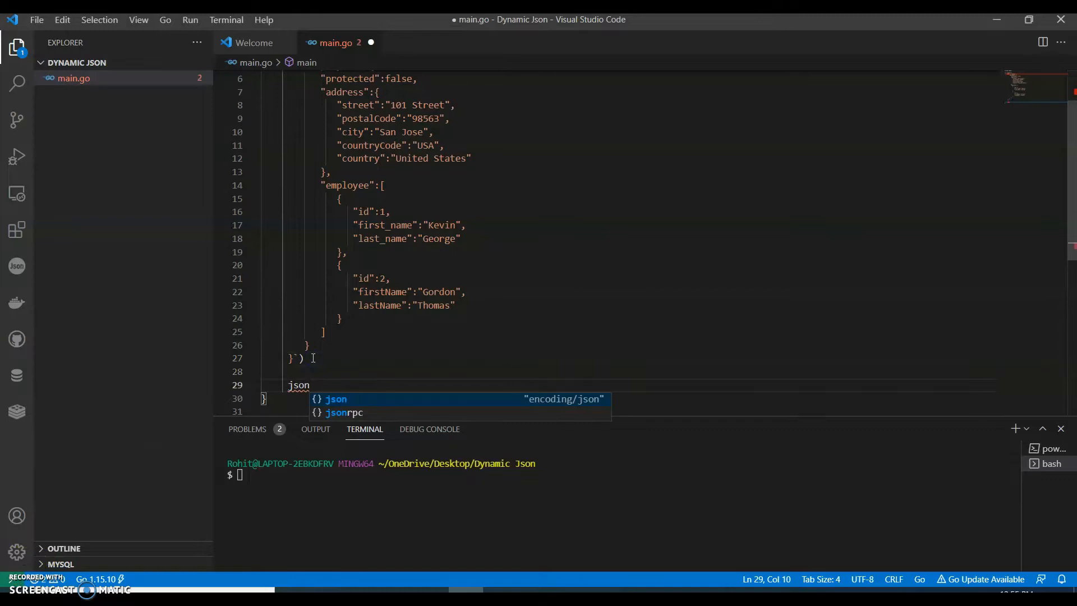
pyautogui.write('Parsed, err :=')
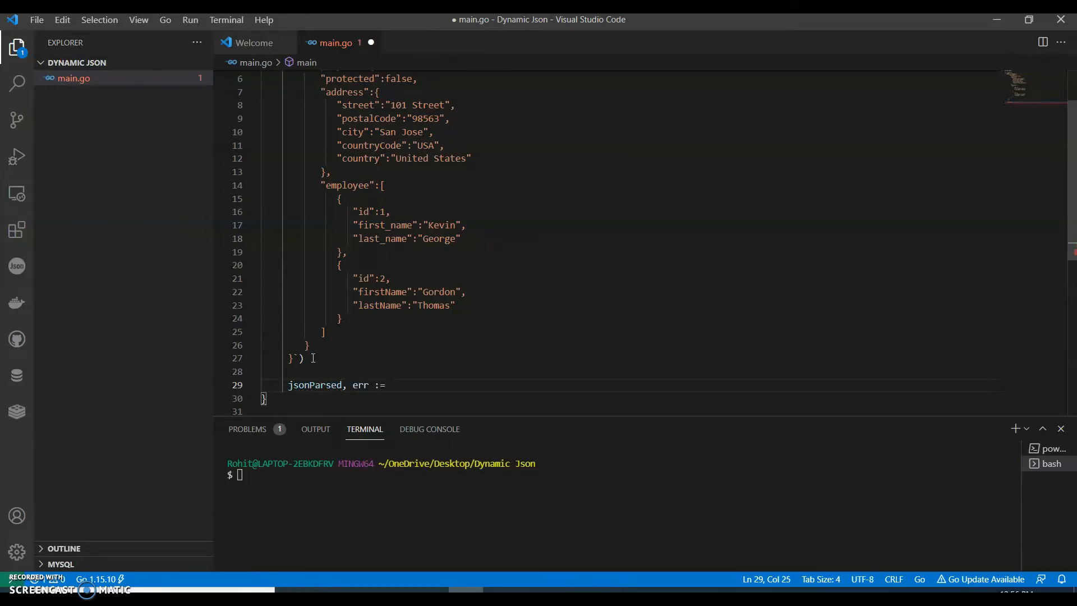
pyautogui.write('gabs')
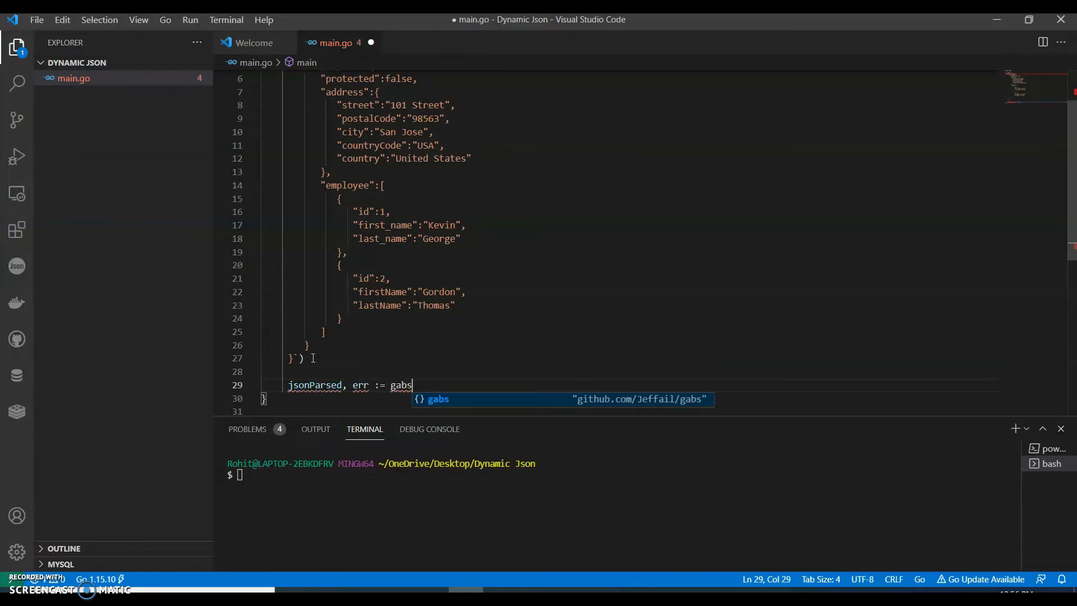
pyautogui.write('.ParseJSON')
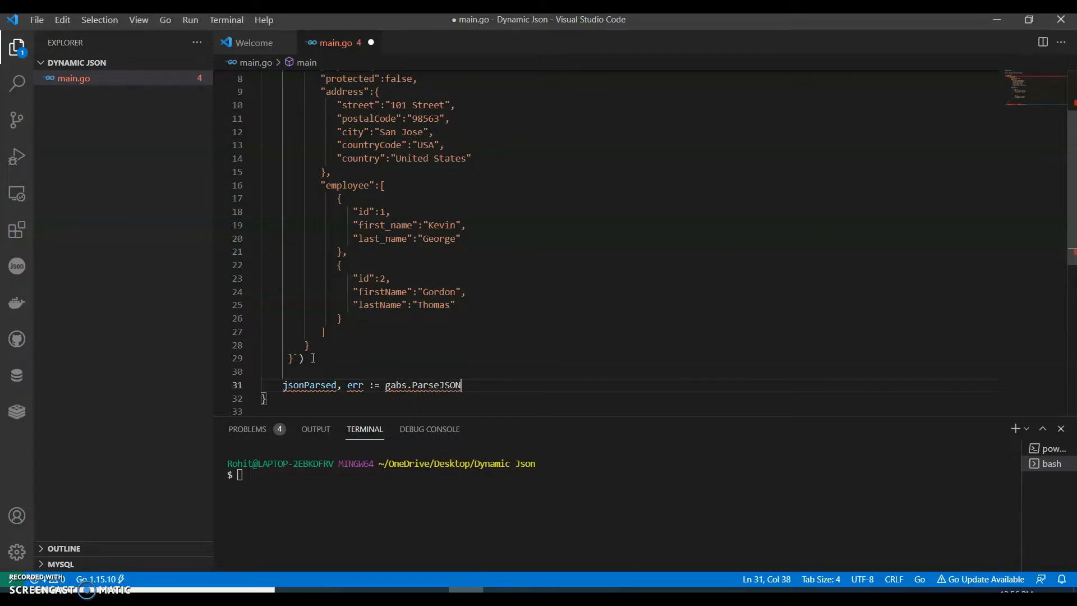
pyautogui.write('(')
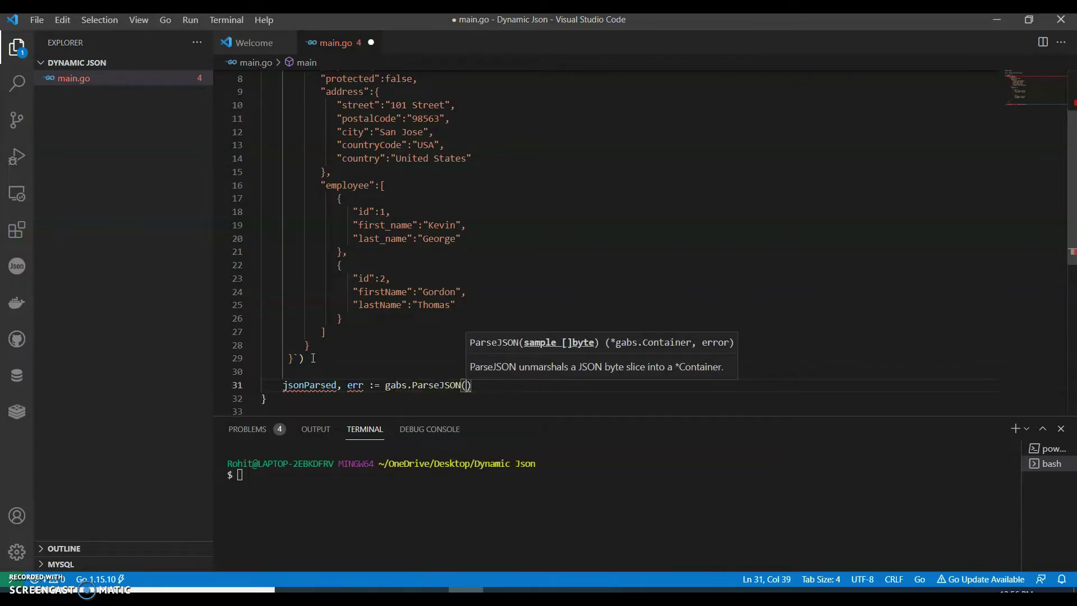
pyautogui.write('data')
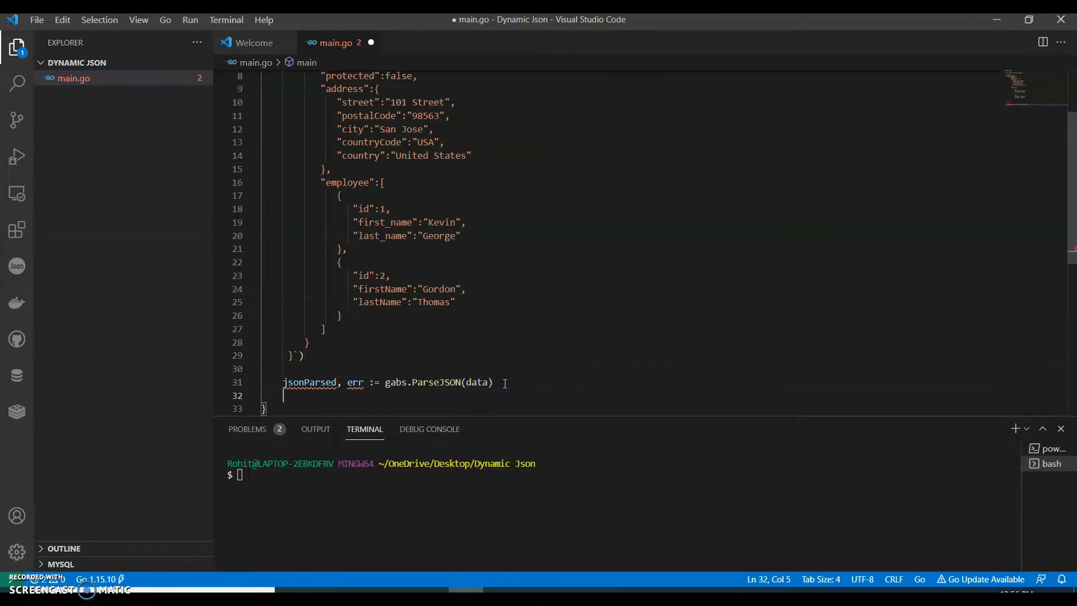
# - Add if err != nil { panic(err) } after the parse
pyautogui.write('if err')
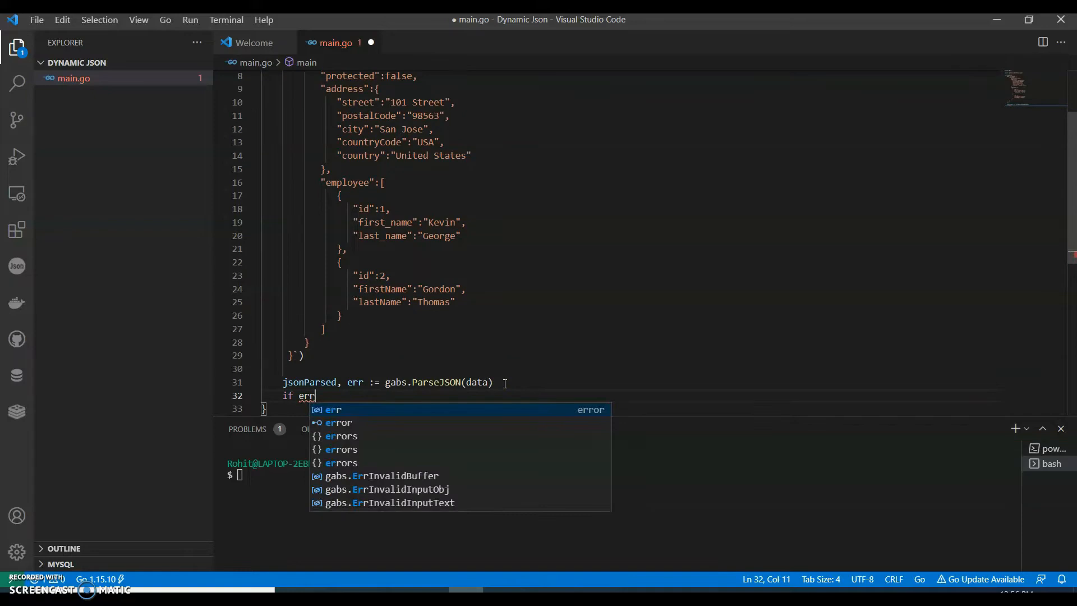
pyautogui.write('!= nil {')
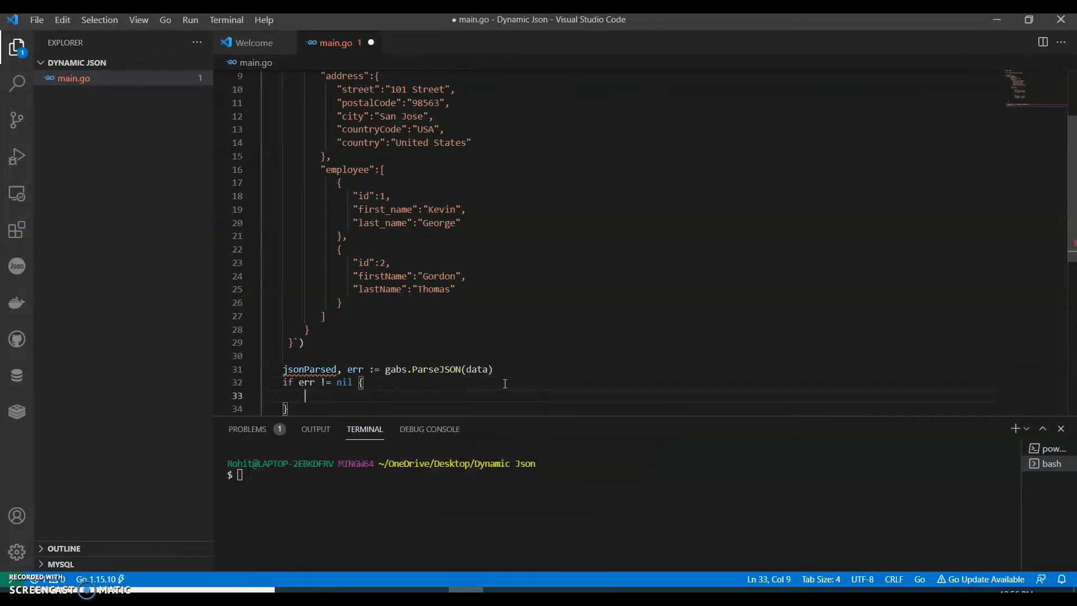
pyautogui.write('panic(err')
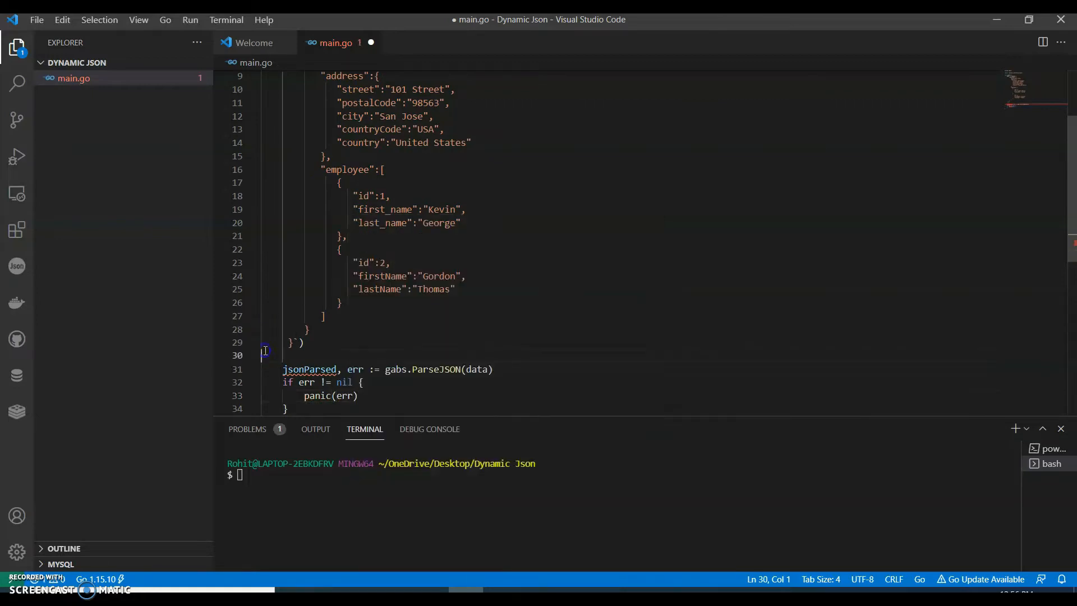
# - Start a fmt.Println after the error check labelled "GET Value of country :\t"
pyautogui.click(326, 409)
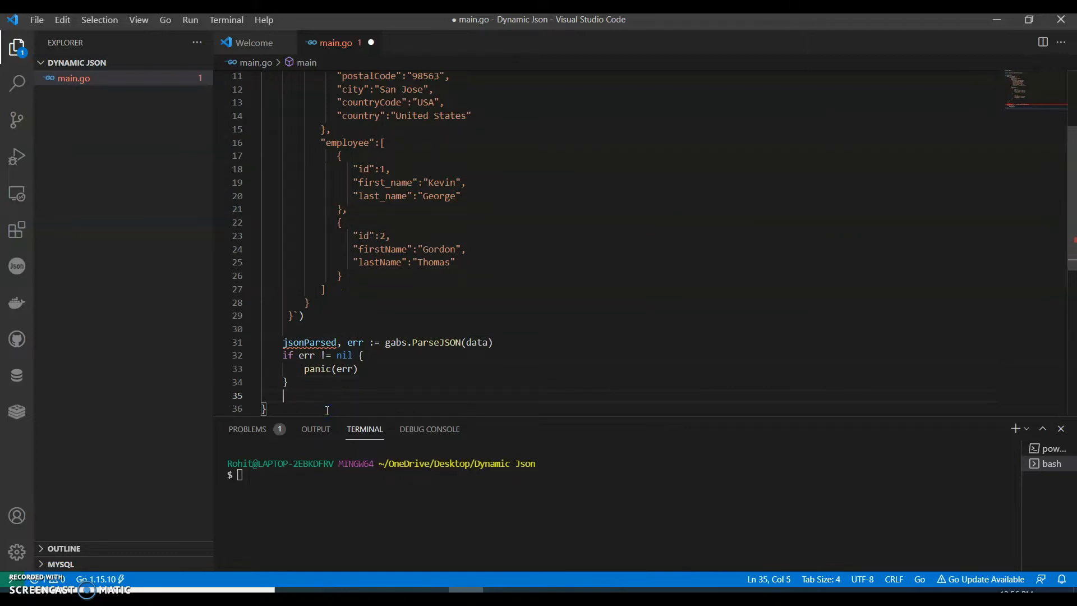
pyautogui.write('fmt.Proi')
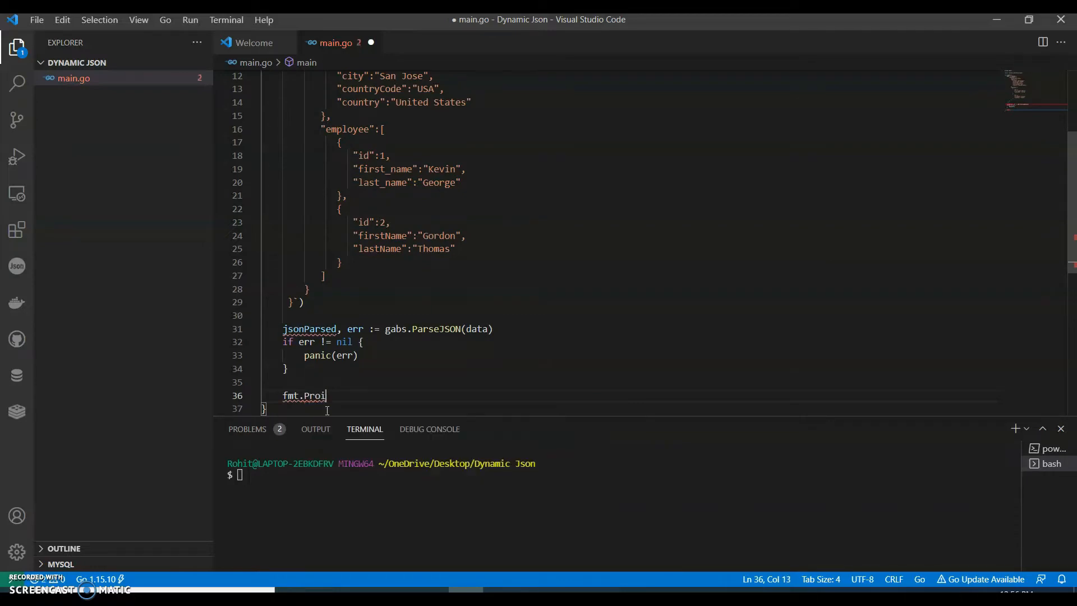
pyautogui.write('t')
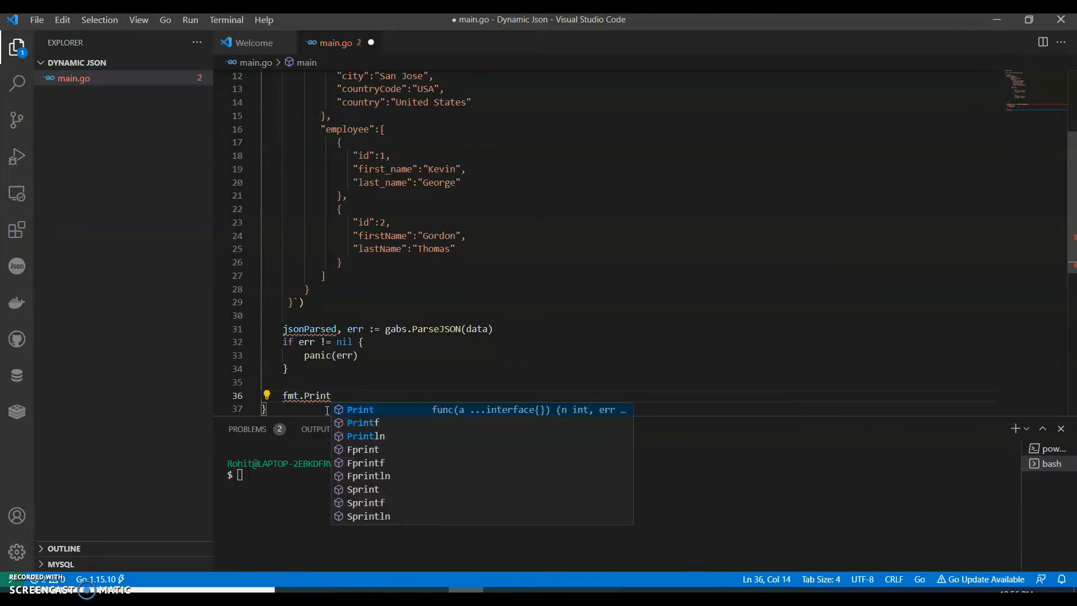
pyautogui.click(365, 435)
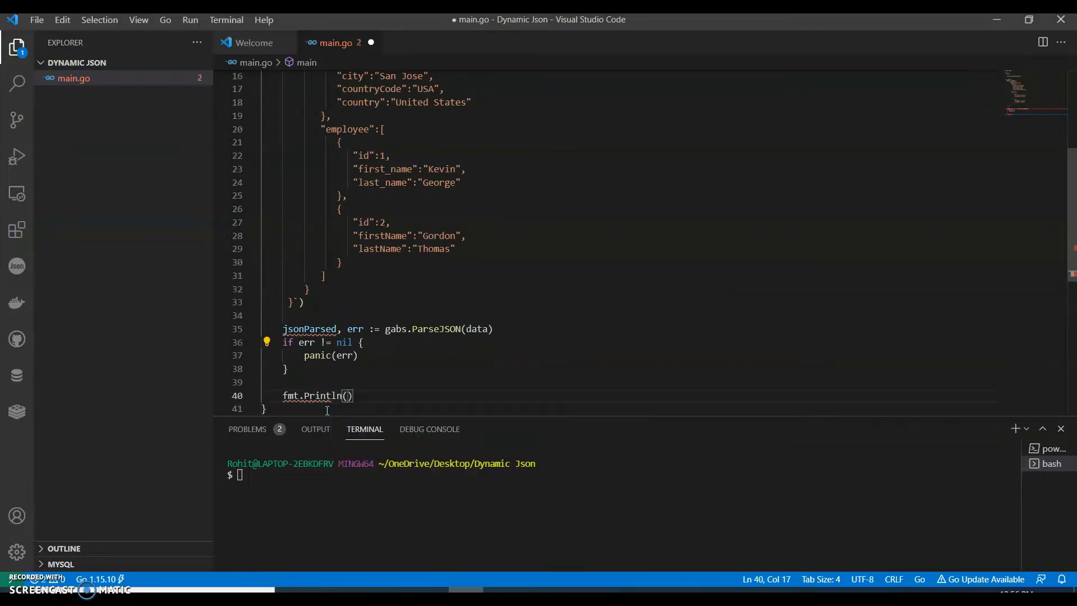
pyautogui.write('"')
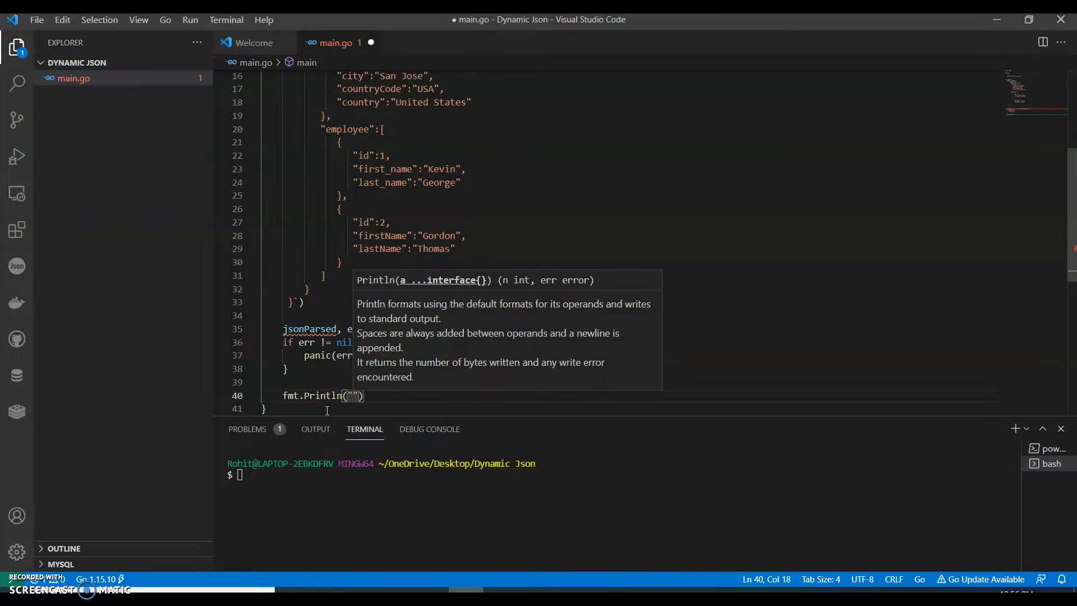
pyautogui.write('GET V')
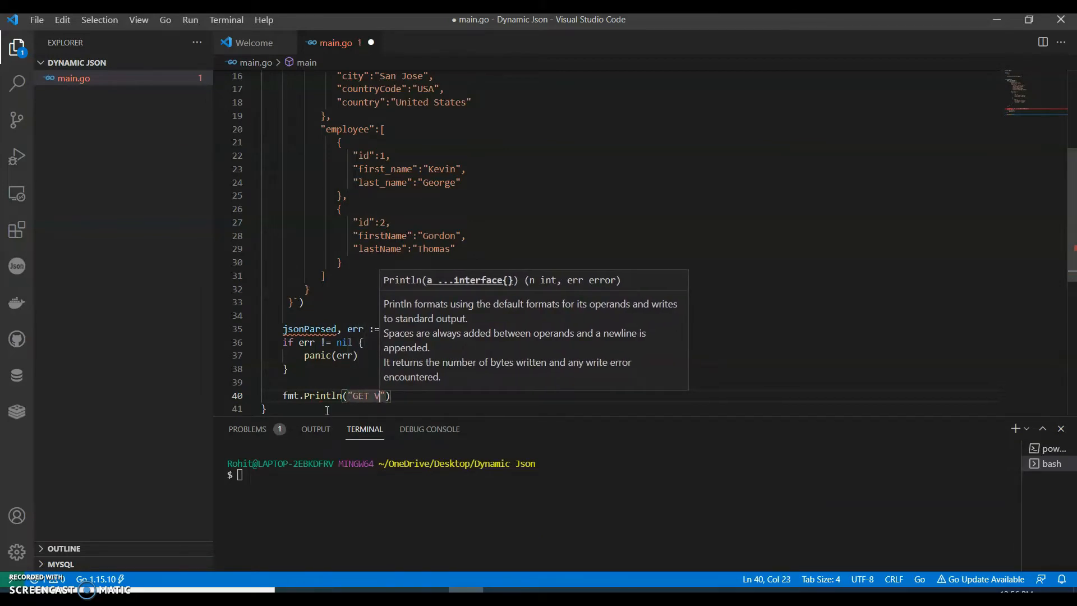
pyautogui.write('alue')
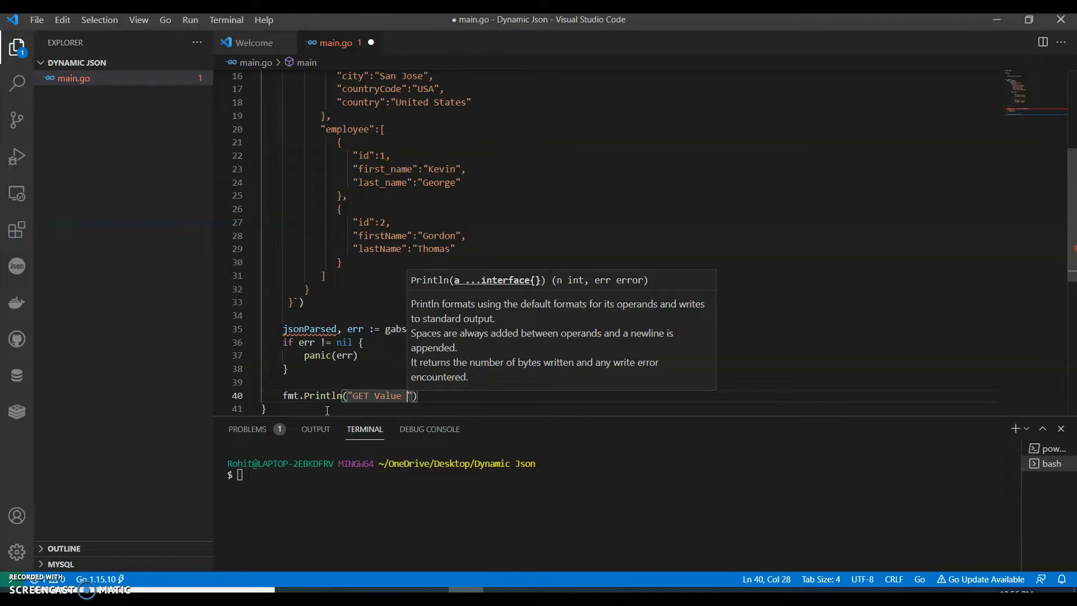
pyautogui.write('of country')
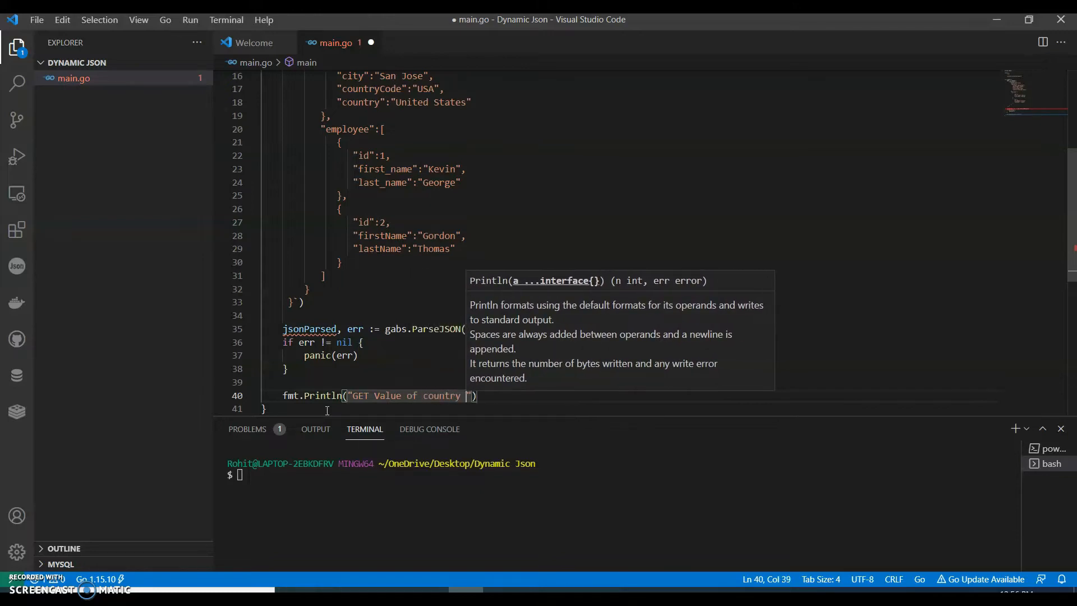
pyautogui.write(':\\')
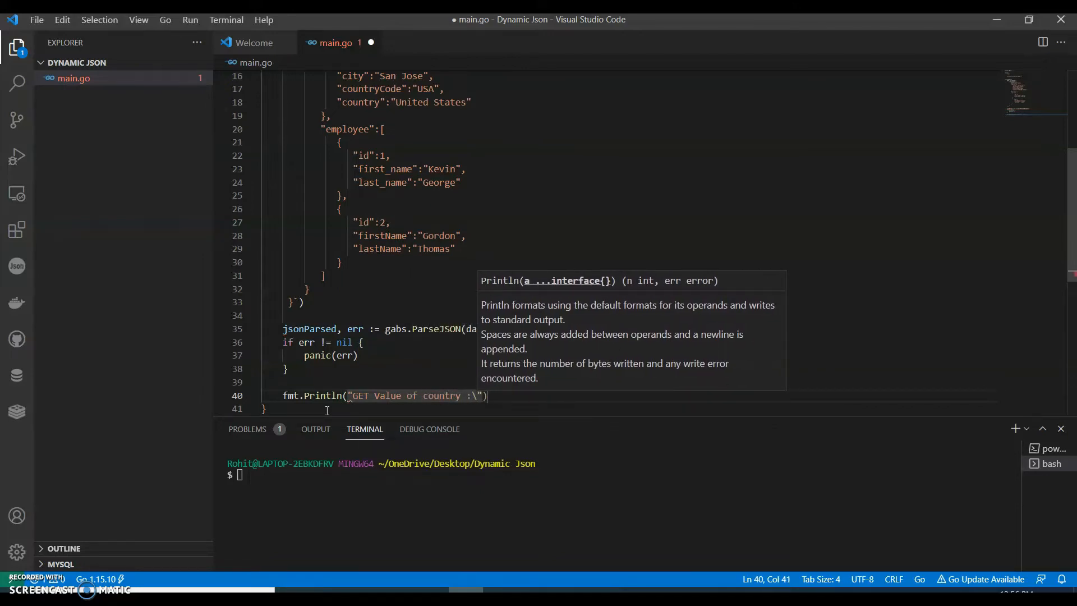
pyautogui.write('t')
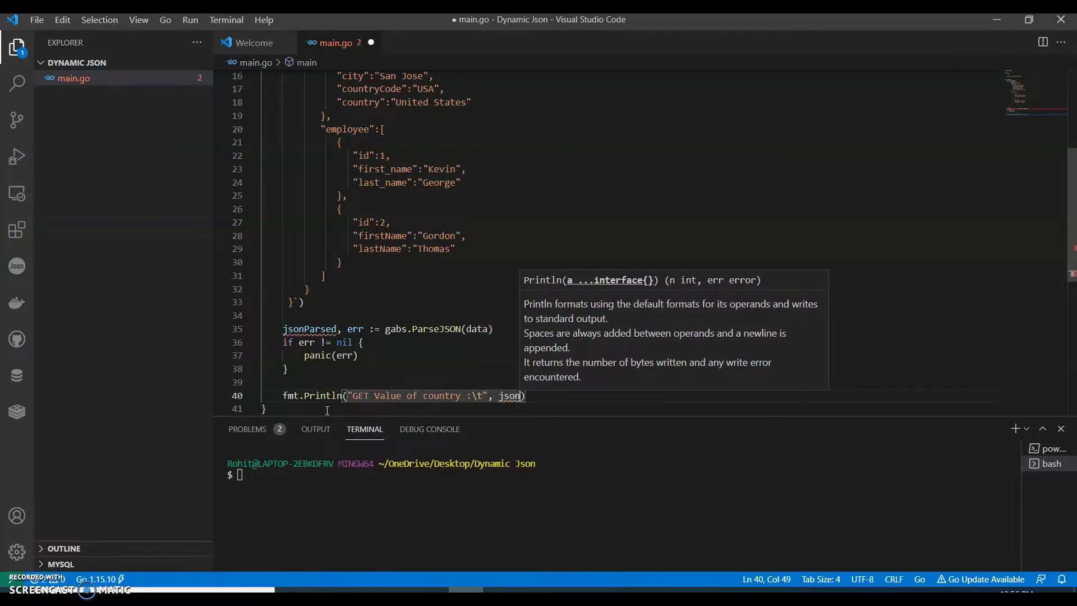
# - Print jsonParsed.Search("employees","address","country").Data() as the value
pyautogui.write('Parsed.')
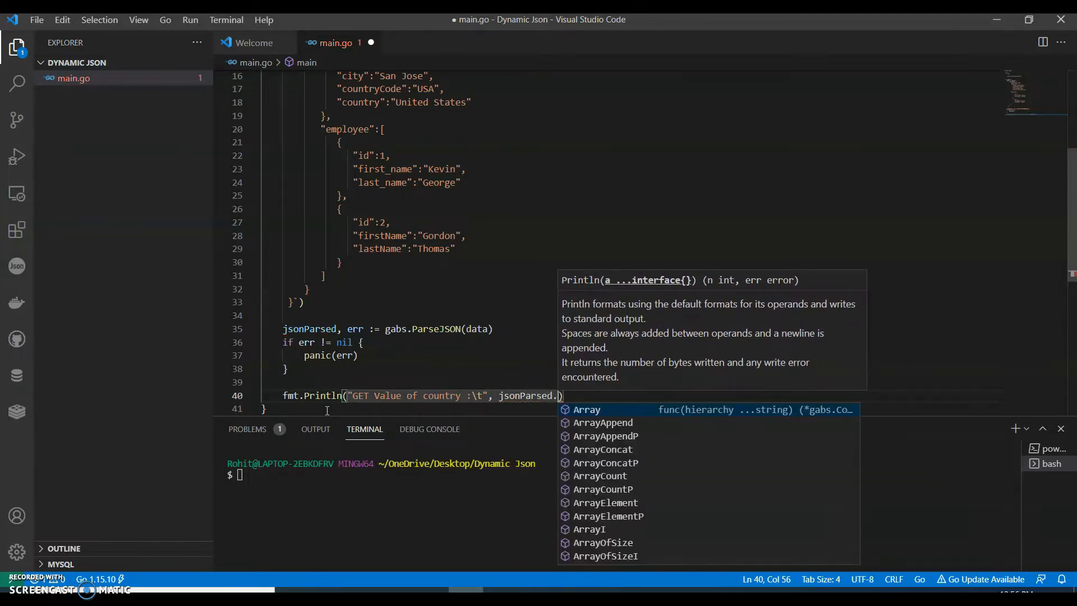
pyautogui.write('SE')
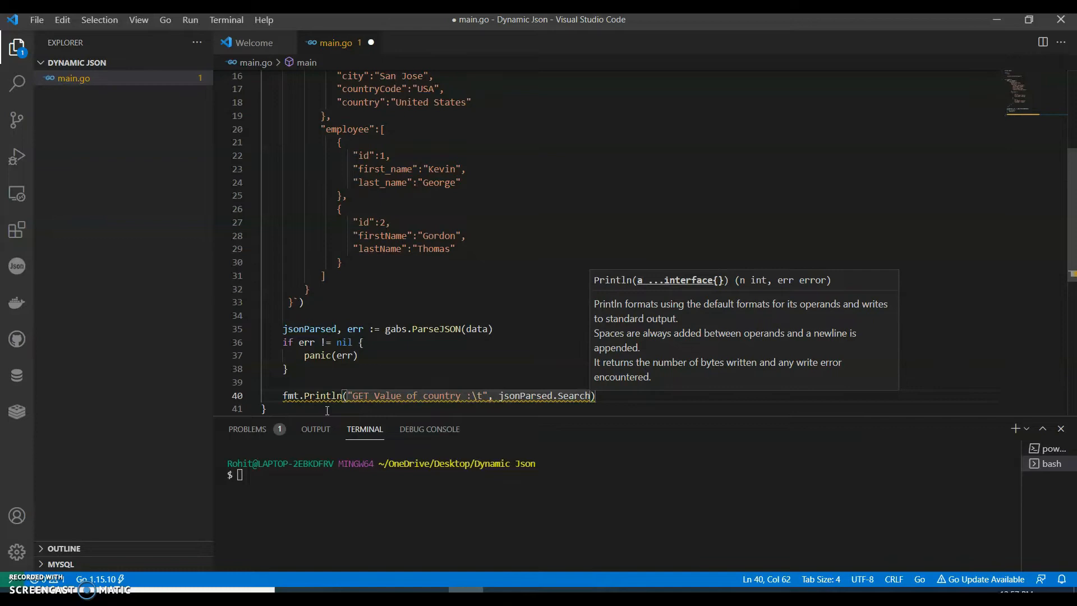
pyautogui.write('employ')
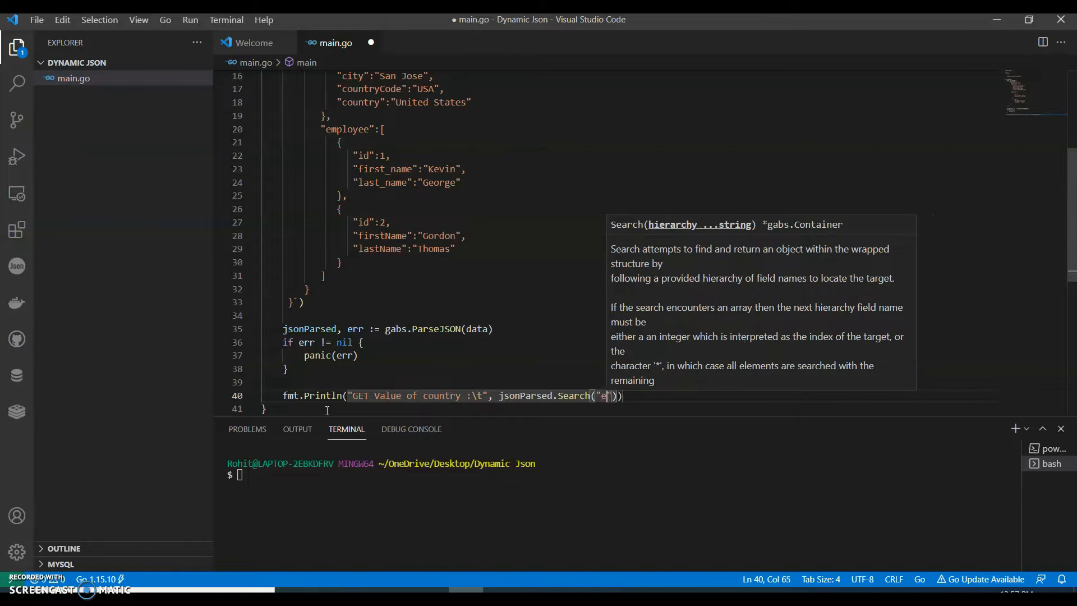
pyautogui.write('mployees')
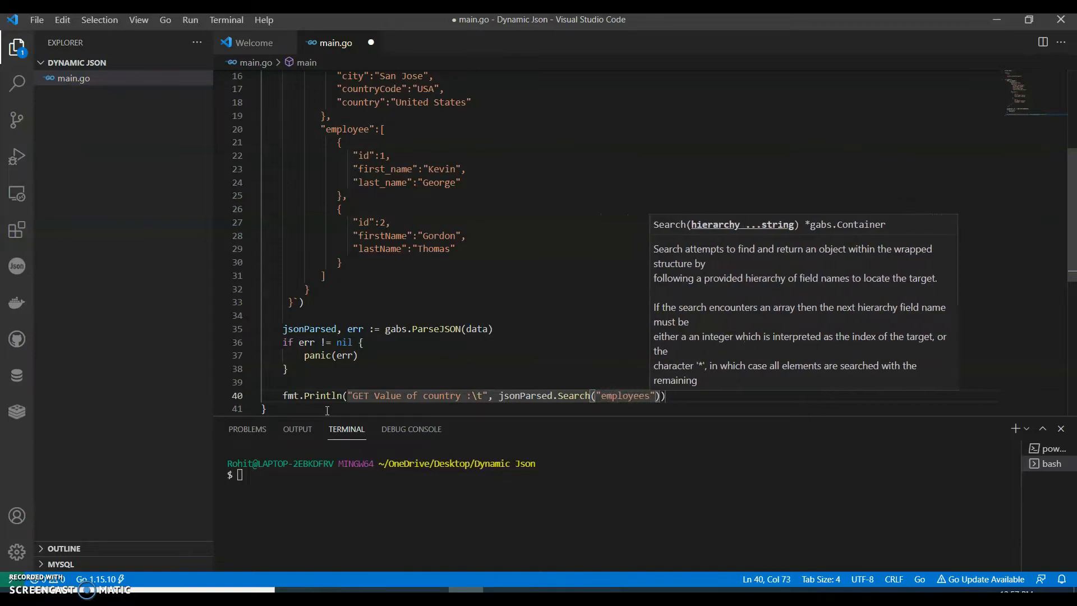
pyautogui.write(',"add')
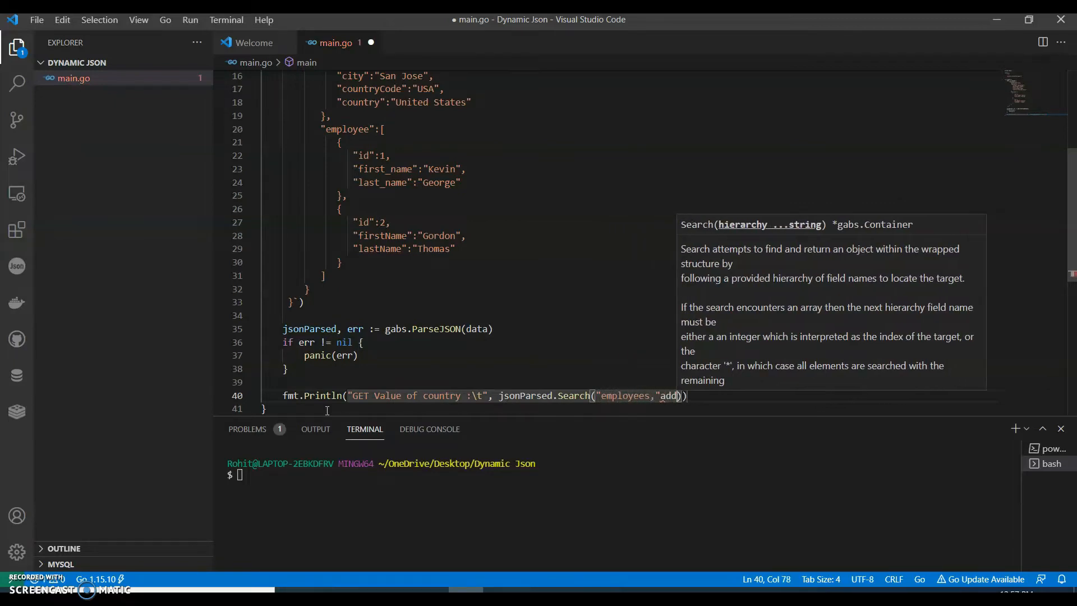
pyautogui.write('ress",')
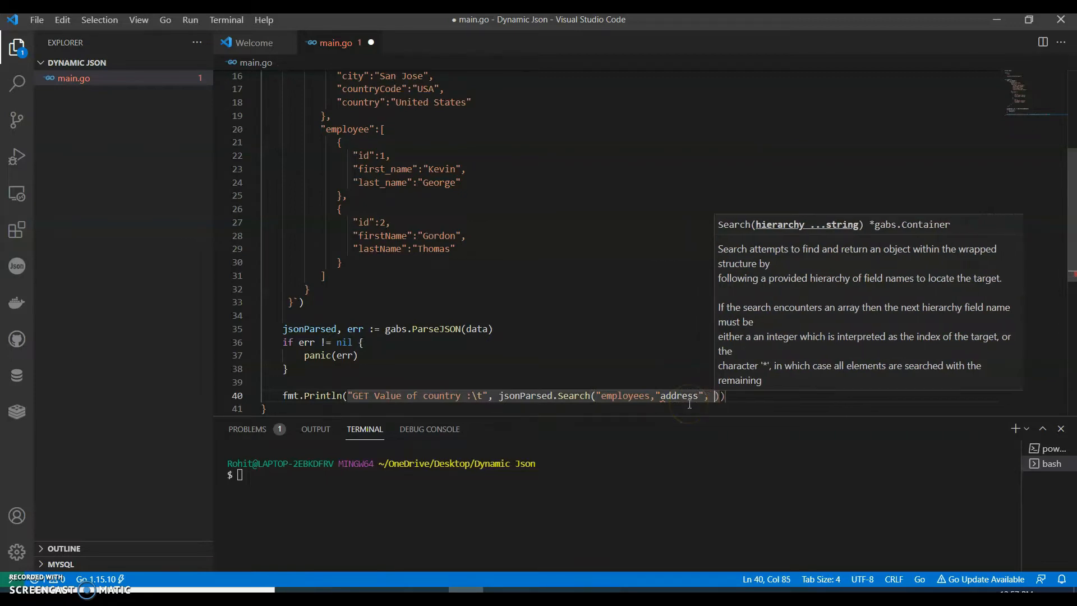
pyautogui.write('"c')
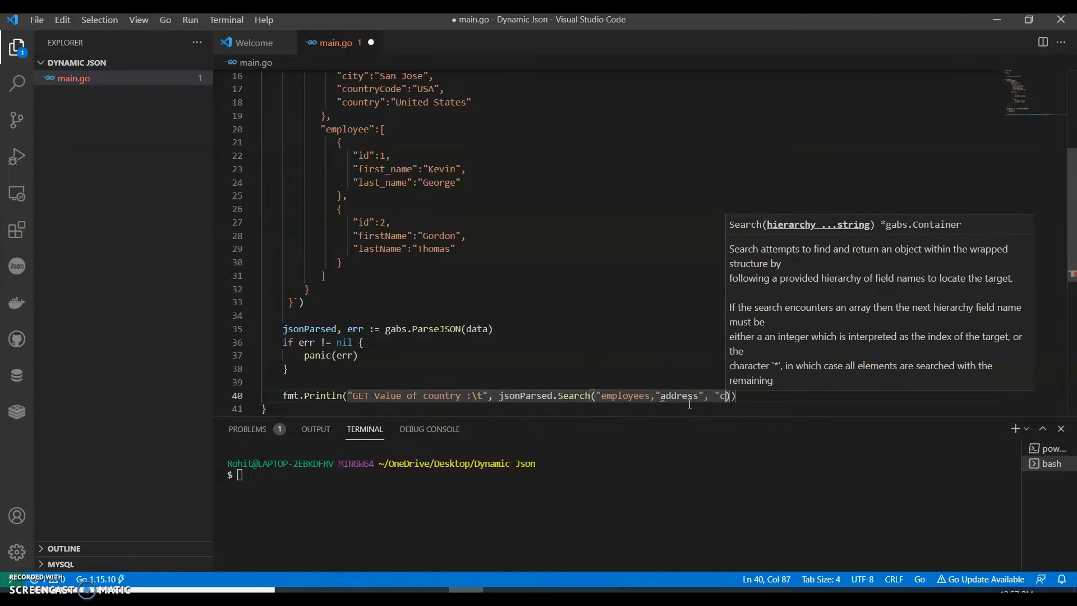
pyautogui.write('ountry')
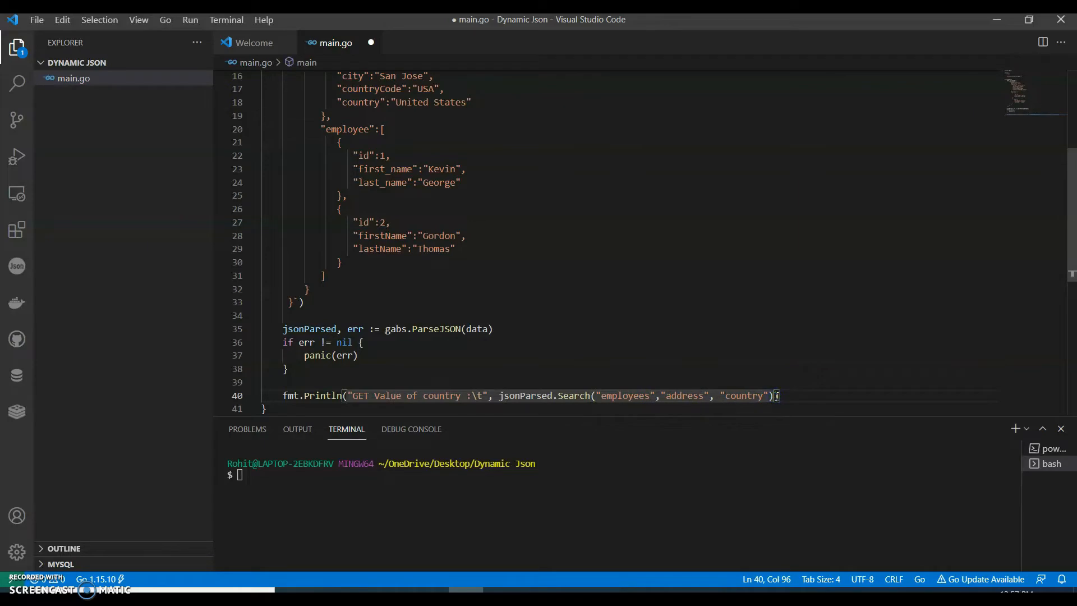
pyautogui.write('.Data(')
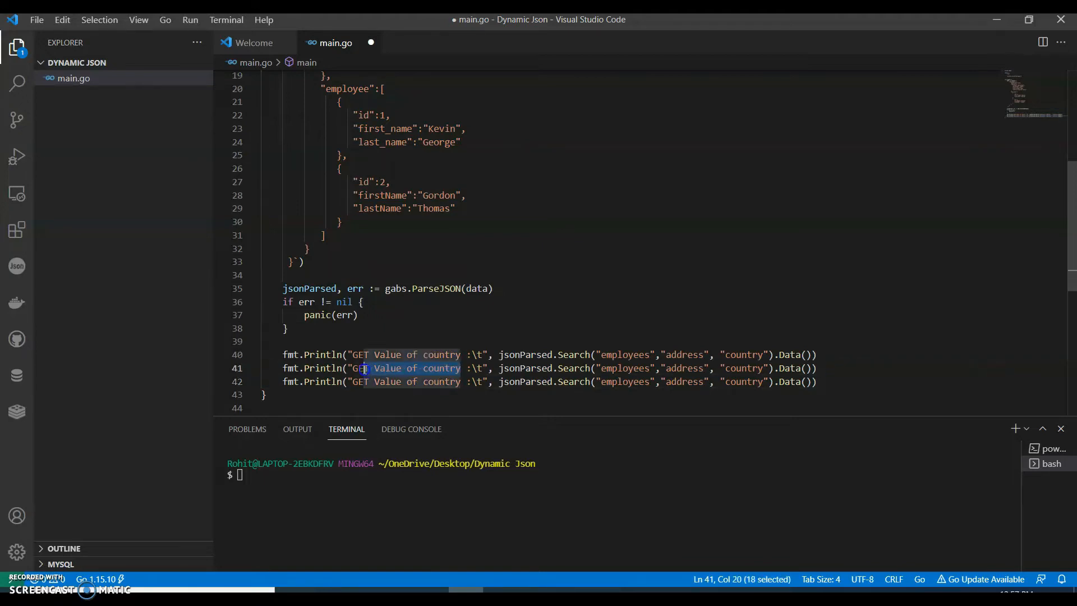
# - Edit the second Println to print "ID Of first Employee" from path employees.employee.0.id
pyautogui.write('ID')
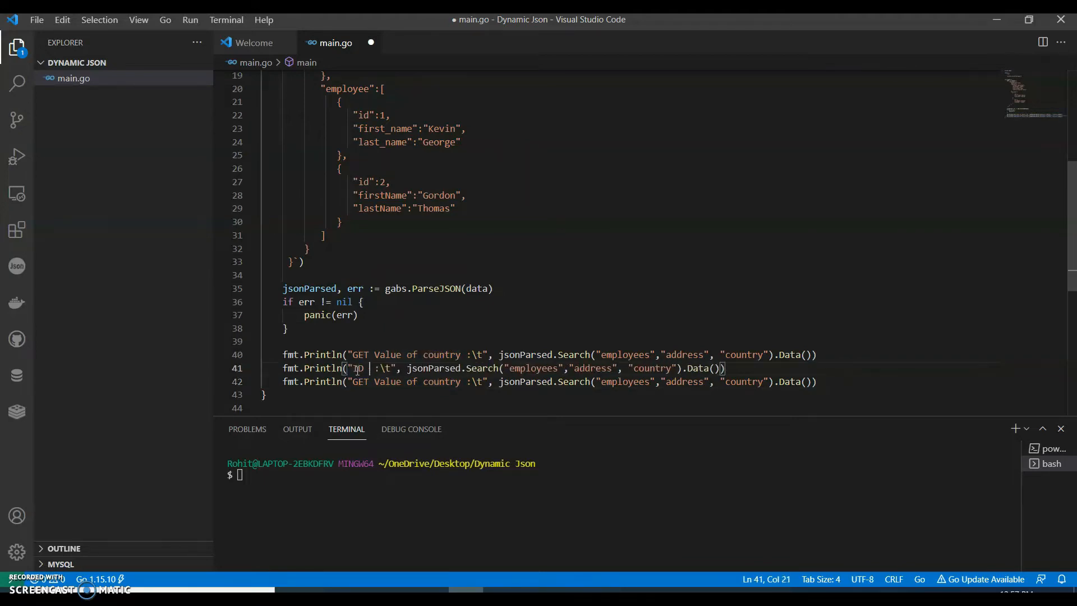
pyautogui.write('Of f')
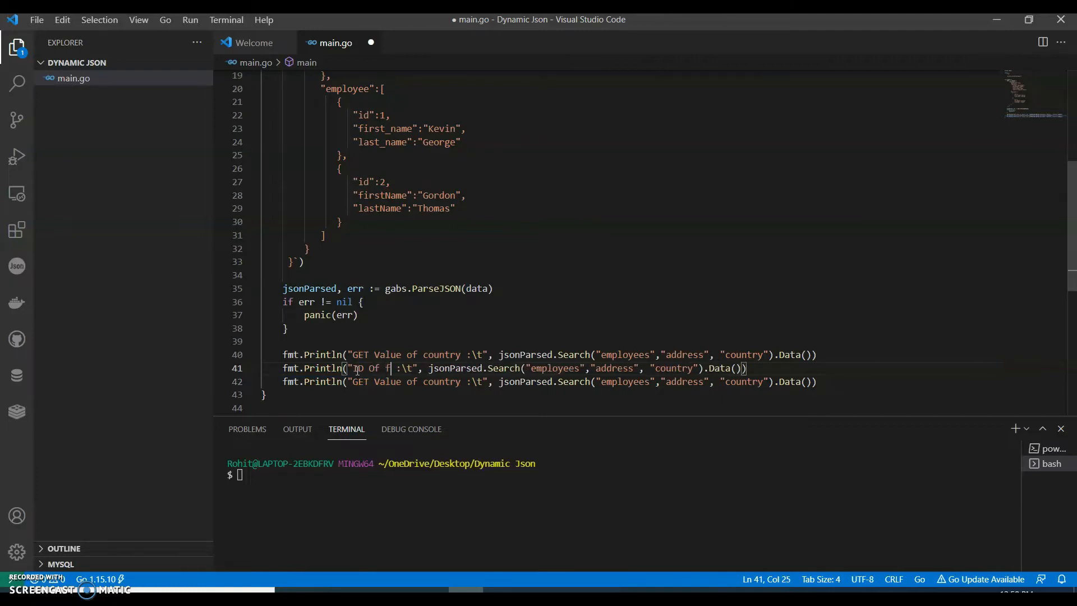
pyautogui.write('irst Employee')
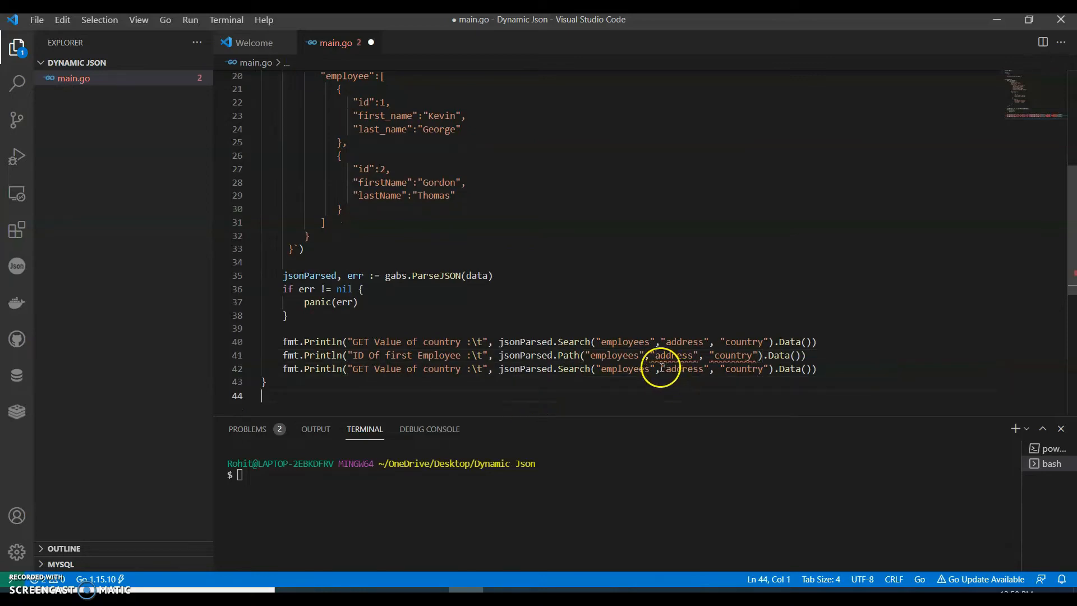
pyautogui.moveTo(590, 355)
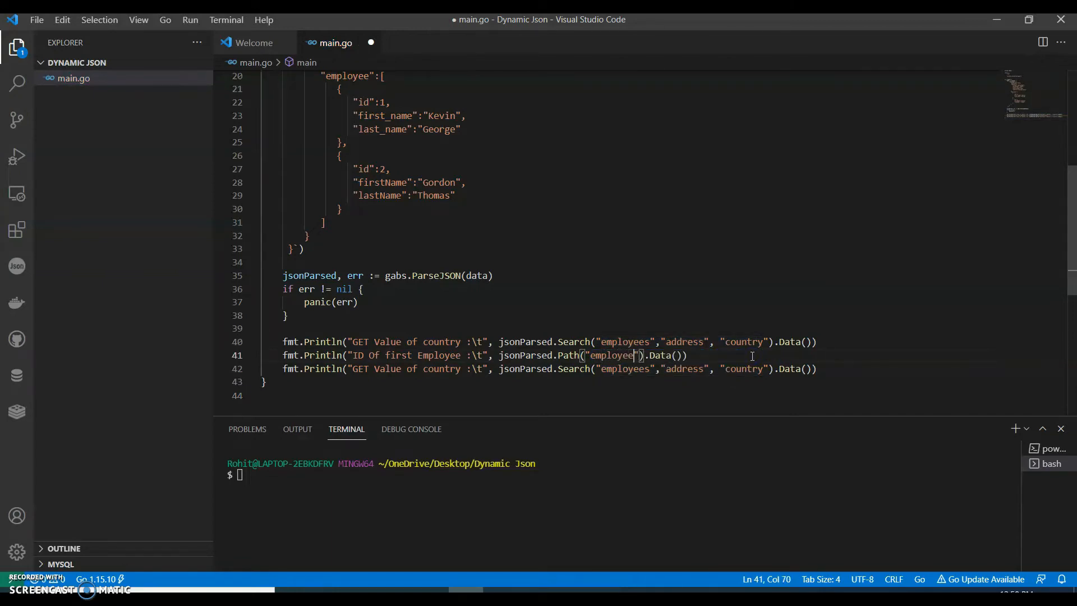
pyautogui.write('s.empl')
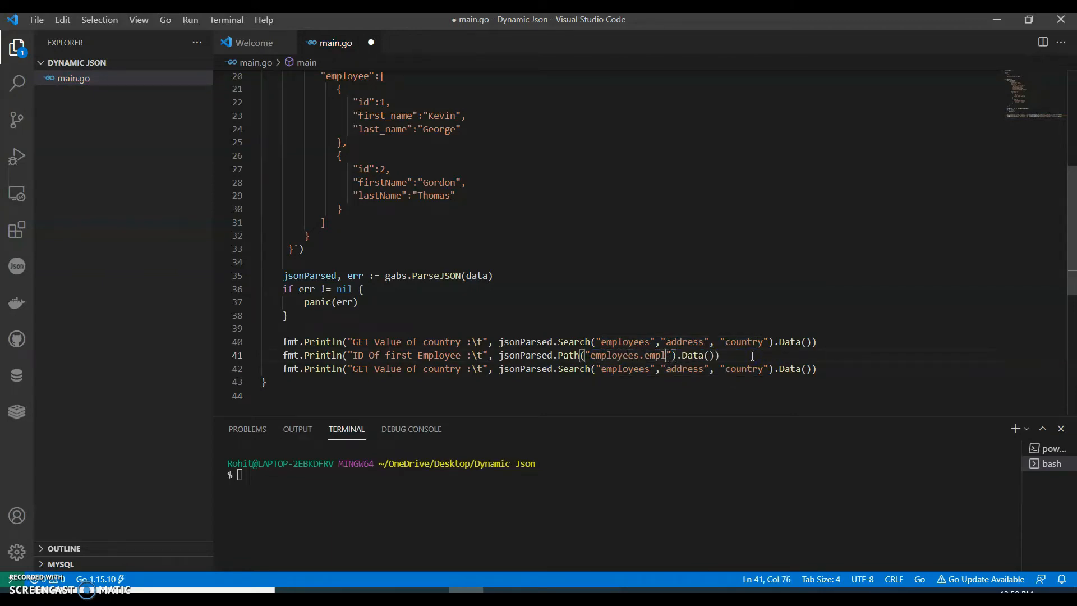
pyautogui.write('oyee')
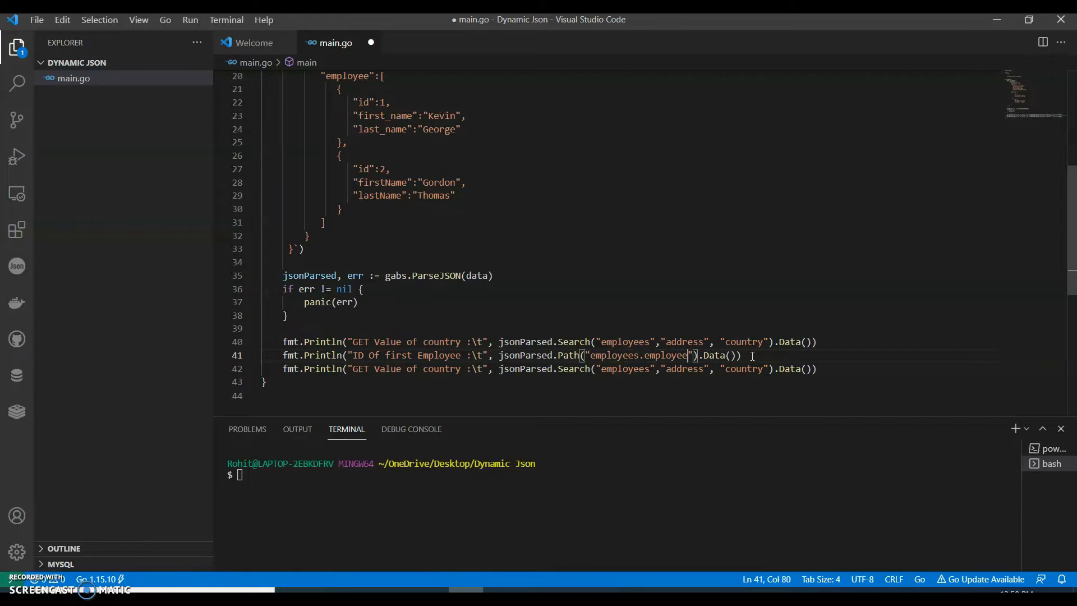
pyautogui.write('.0')
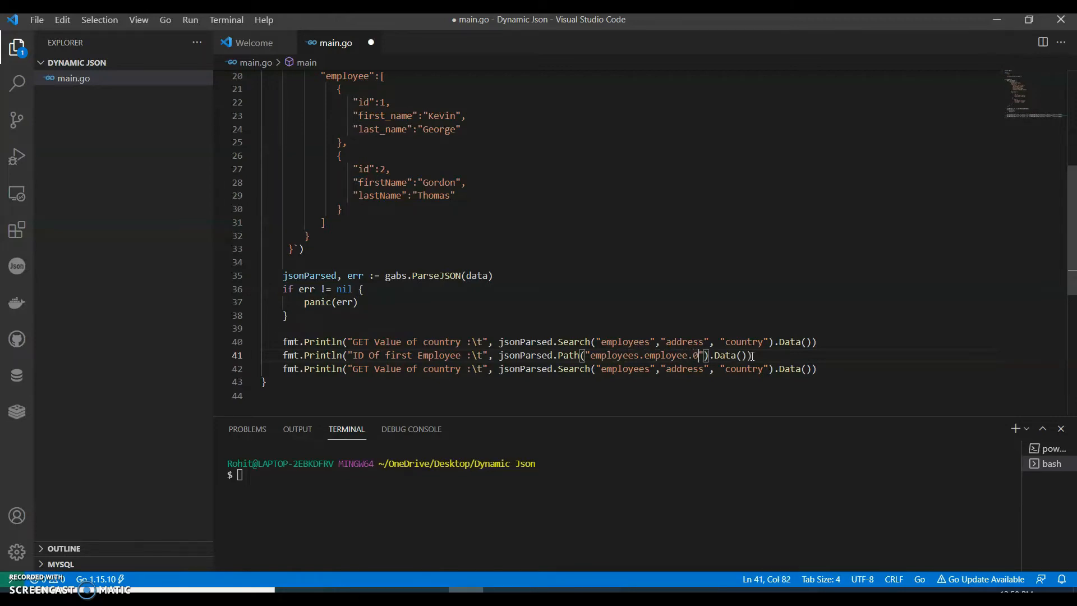
pyautogui.write('.id')
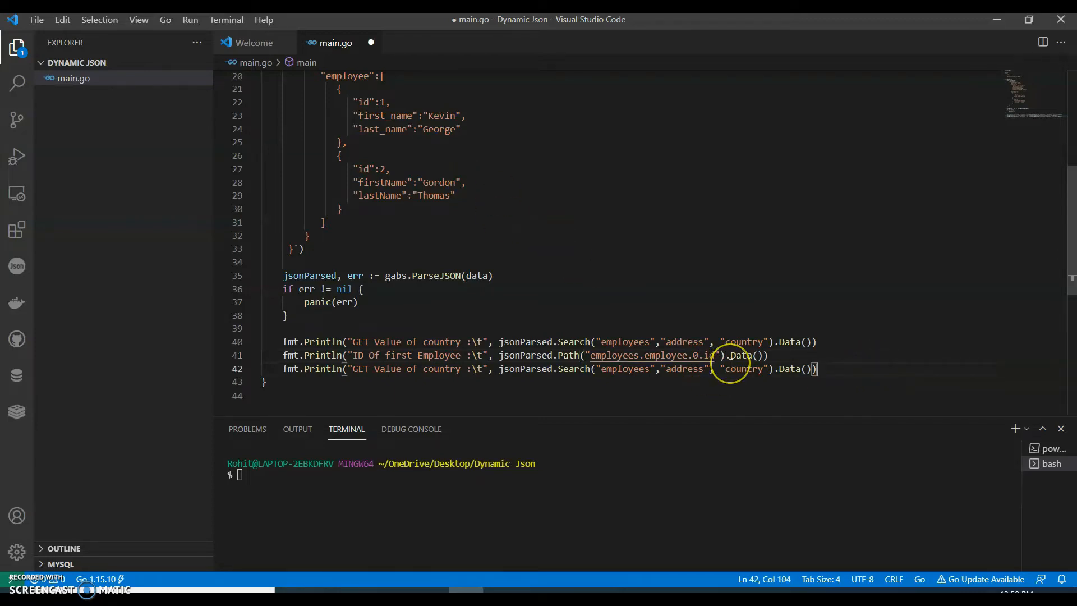
pyautogui.moveTo(695, 355)
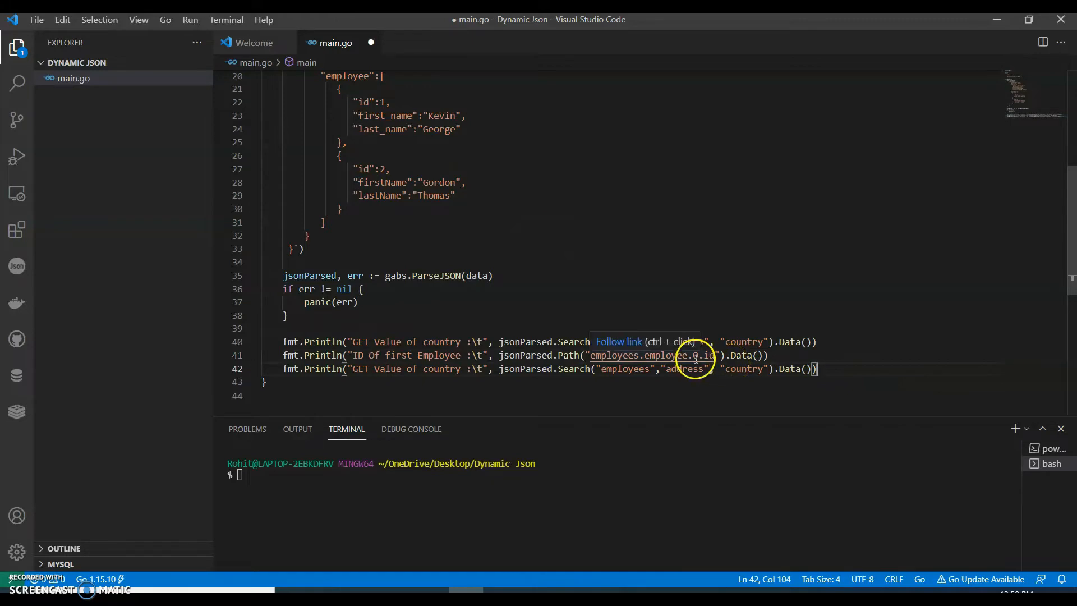
pyautogui.moveTo(683, 369)
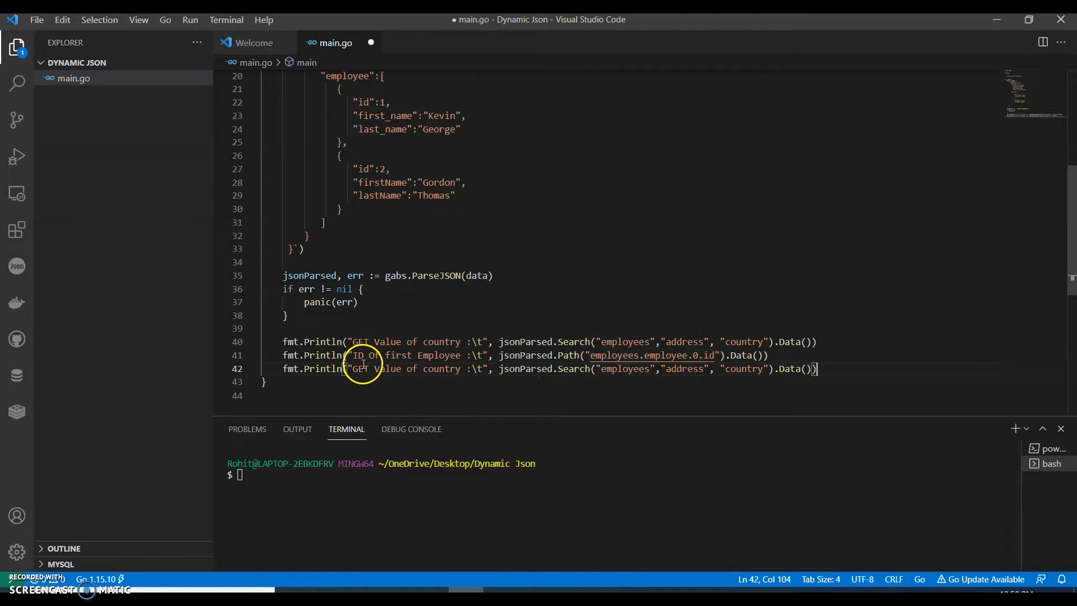
# - Switch the ID line to String() and label the third line "Check the country Exists"
pyautogui.doubleClick(740, 355)
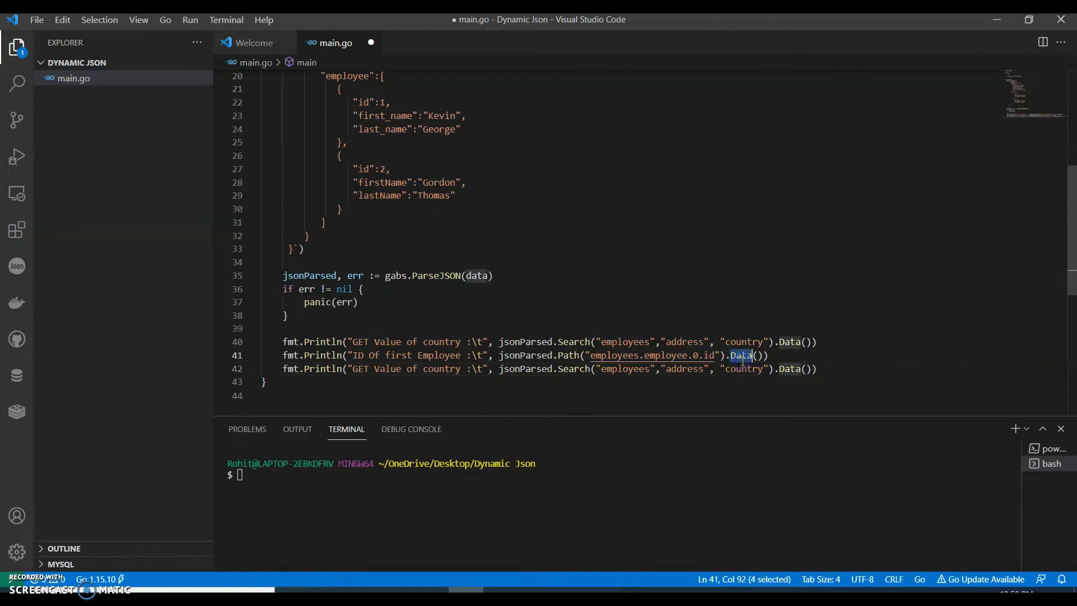
pyautogui.write('String')
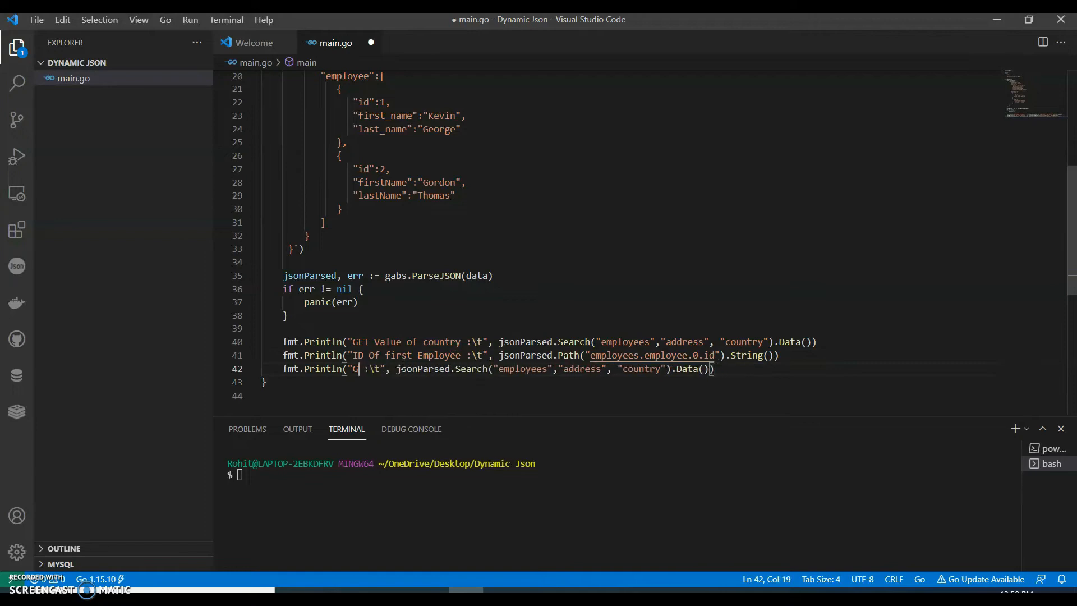
pyautogui.write('Check th')
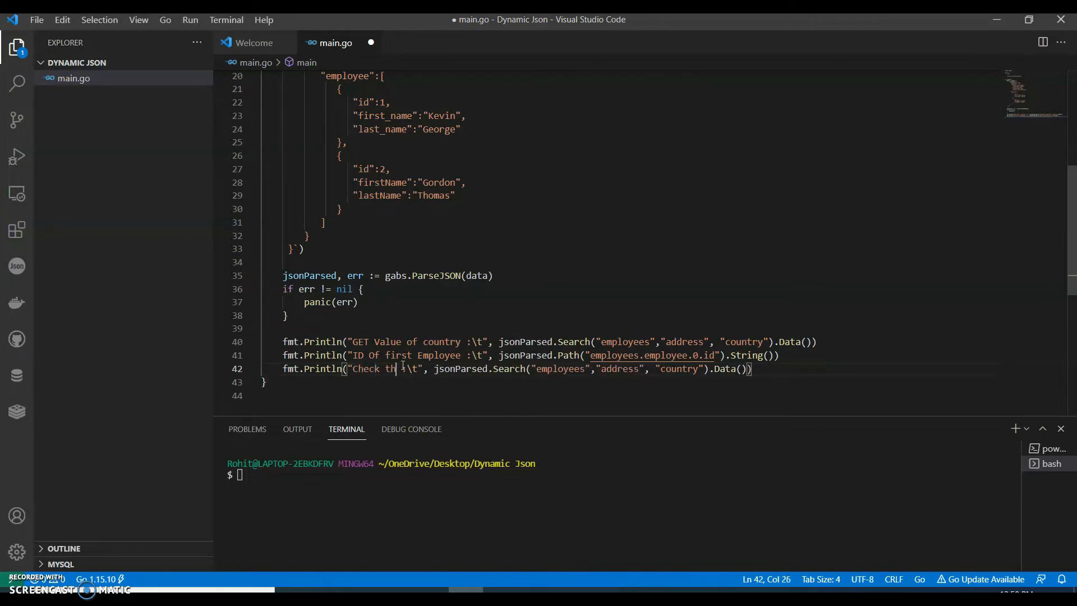
pyautogui.write('e country')
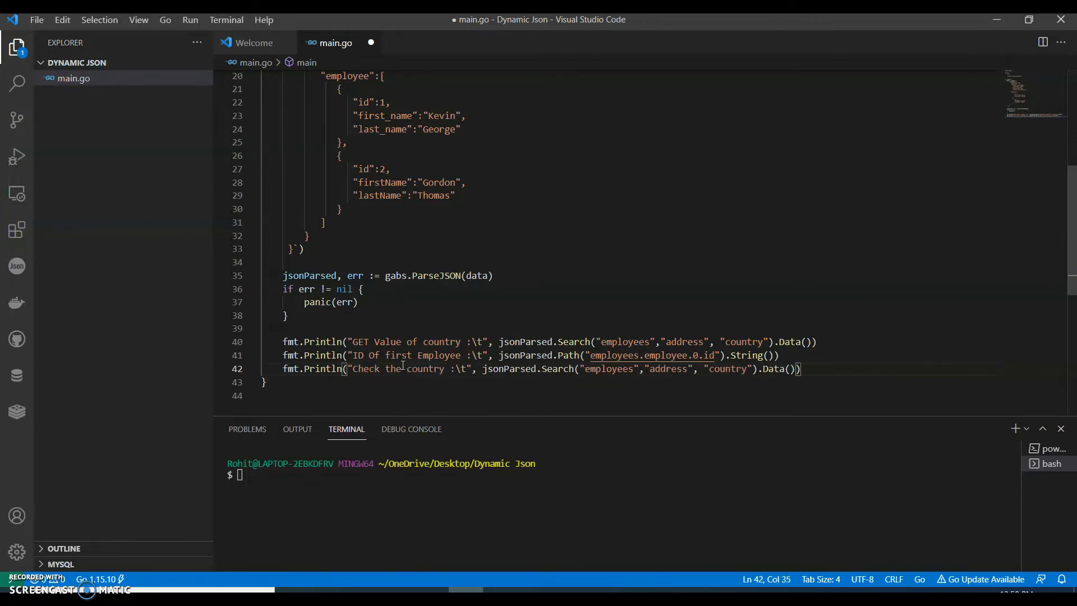
pyautogui.write('Exist')
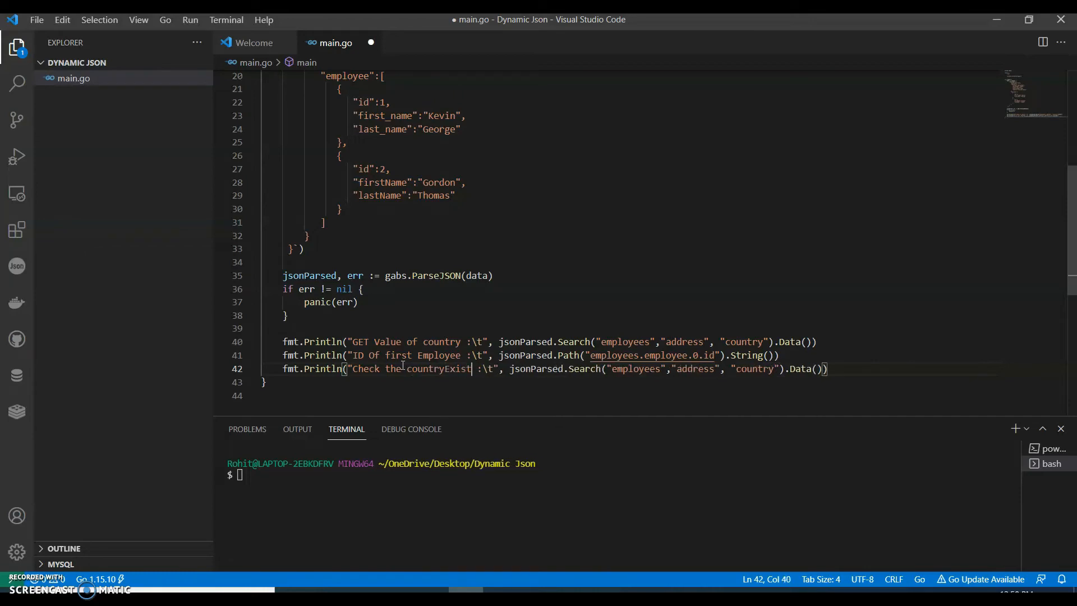
# - Change the third line's Search to Exists and its key to countryCode
pyautogui.doubleClick(595, 369)
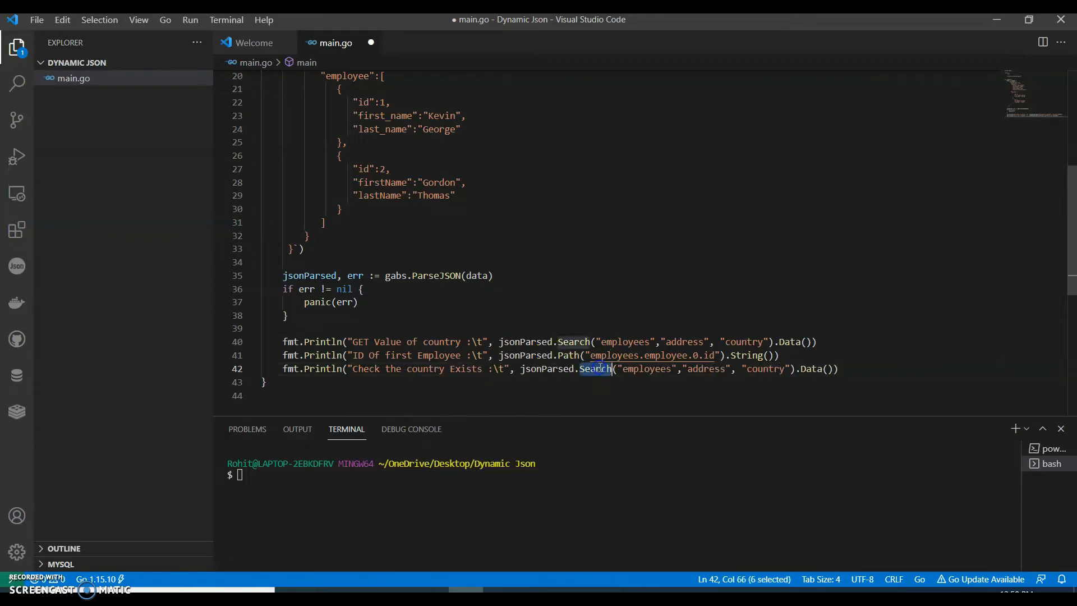
pyautogui.write('e')
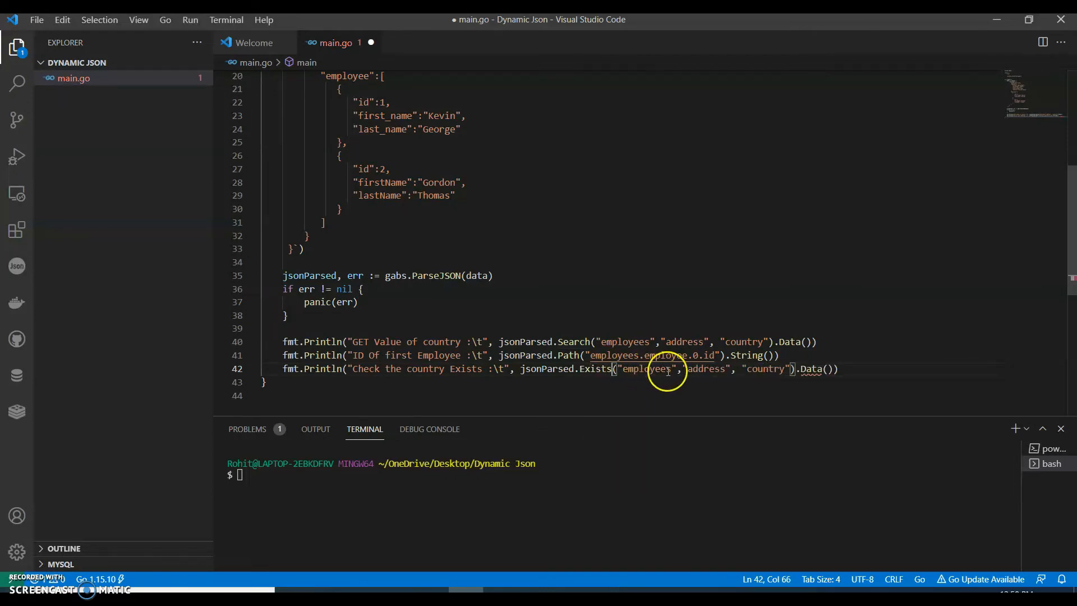
pyautogui.moveTo(741, 360)
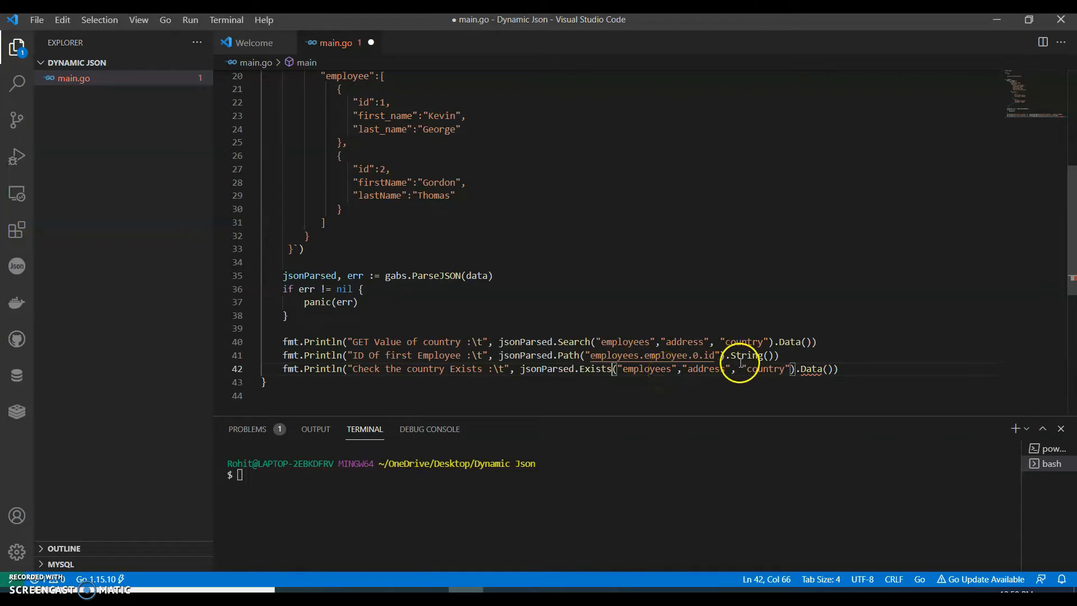
pyautogui.doubleClick(765, 369)
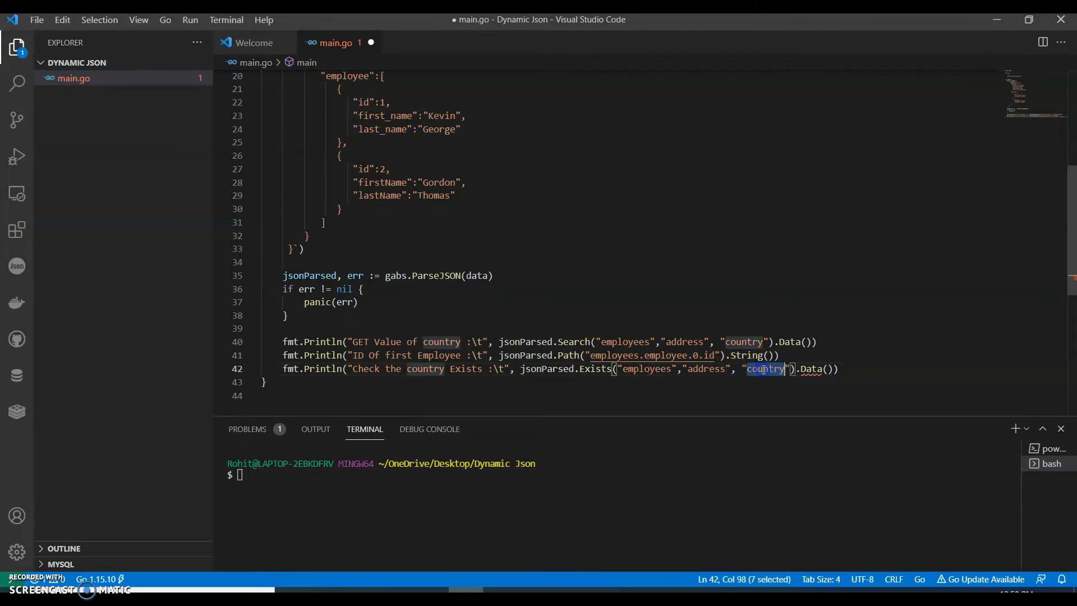
pyautogui.click(776, 369)
pyautogui.write('Code')
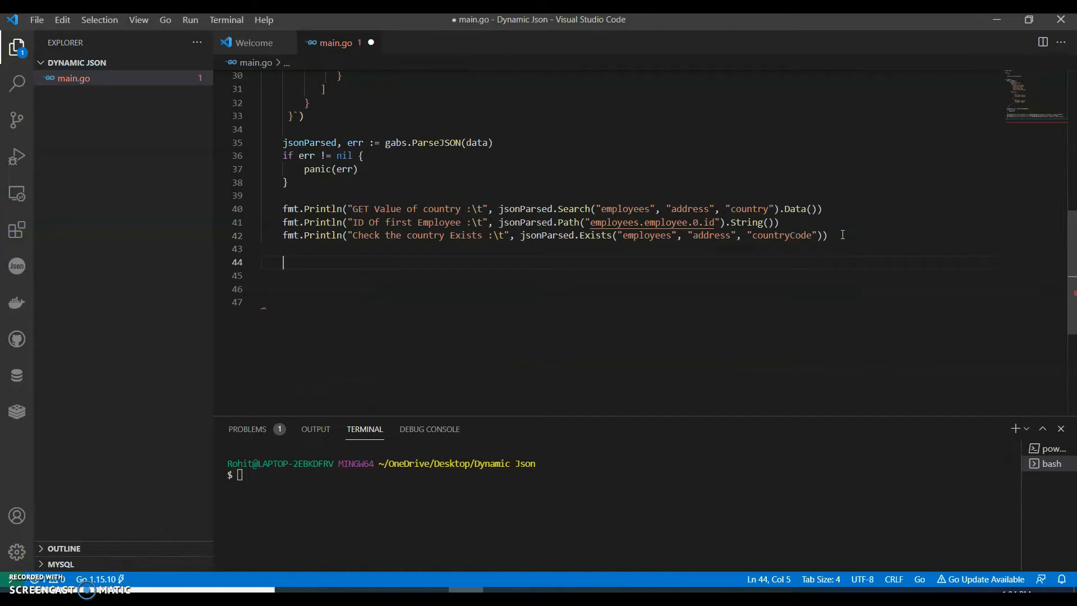
# - Begin a loop ranging key, child over jsonParsed.Search("employee", "address").ChildrenMap()
pyautogui.write('for key')
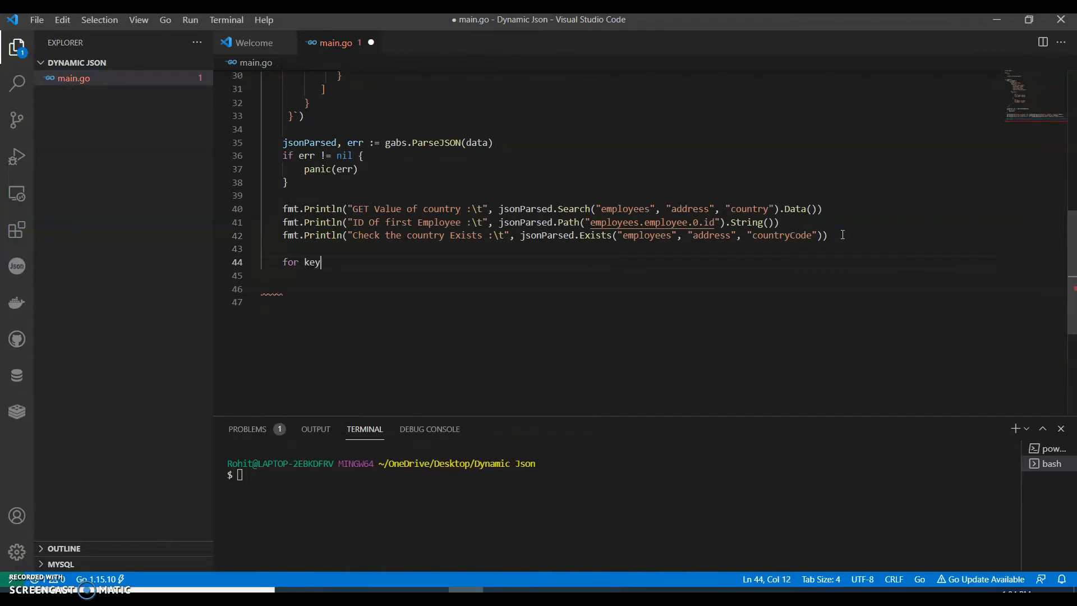
pyautogui.write(', child')
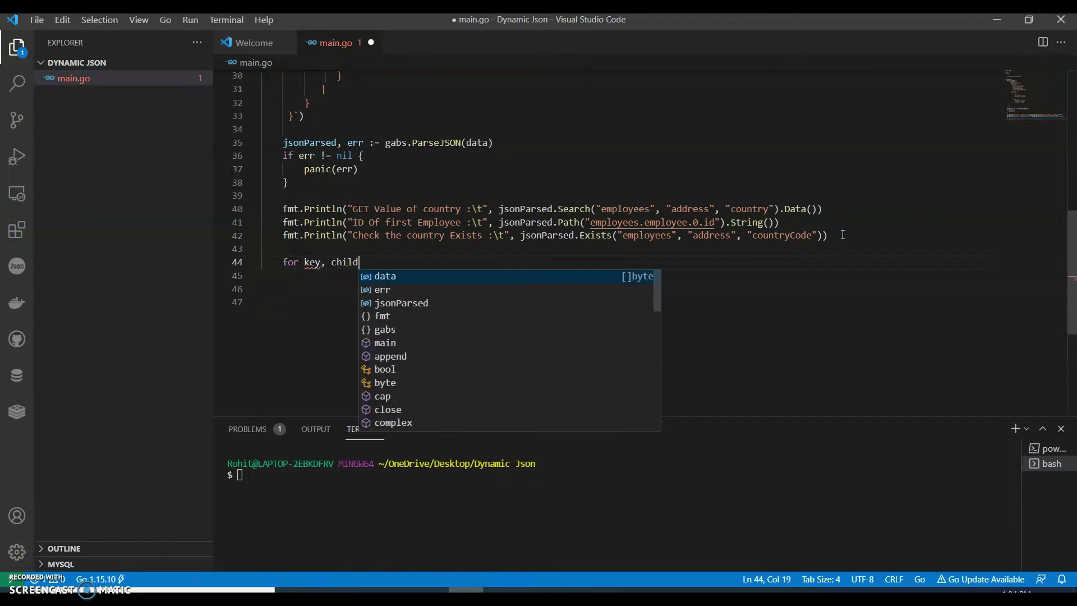
pyautogui.write(':= range')
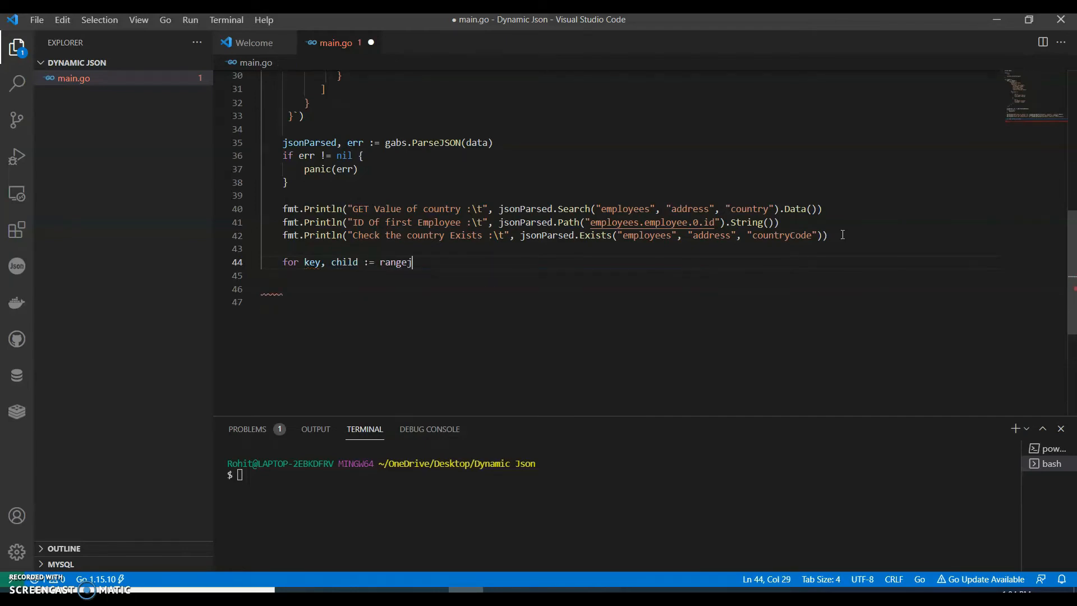
pyautogui.write('jsonParsed')
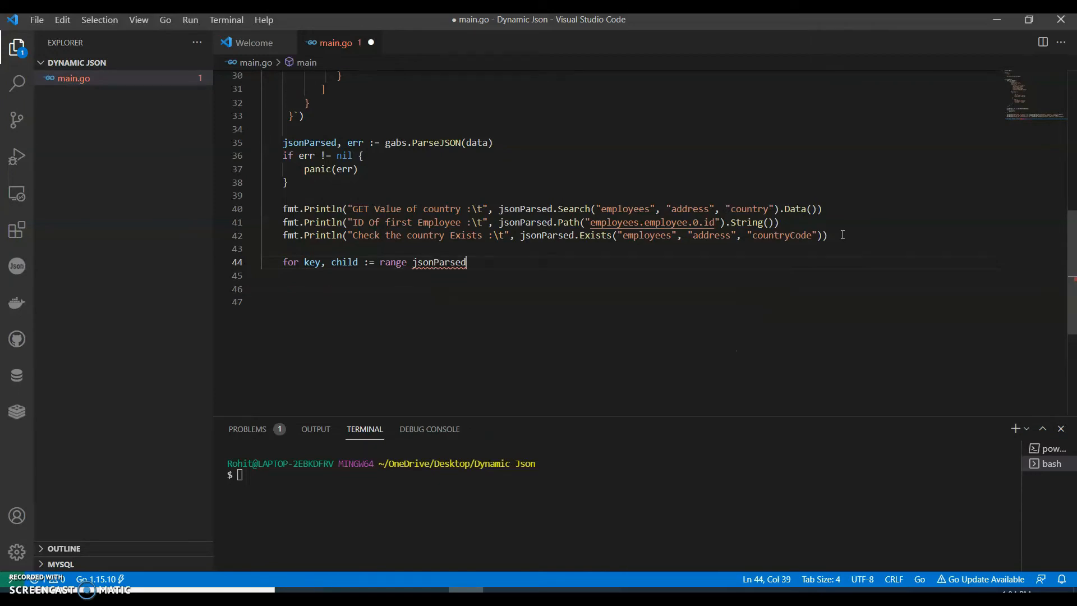
pyautogui.write('.Search(')
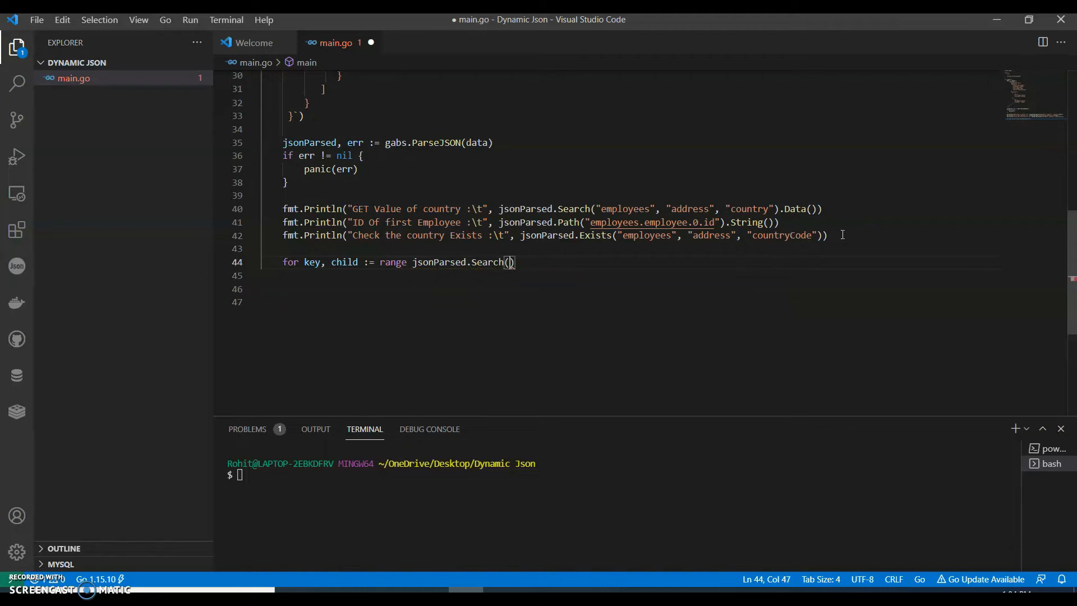
pyautogui.write('(')
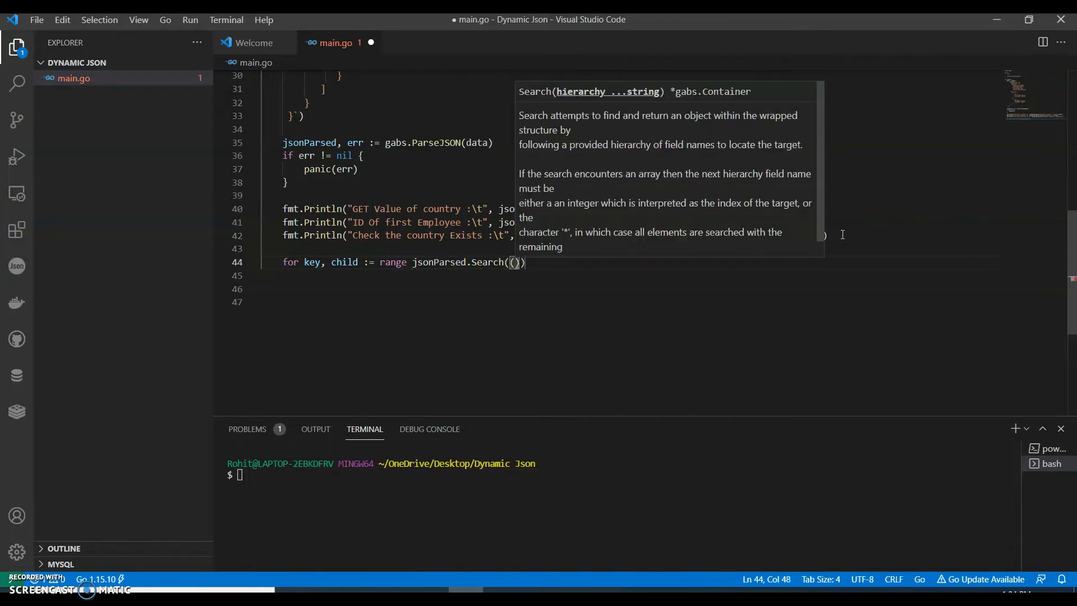
pyautogui.write('"employee", "address')
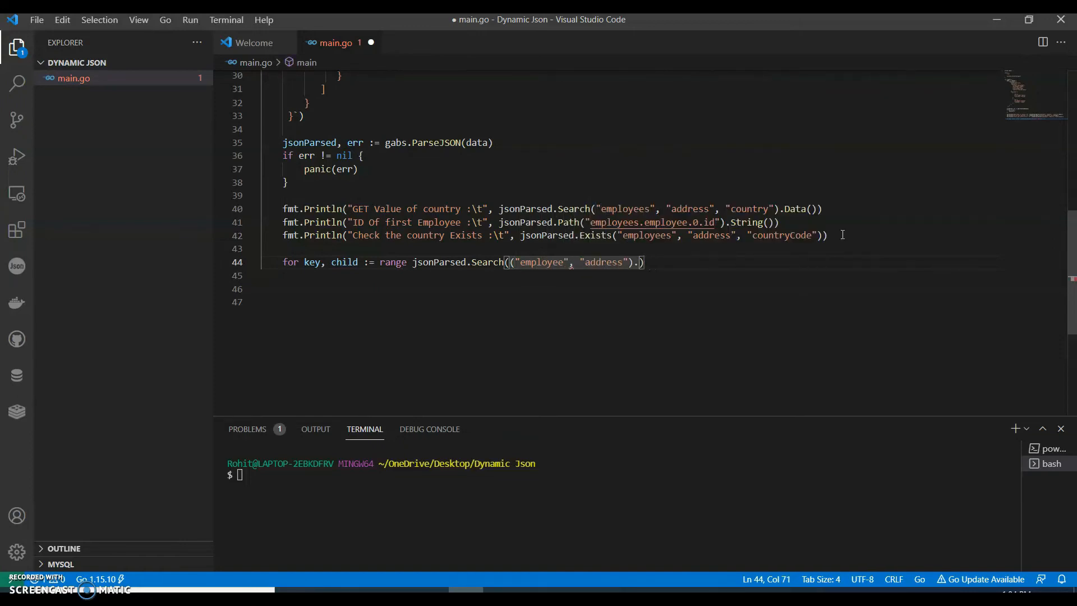
pyautogui.write('C')
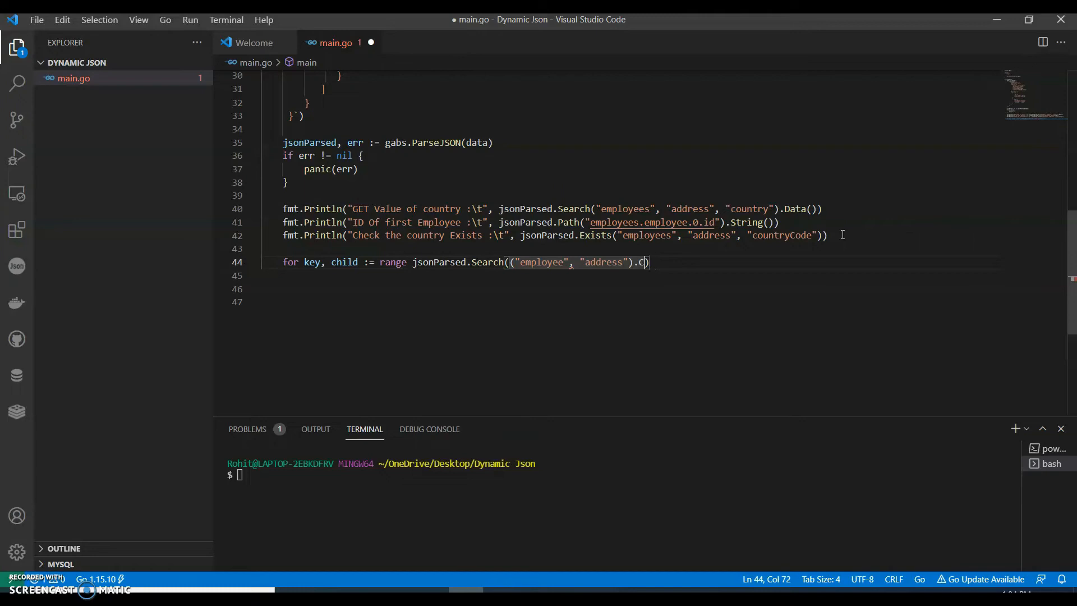
pyautogui.write('hildren')
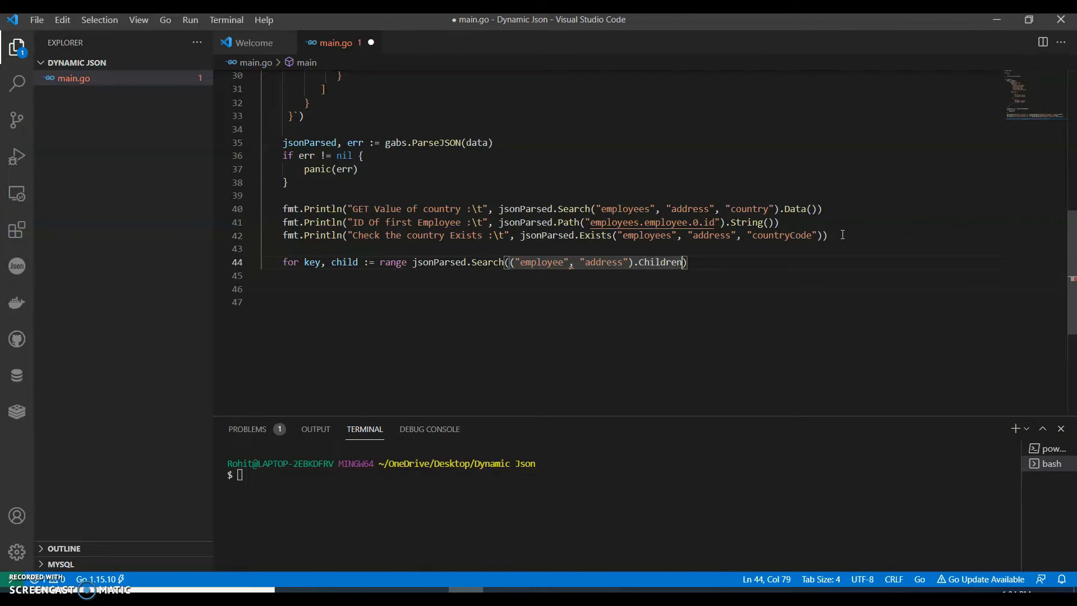
pyautogui.write('Map(')
pyautogui.click(639, 274)
pyautogui.write('fmt.Printf(')
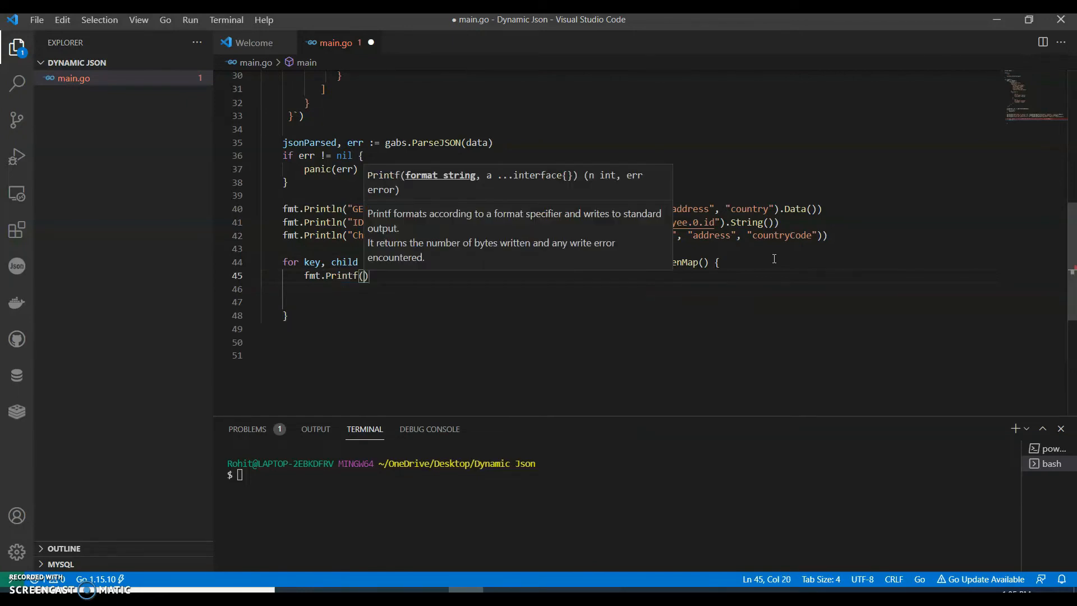
# - Printf "key=>%v, Value=>%v\n" with key and child.Data().(string) inside the loop
pyautogui.write('"')
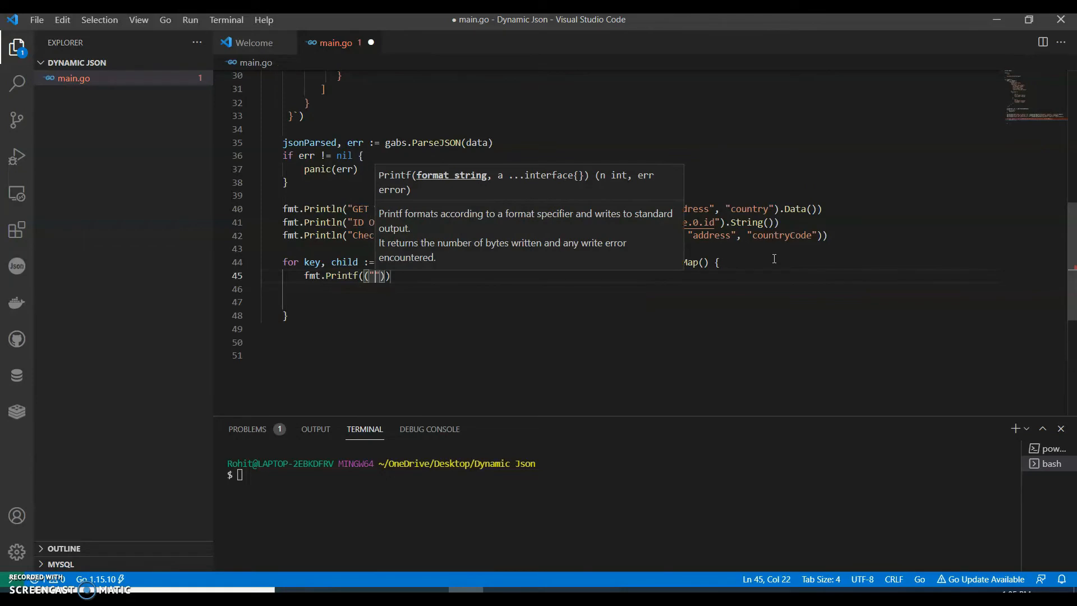
pyautogui.write('key')
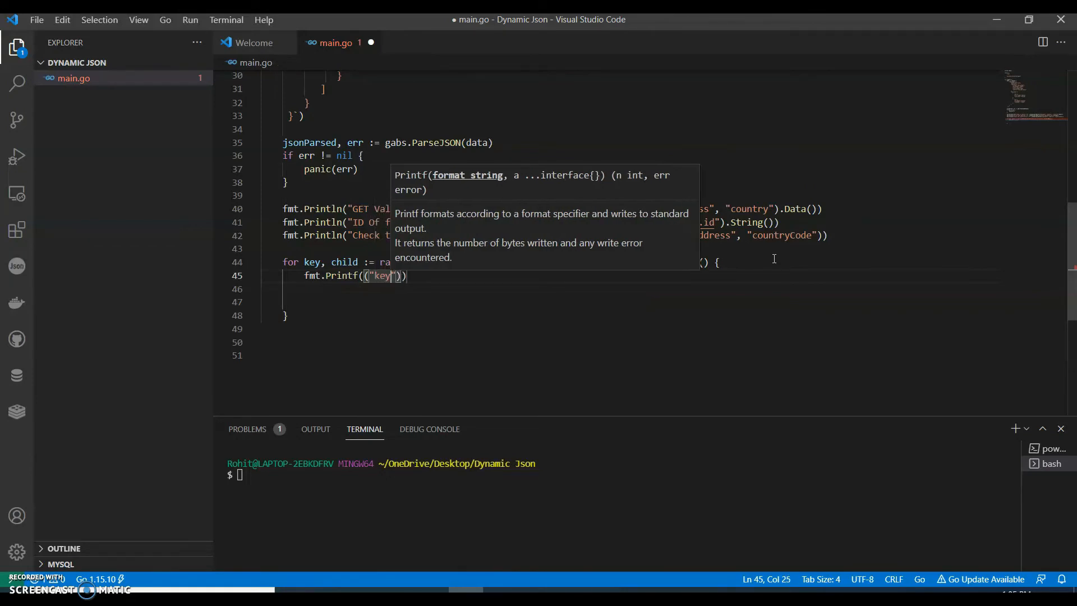
pyautogui.write('=')
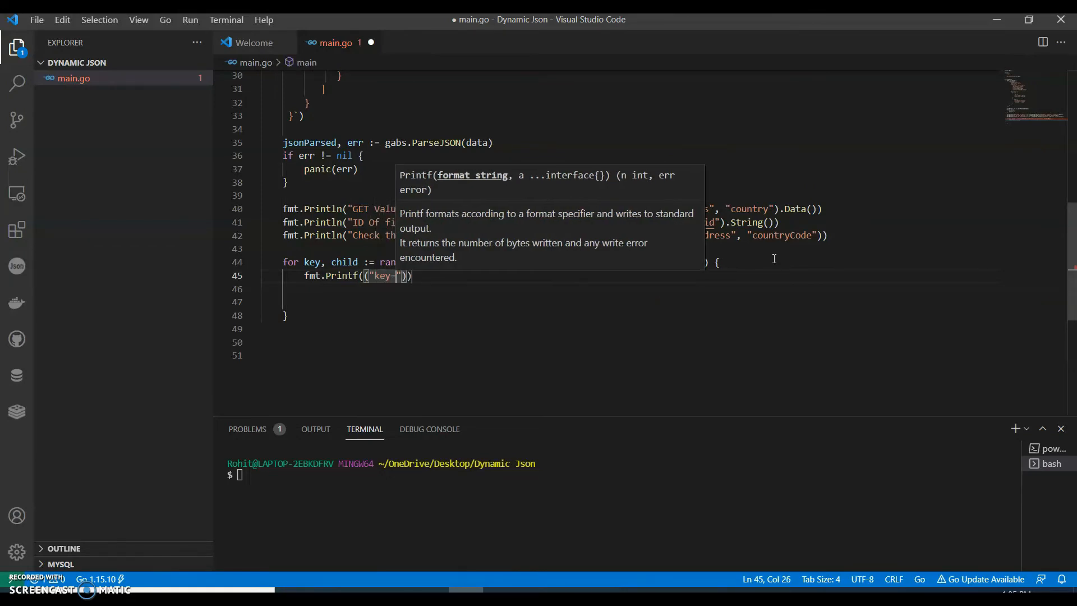
pyautogui.write('>')
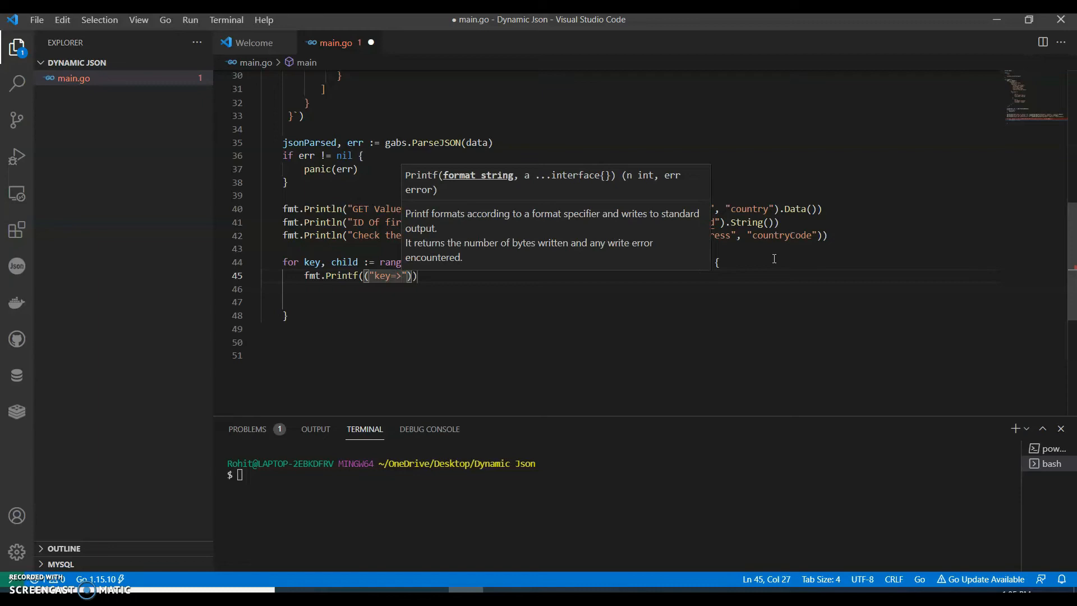
pyautogui.write('%v,')
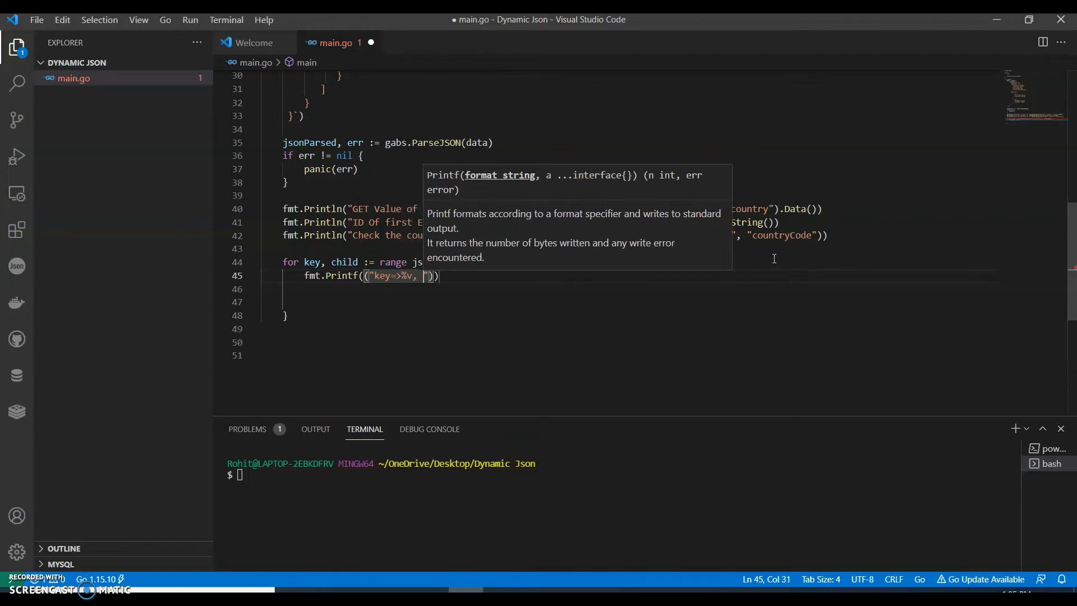
pyautogui.write('Value=')
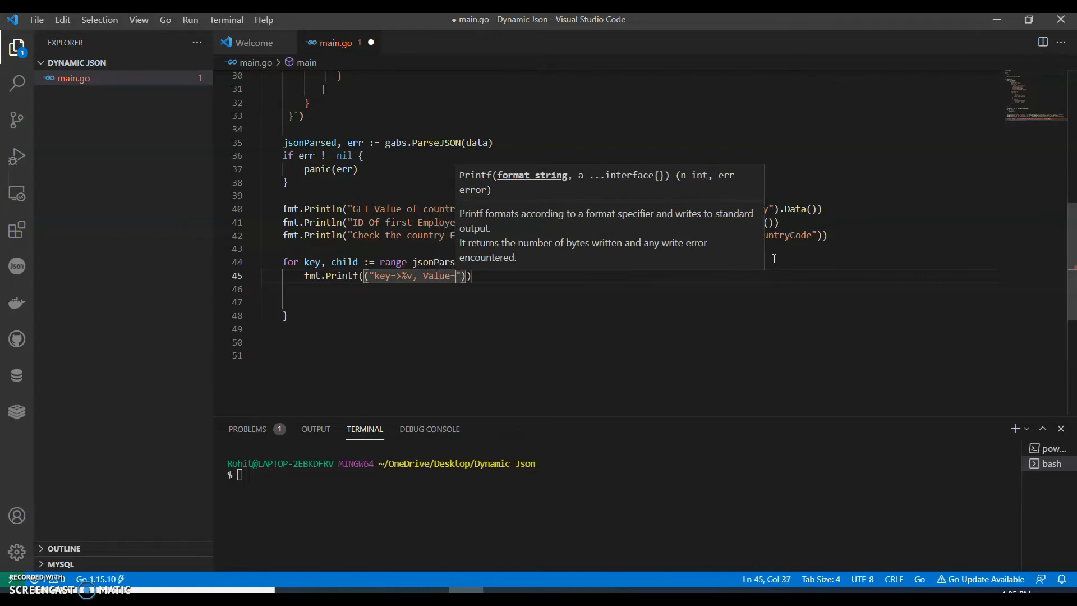
pyautogui.write('>%v\\n')
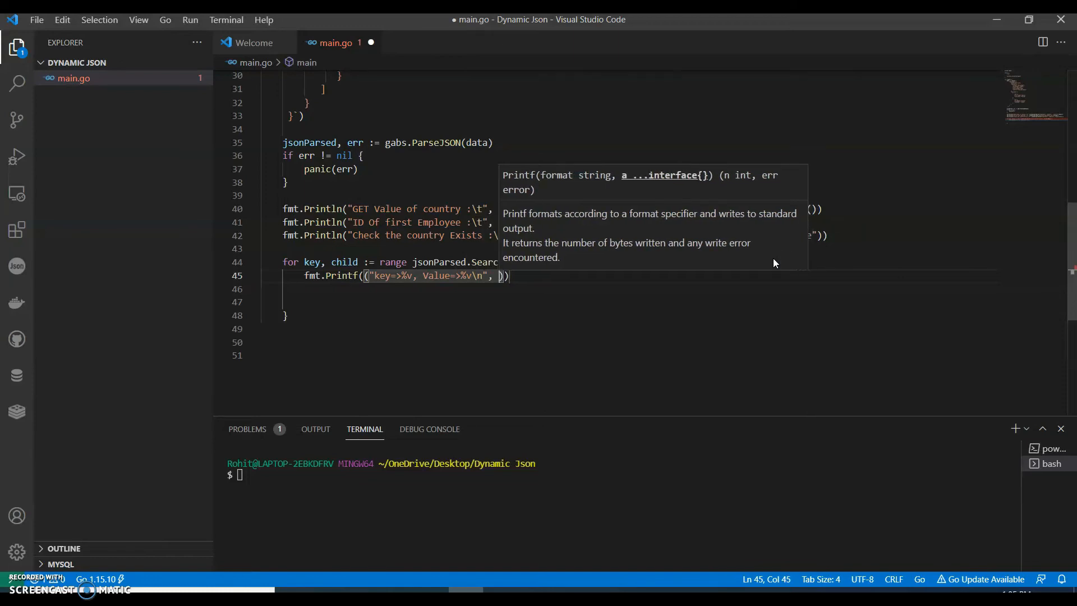
pyautogui.write('key')
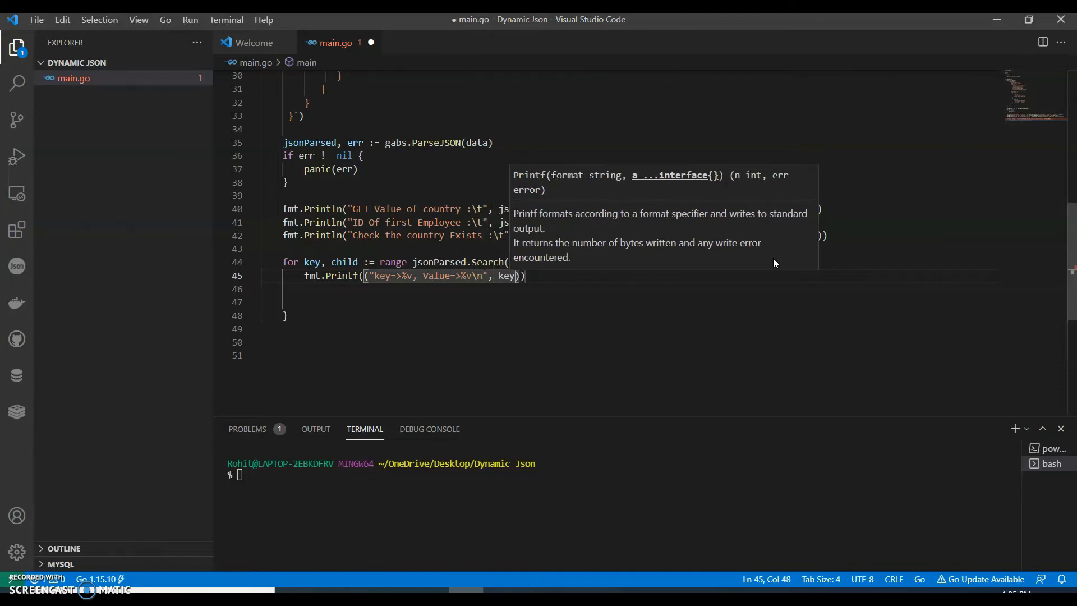
pyautogui.write(', child')
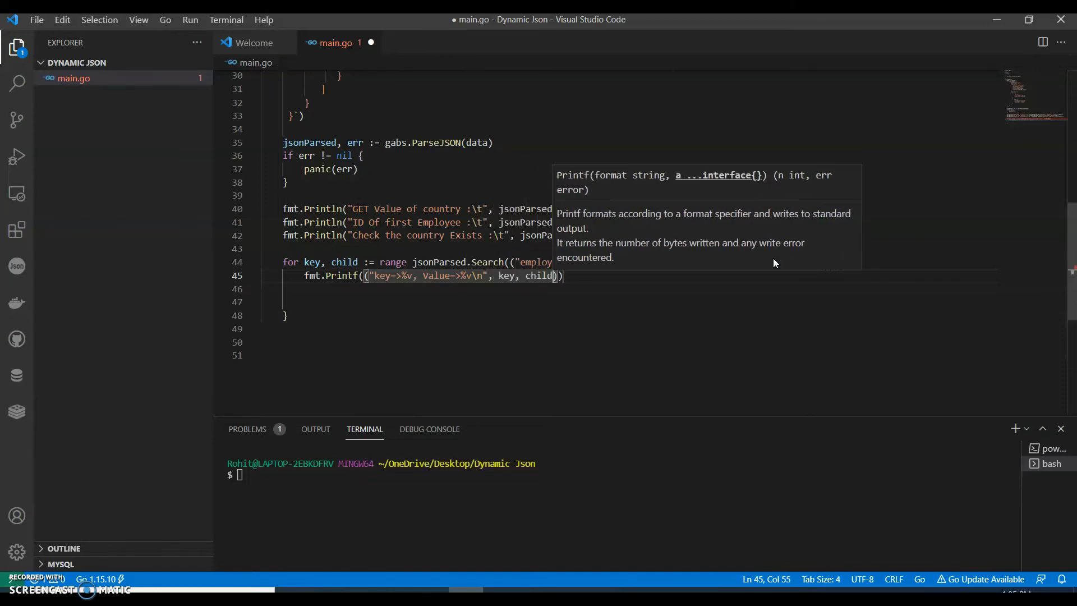
pyautogui.write('.Dat')
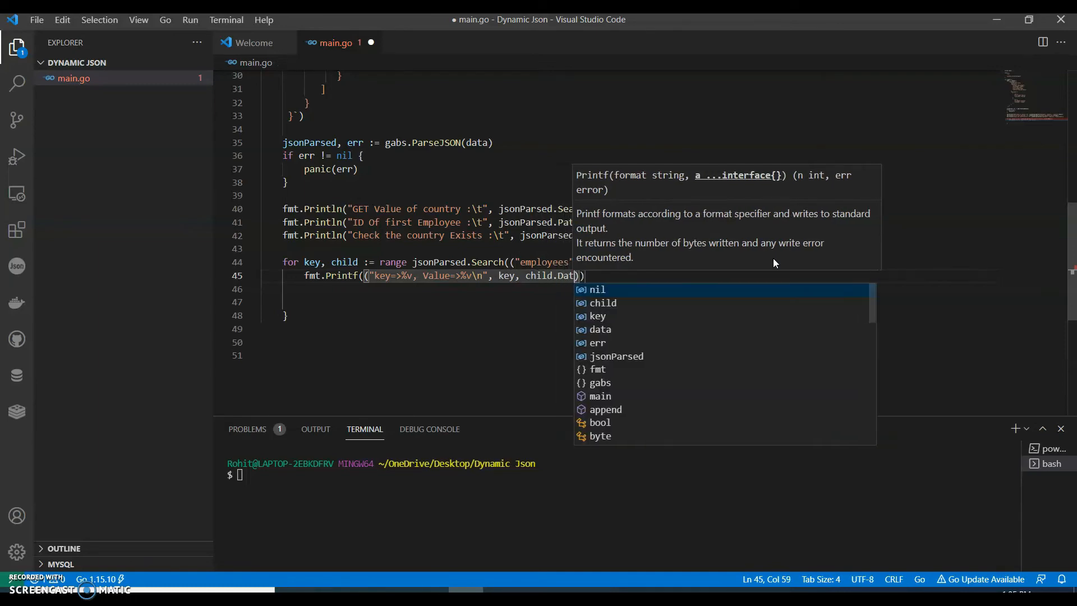
pyautogui.write('a().stri')
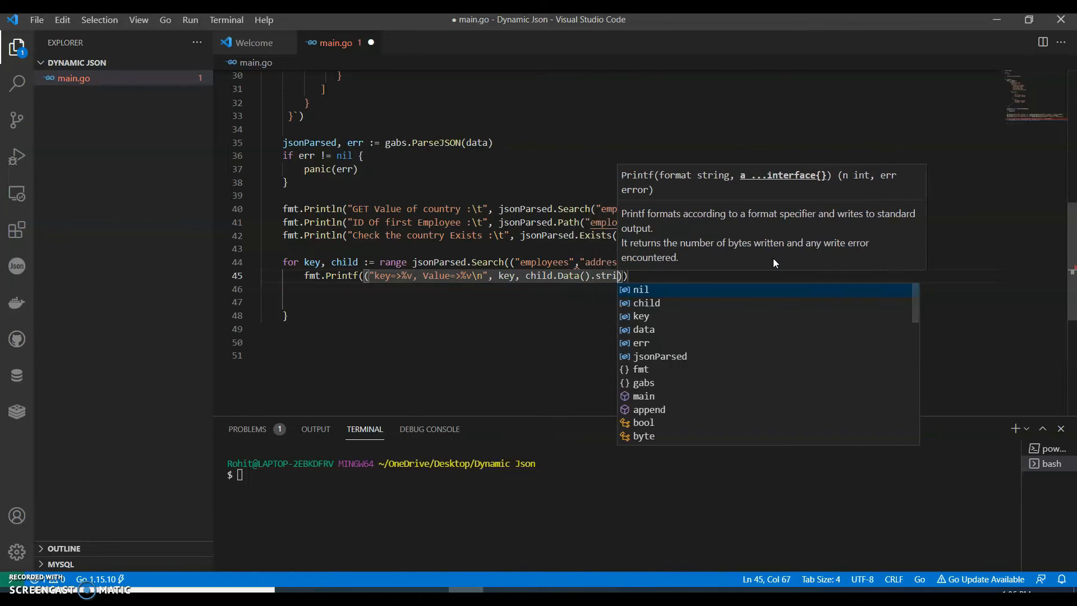
pyautogui.write('ng')
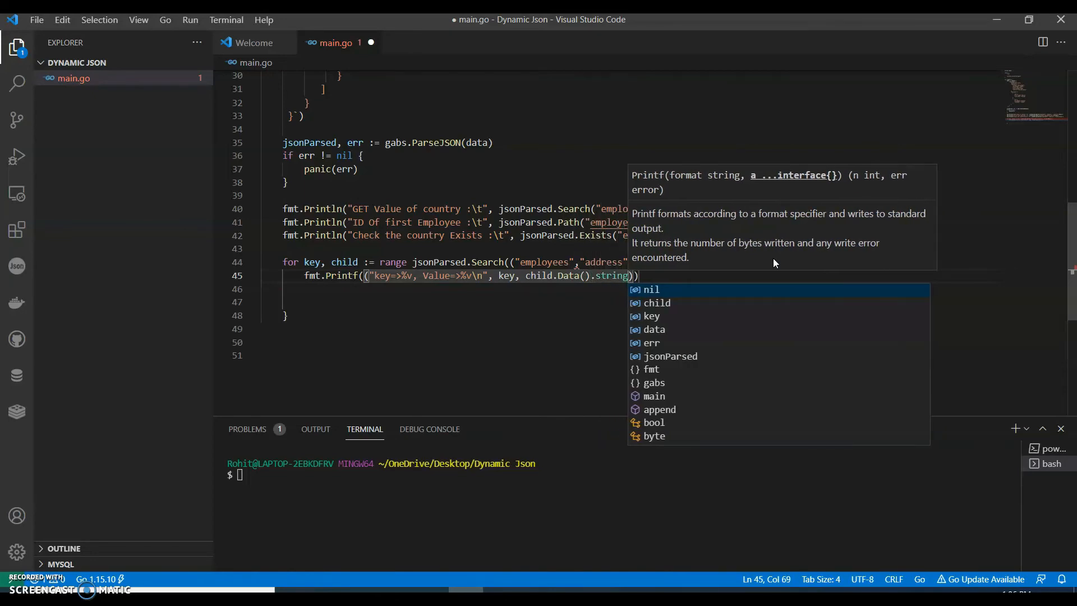
pyautogui.write('f')
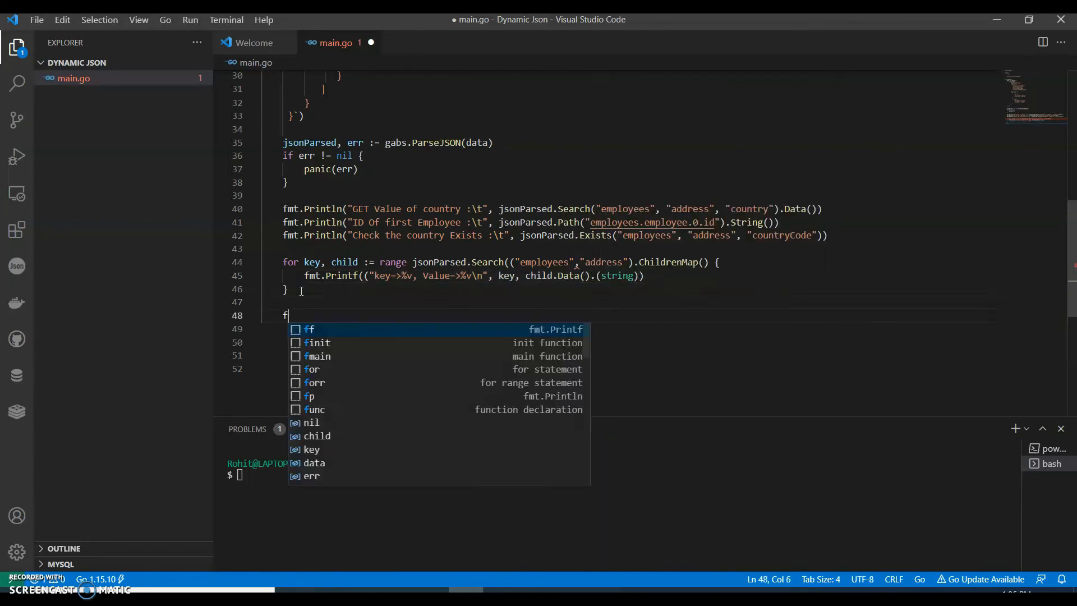
# - Loop over jsonParsed.Search("employees","employee").Children(), printing each child.Data()
pyautogui.write('ot')
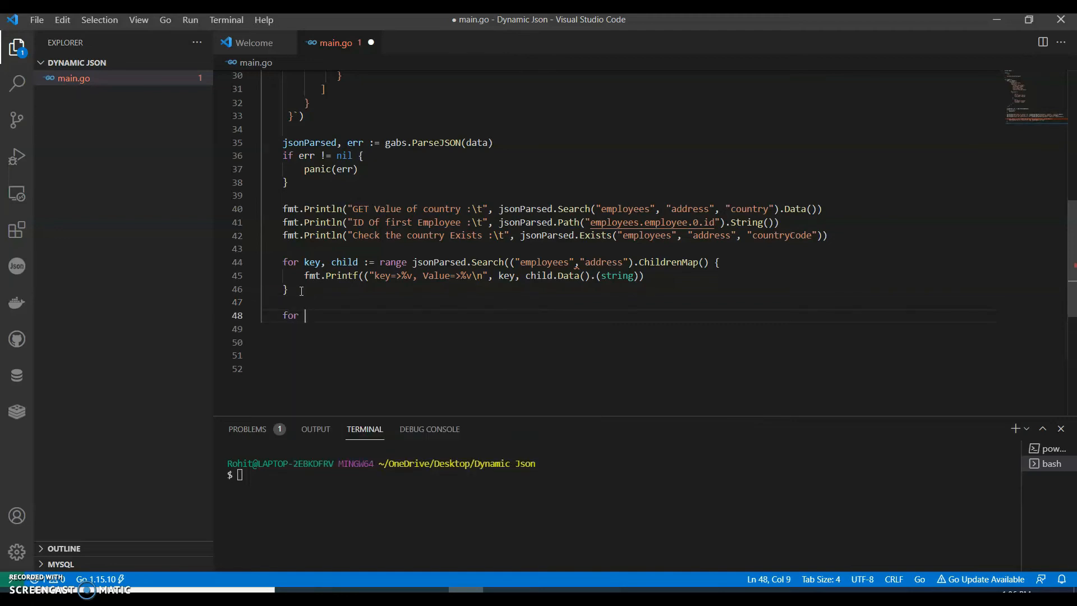
pyautogui.write('_,')
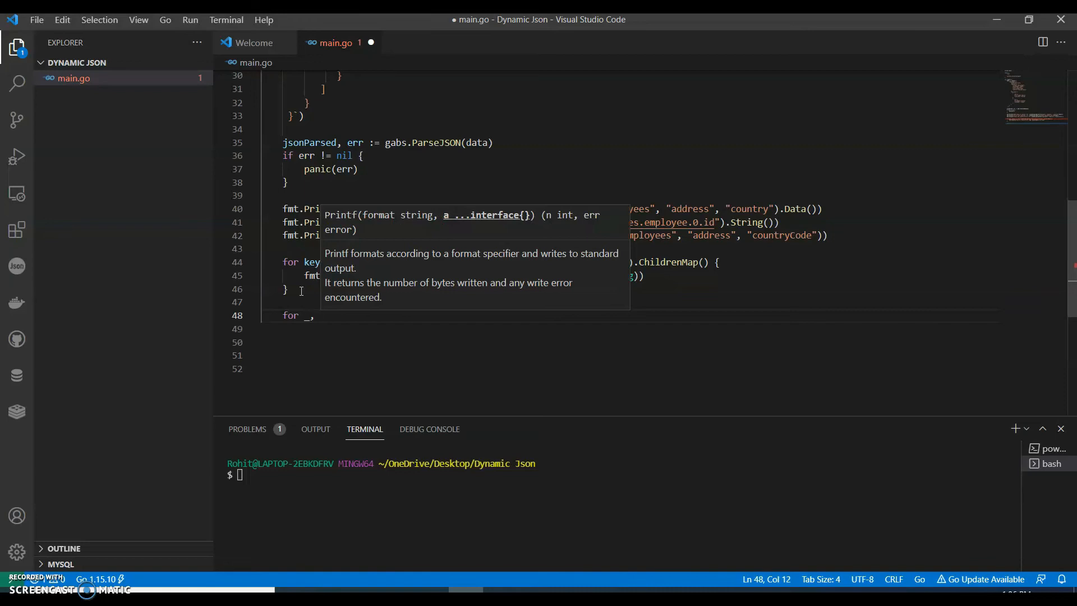
pyautogui.write('child')
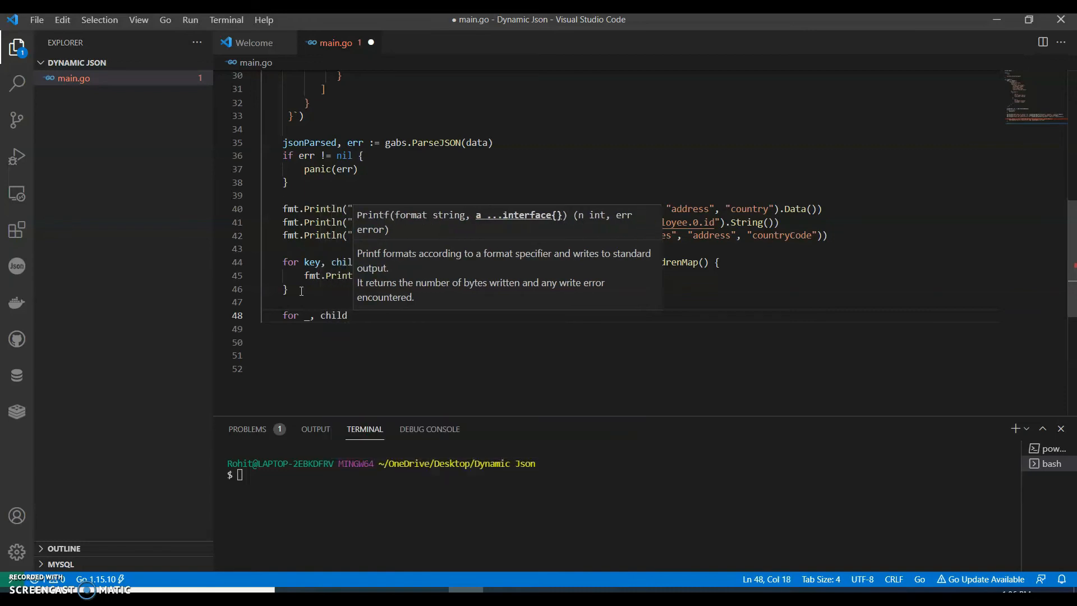
pyautogui.write(':= range')
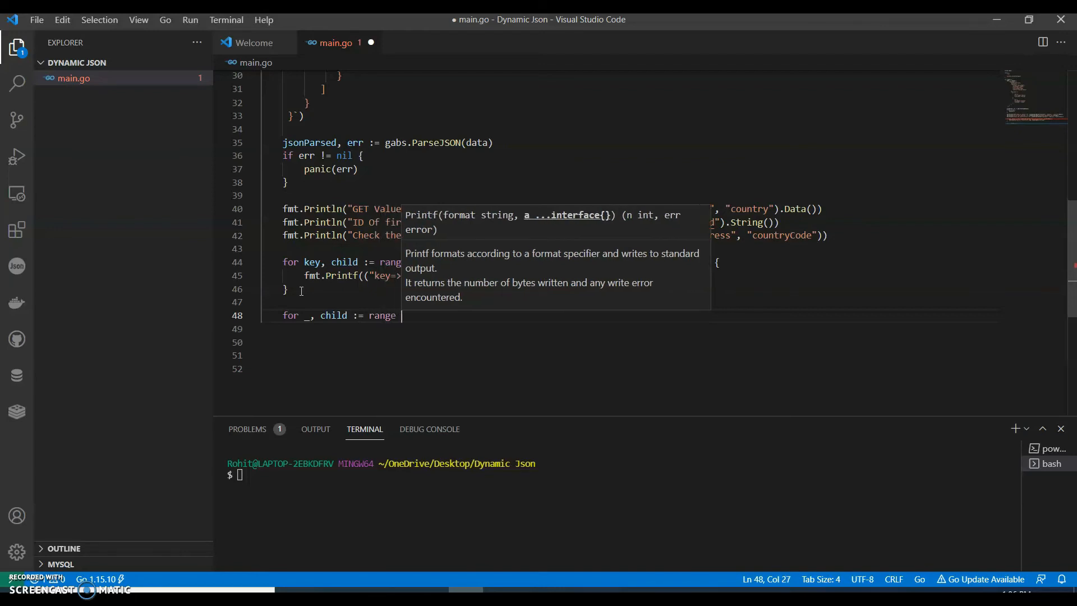
pyautogui.write('jsonPa')
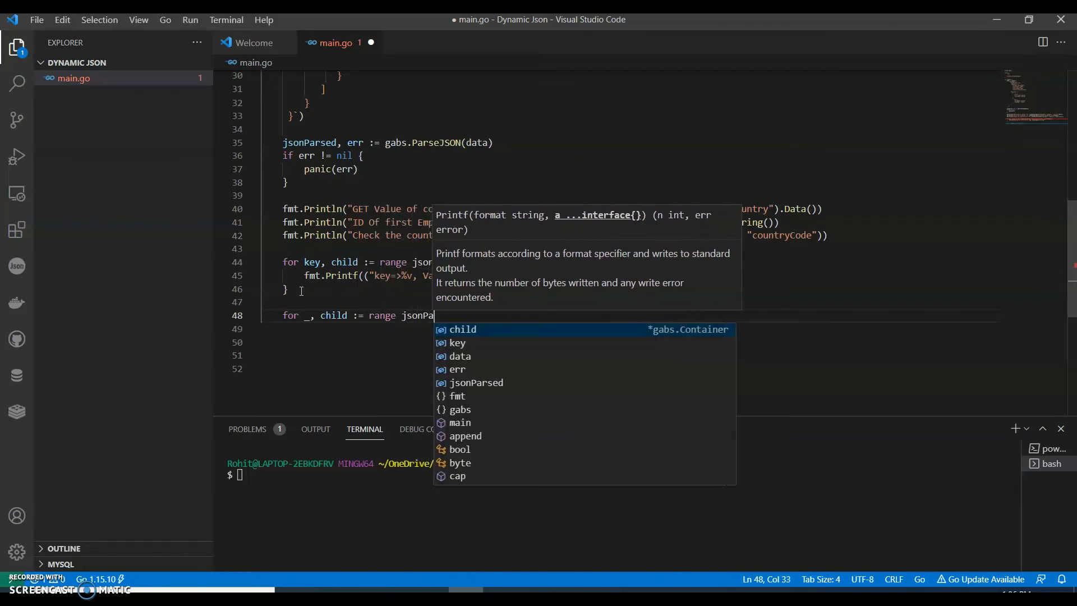
pyautogui.write('rsed')
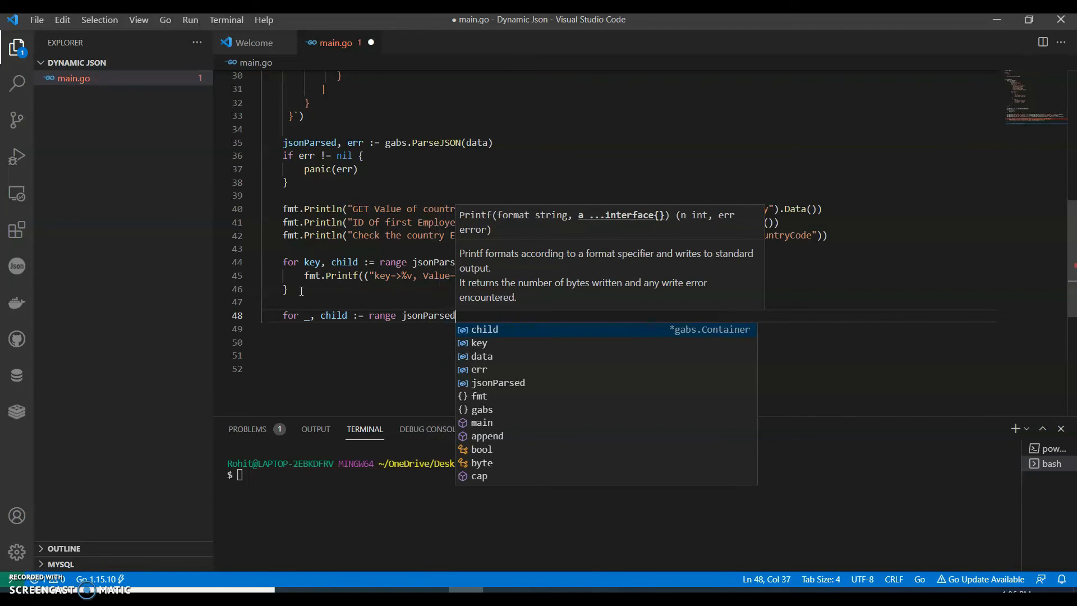
pyautogui.write('.Se')
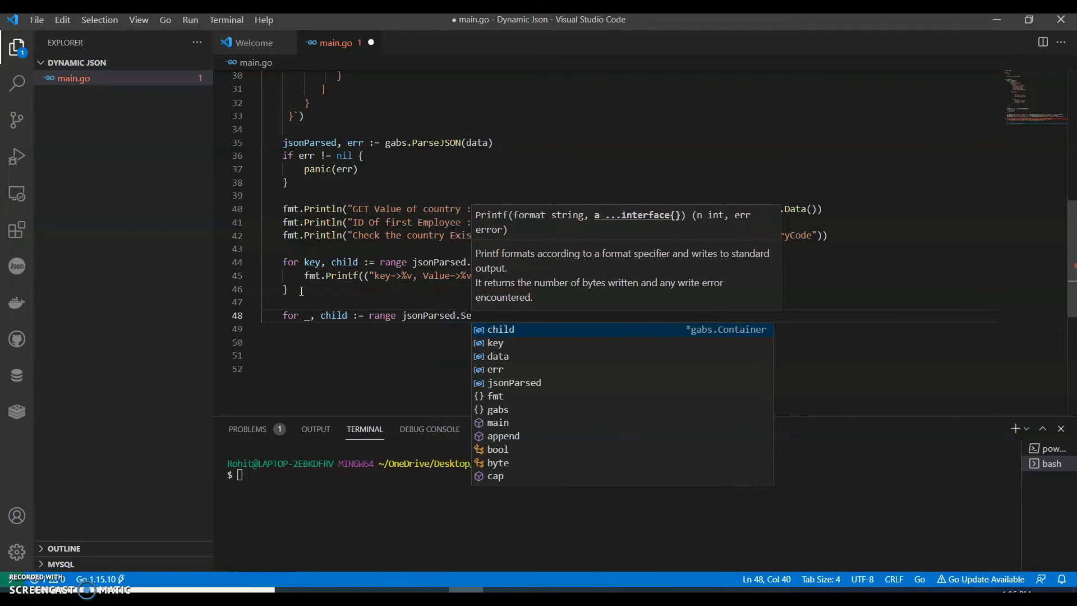
pyautogui.write('arch("employees"')
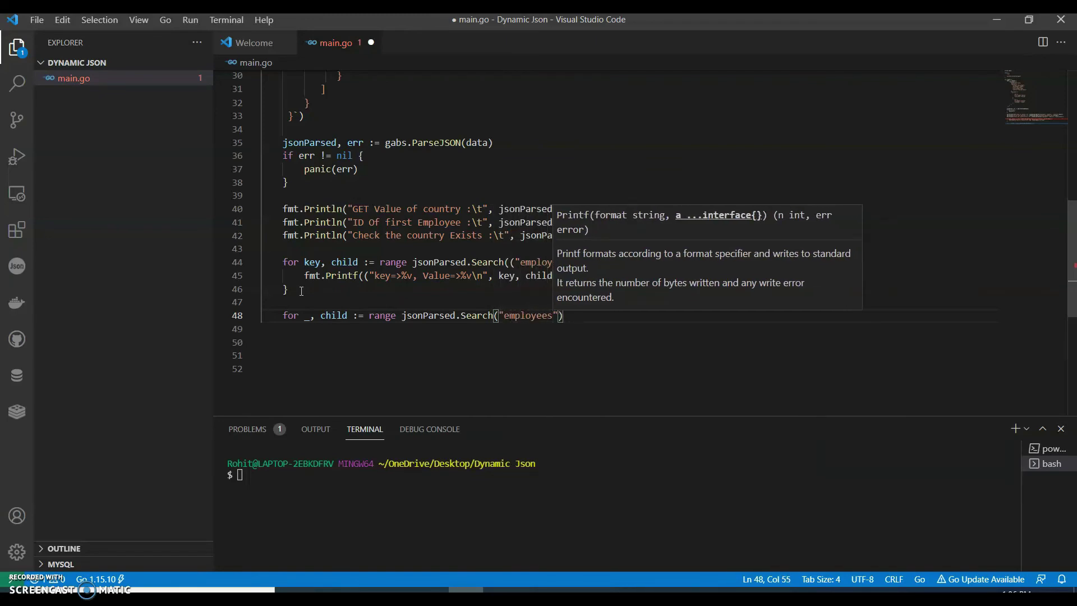
pyautogui.write(', ""')
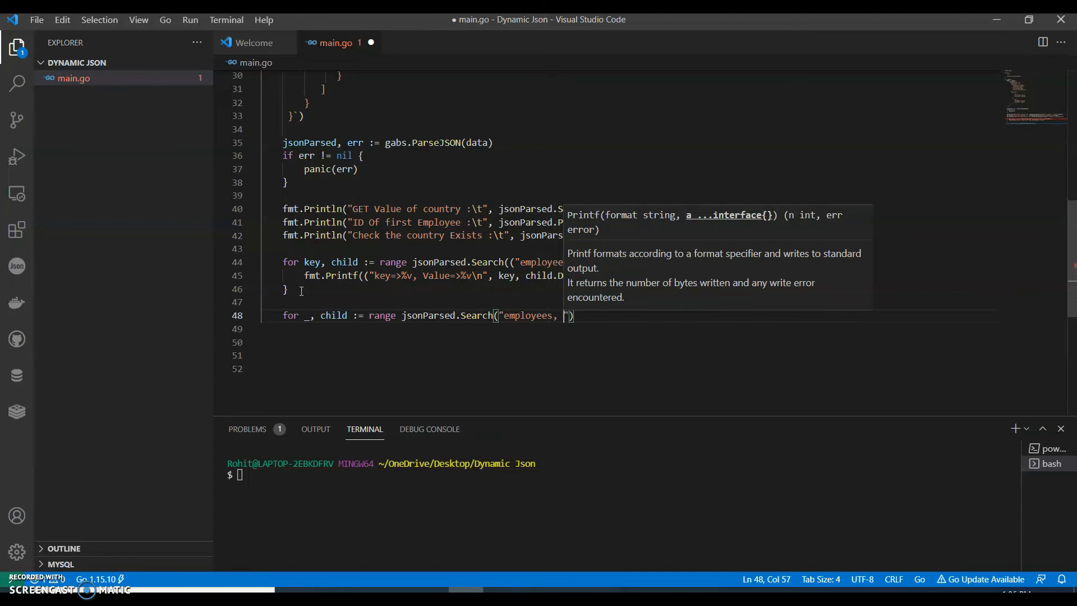
pyautogui.write('employee')
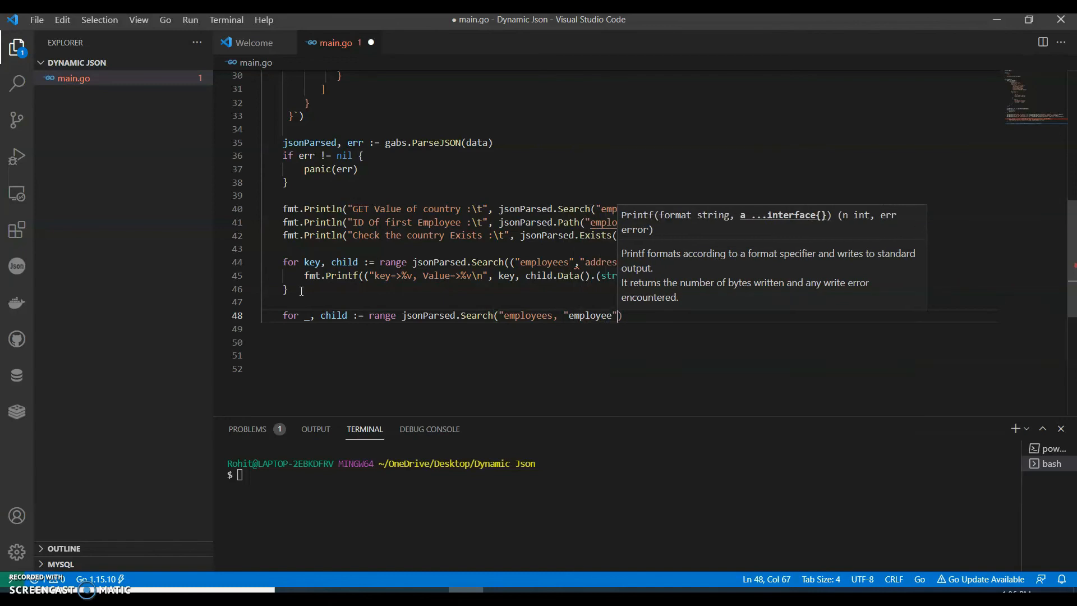
pyautogui.write('.Children() {')
pyautogui.click(626, 329)
pyautogui.write('fmt.')
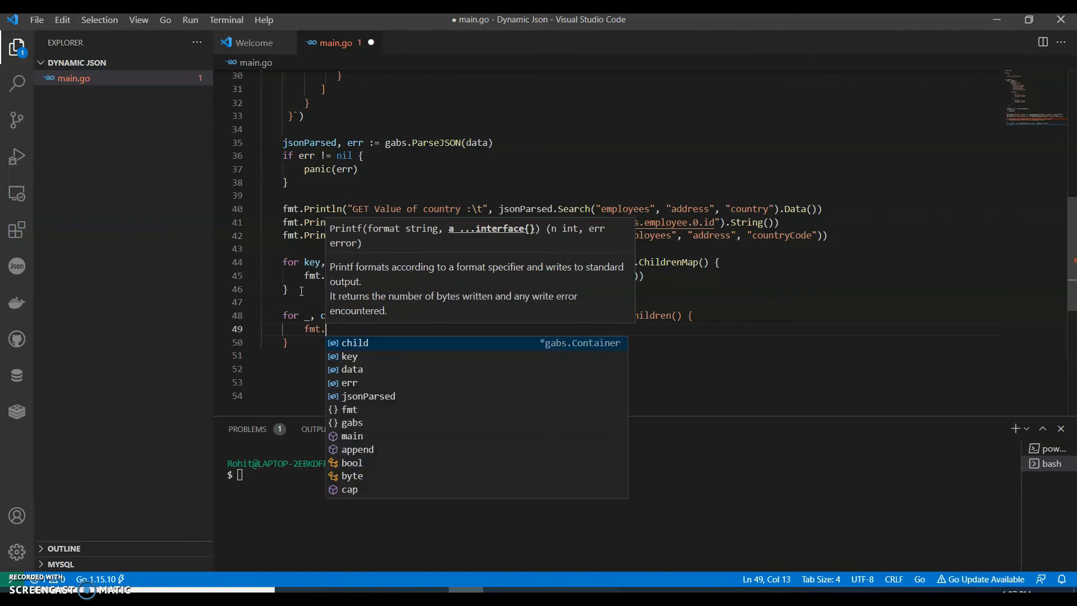
pyautogui.write('Println(')
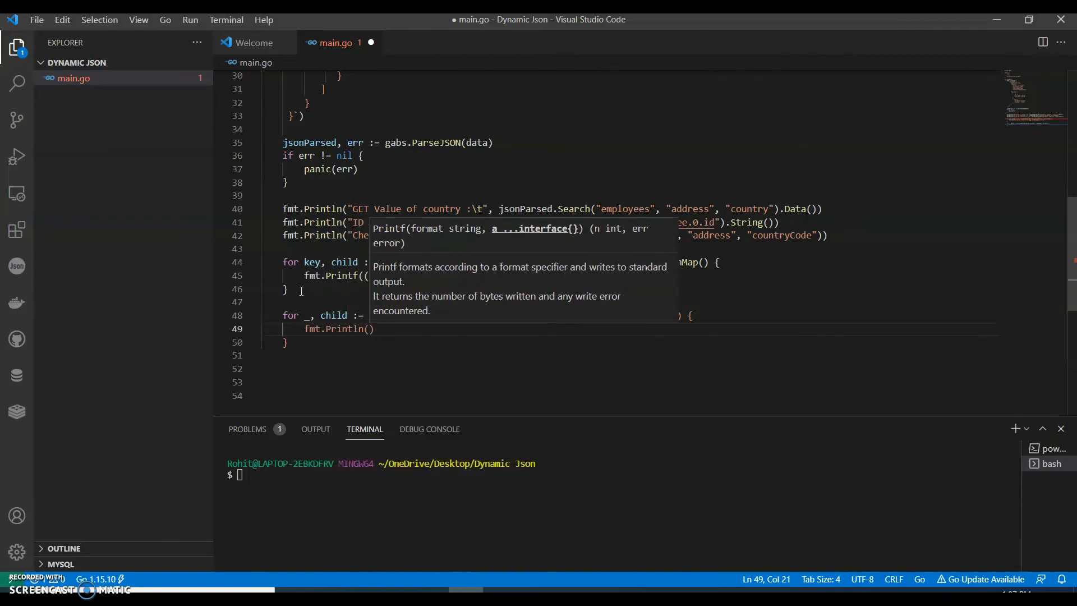
pyautogui.write('child.Data(')
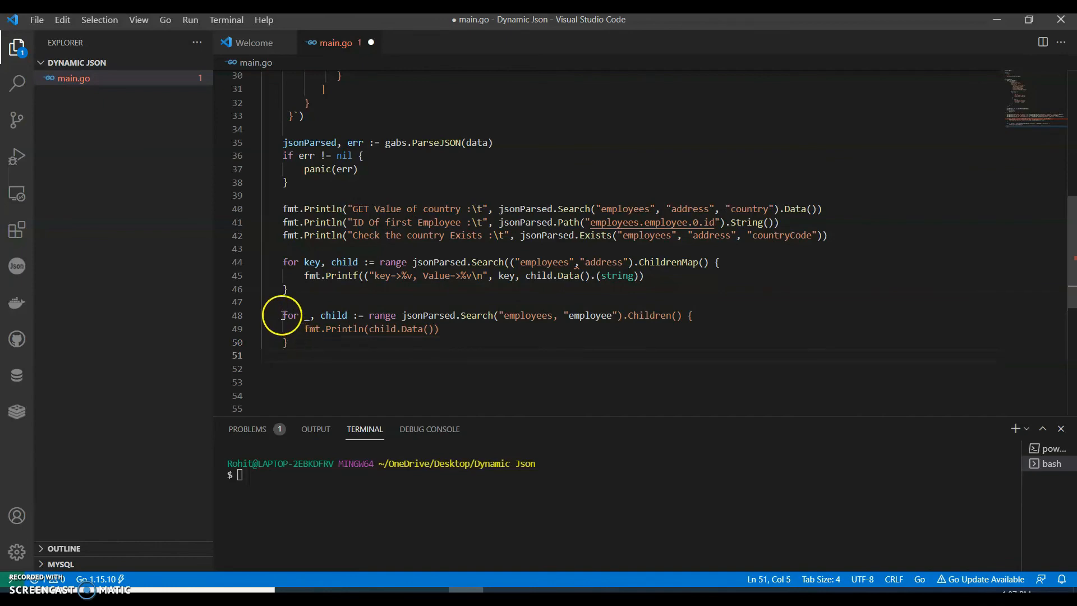
# - Place the cursor below the employee loop for the next loop
pyautogui.click(289, 343)
pyautogui.write('go')
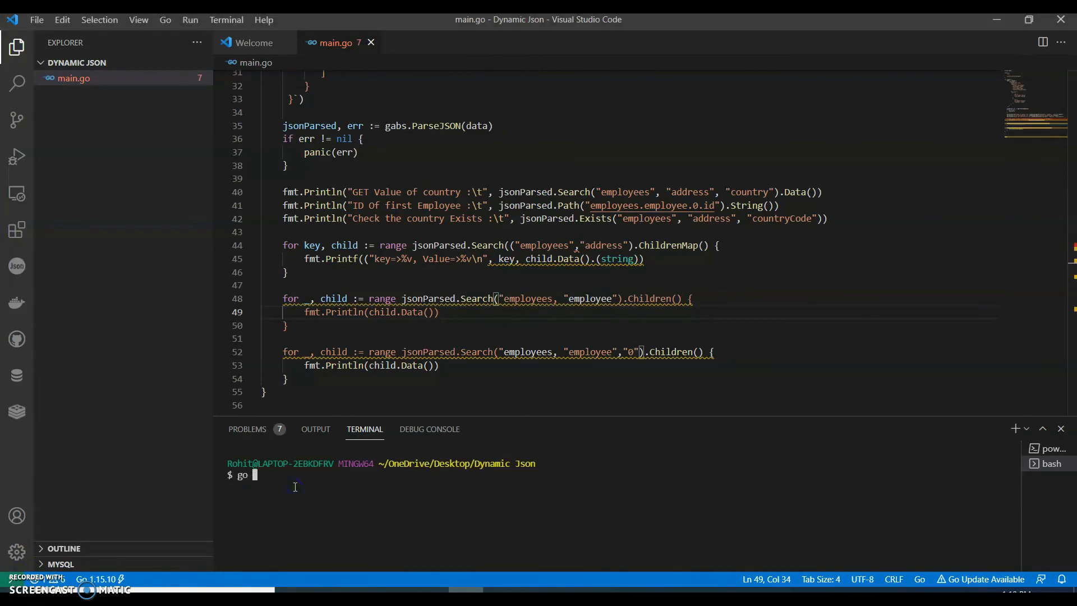
# - Fetch the gabs package with go get github.com/jeffail/gabs in the terminal
pyautogui.write('get')
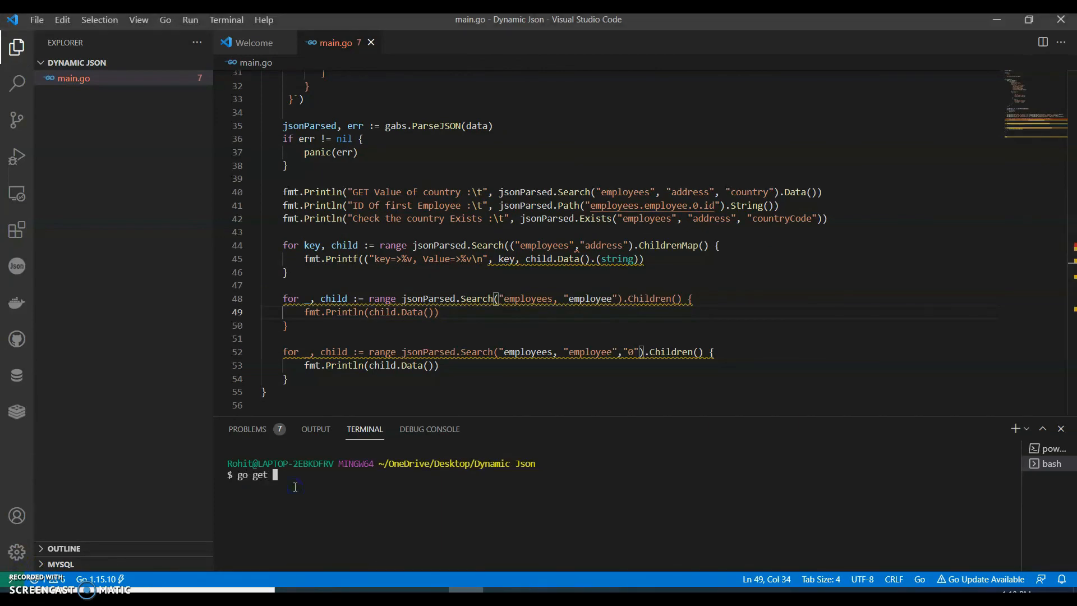
pyautogui.write('github')
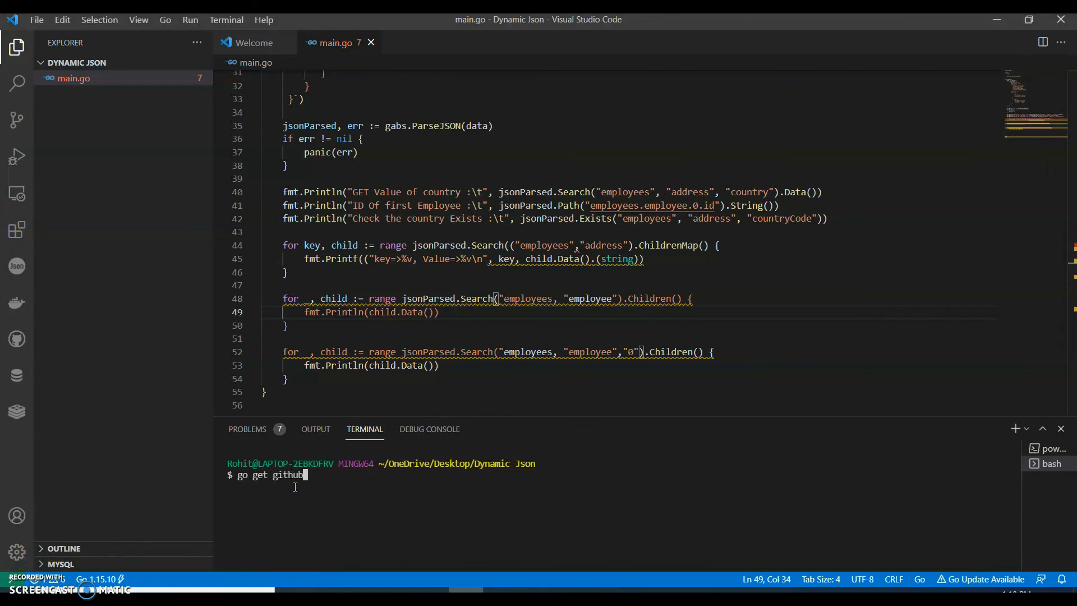
pyautogui.write('.com/')
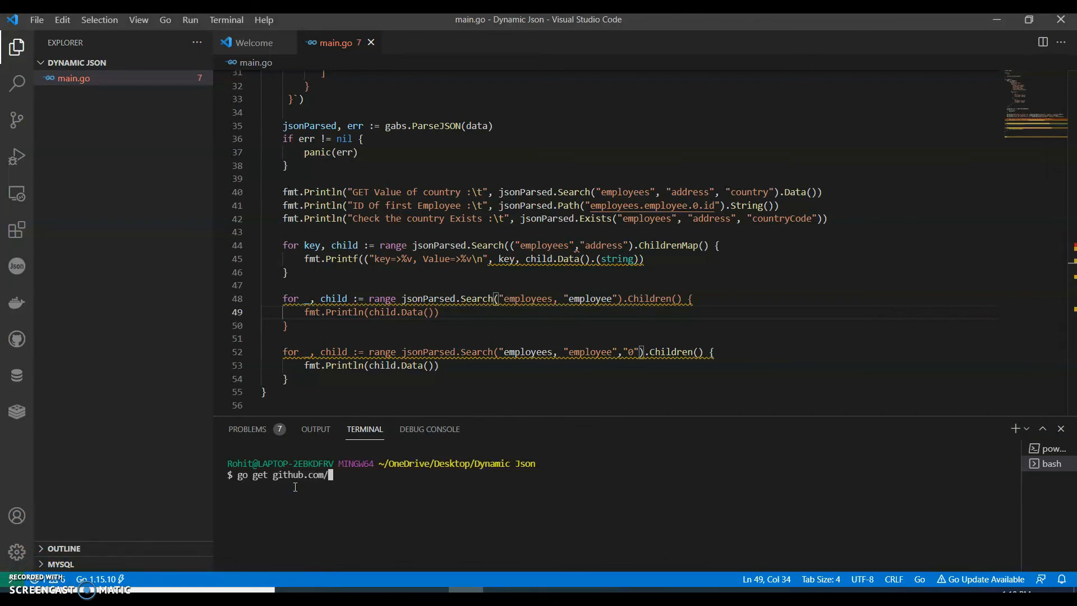
pyautogui.write('jeffail')
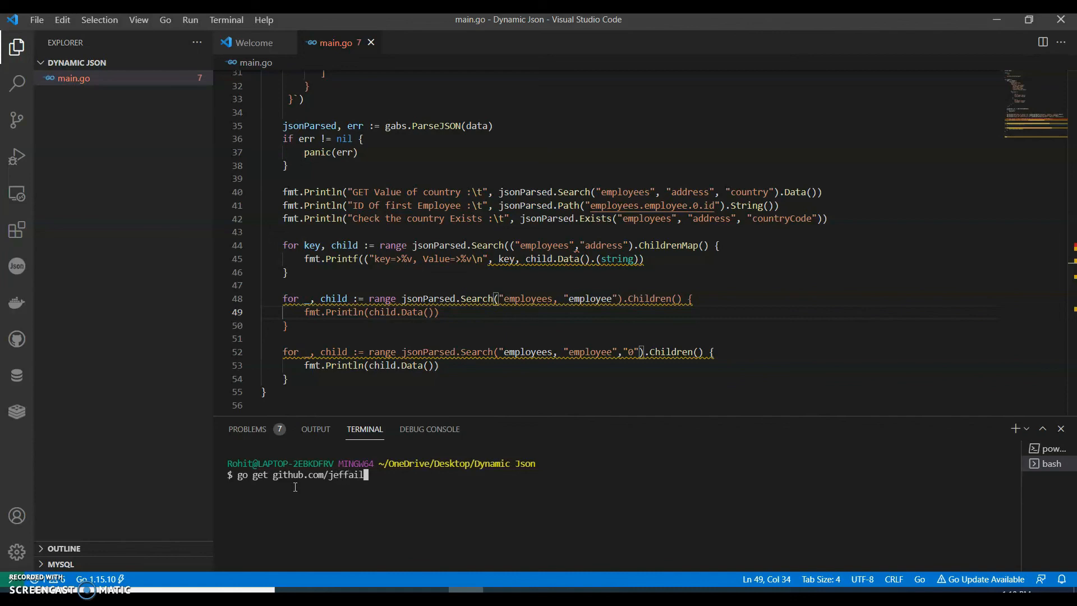
pyautogui.write('/ga')
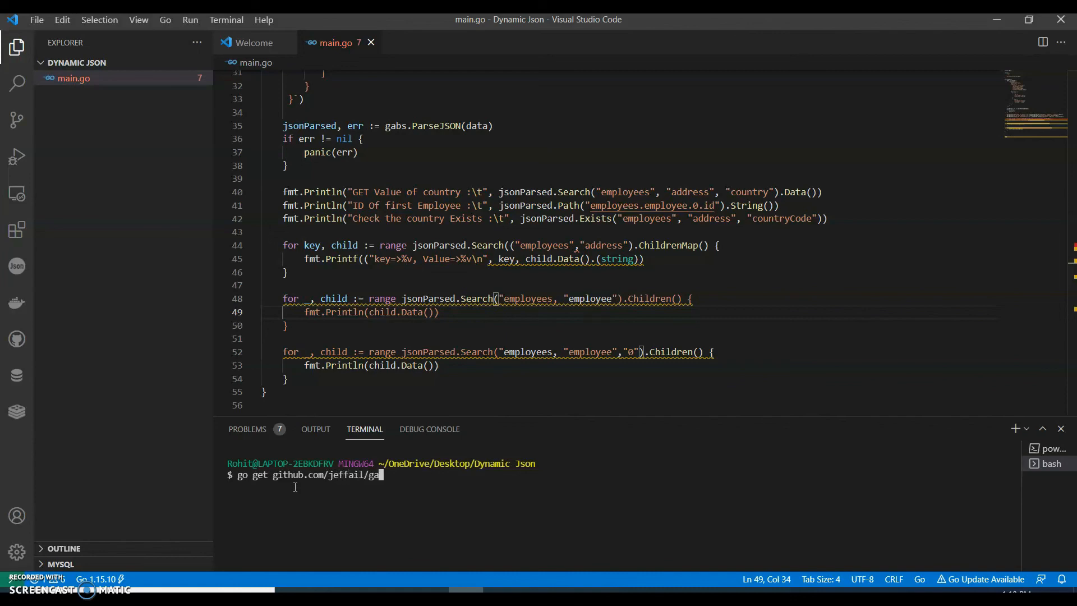
pyautogui.write('bs')
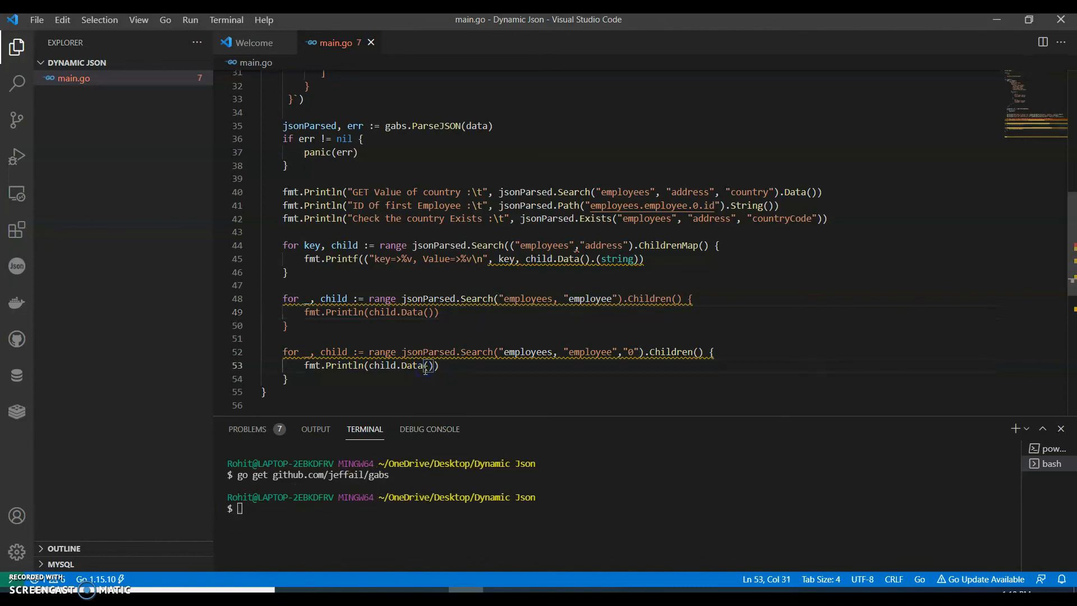
pyautogui.scroll(3)
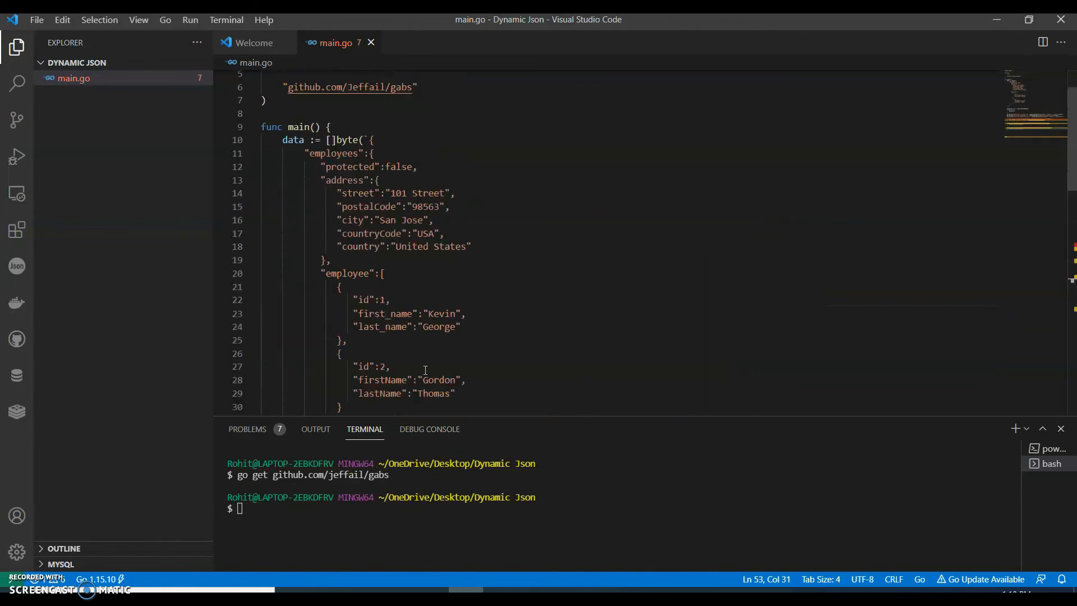
pyautogui.scroll(-3)
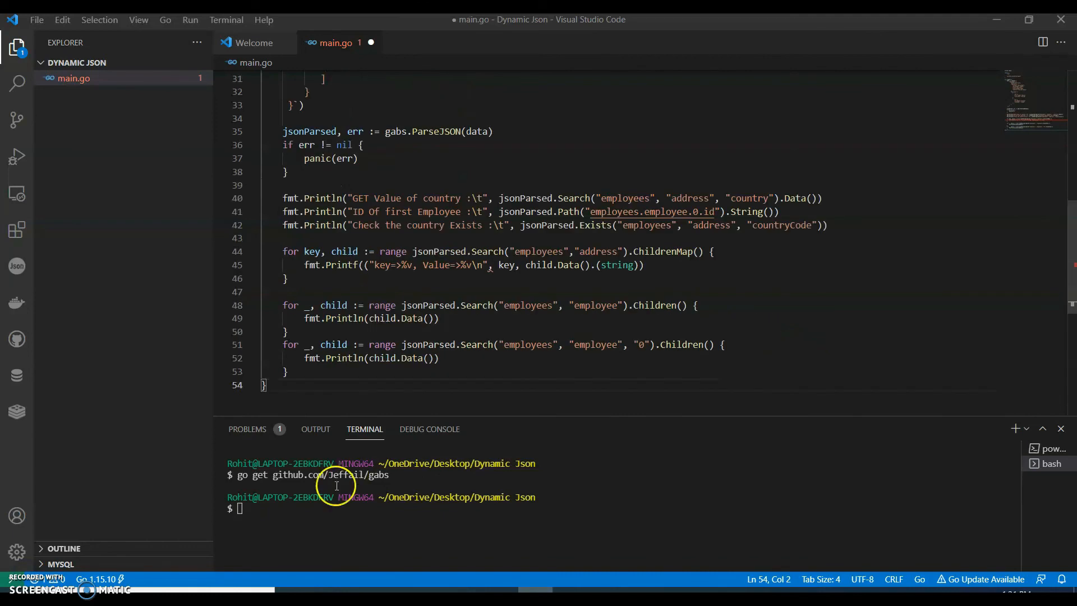
# - Execute go run main.go to print country, address pairs, employee records and Kevin's fields
pyautogui.write('go ru')
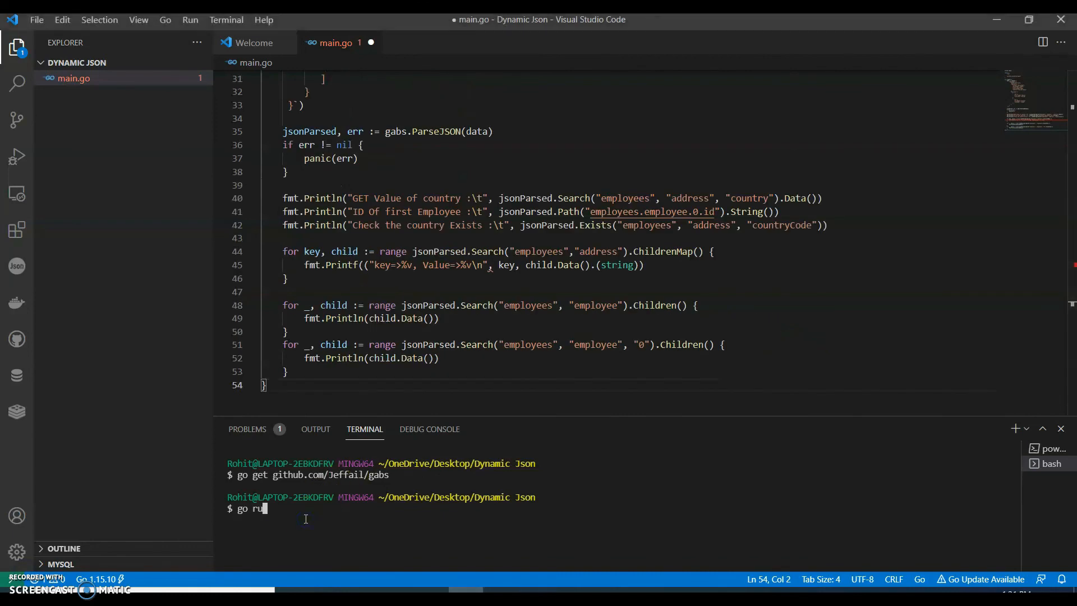
pyautogui.write('n main.go')
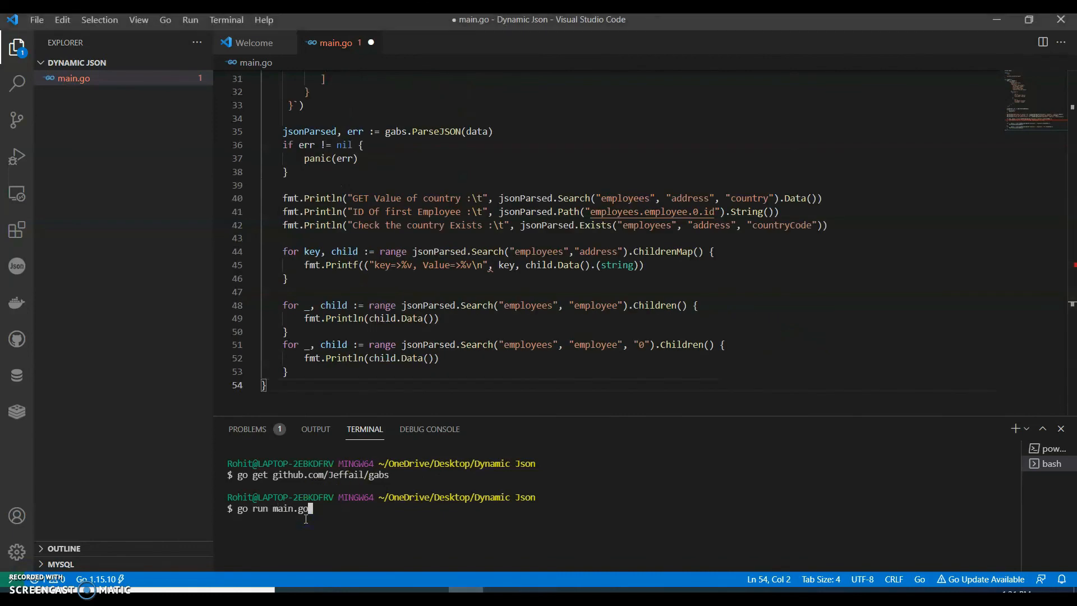
pyautogui.press('Return')
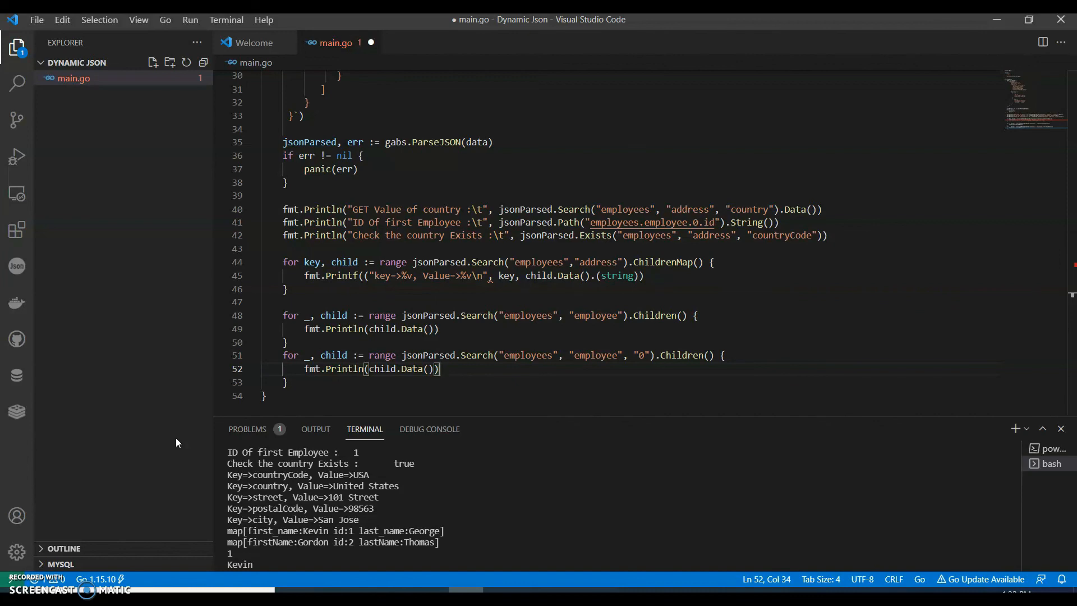
pyautogui.scroll(3)
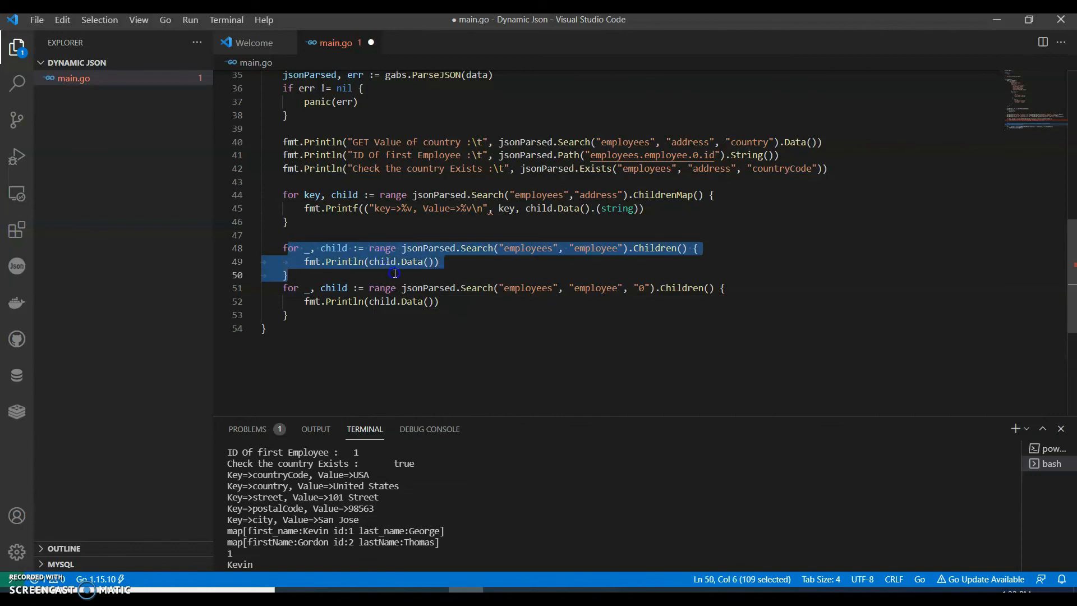
pyautogui.doubleClick(335, 288)
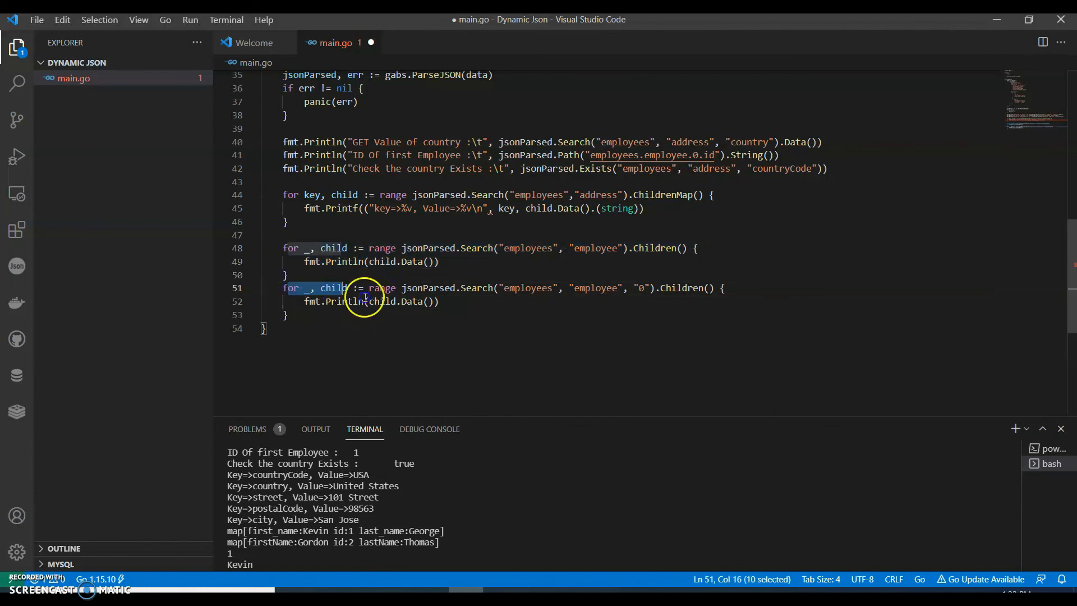